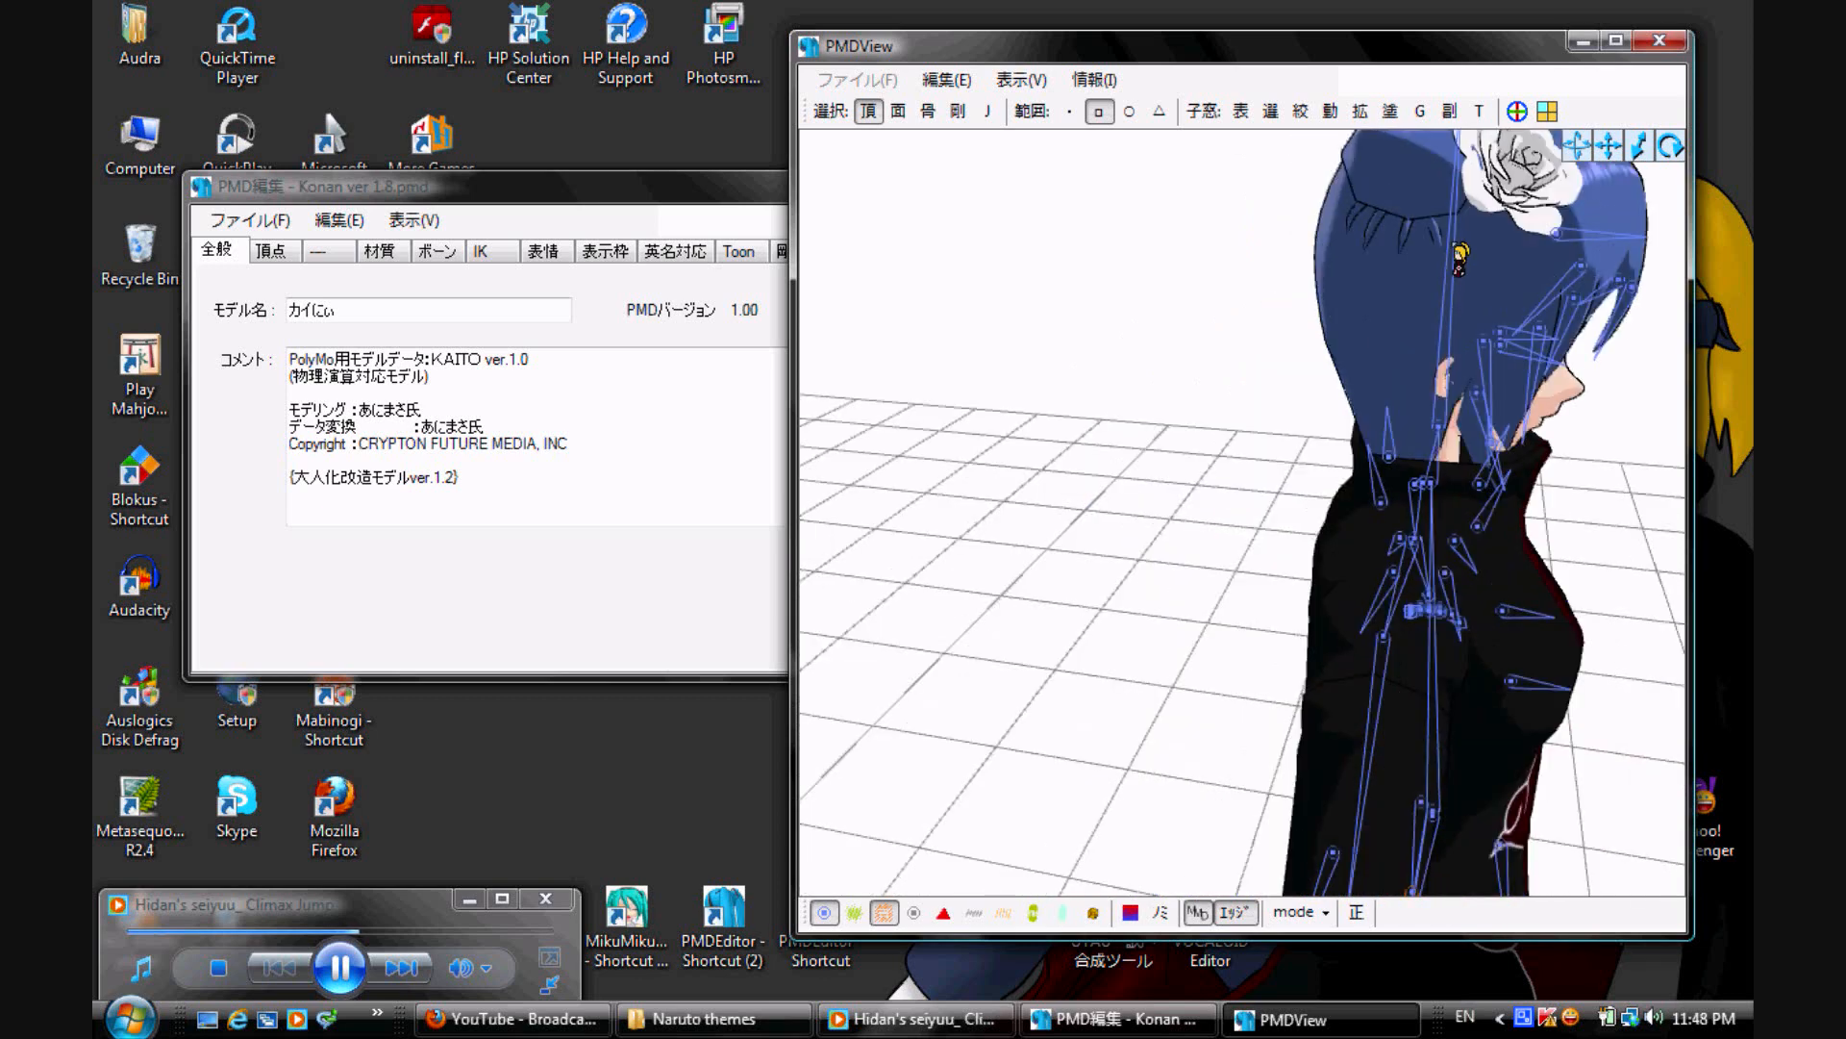
mouse_move(987, 563)
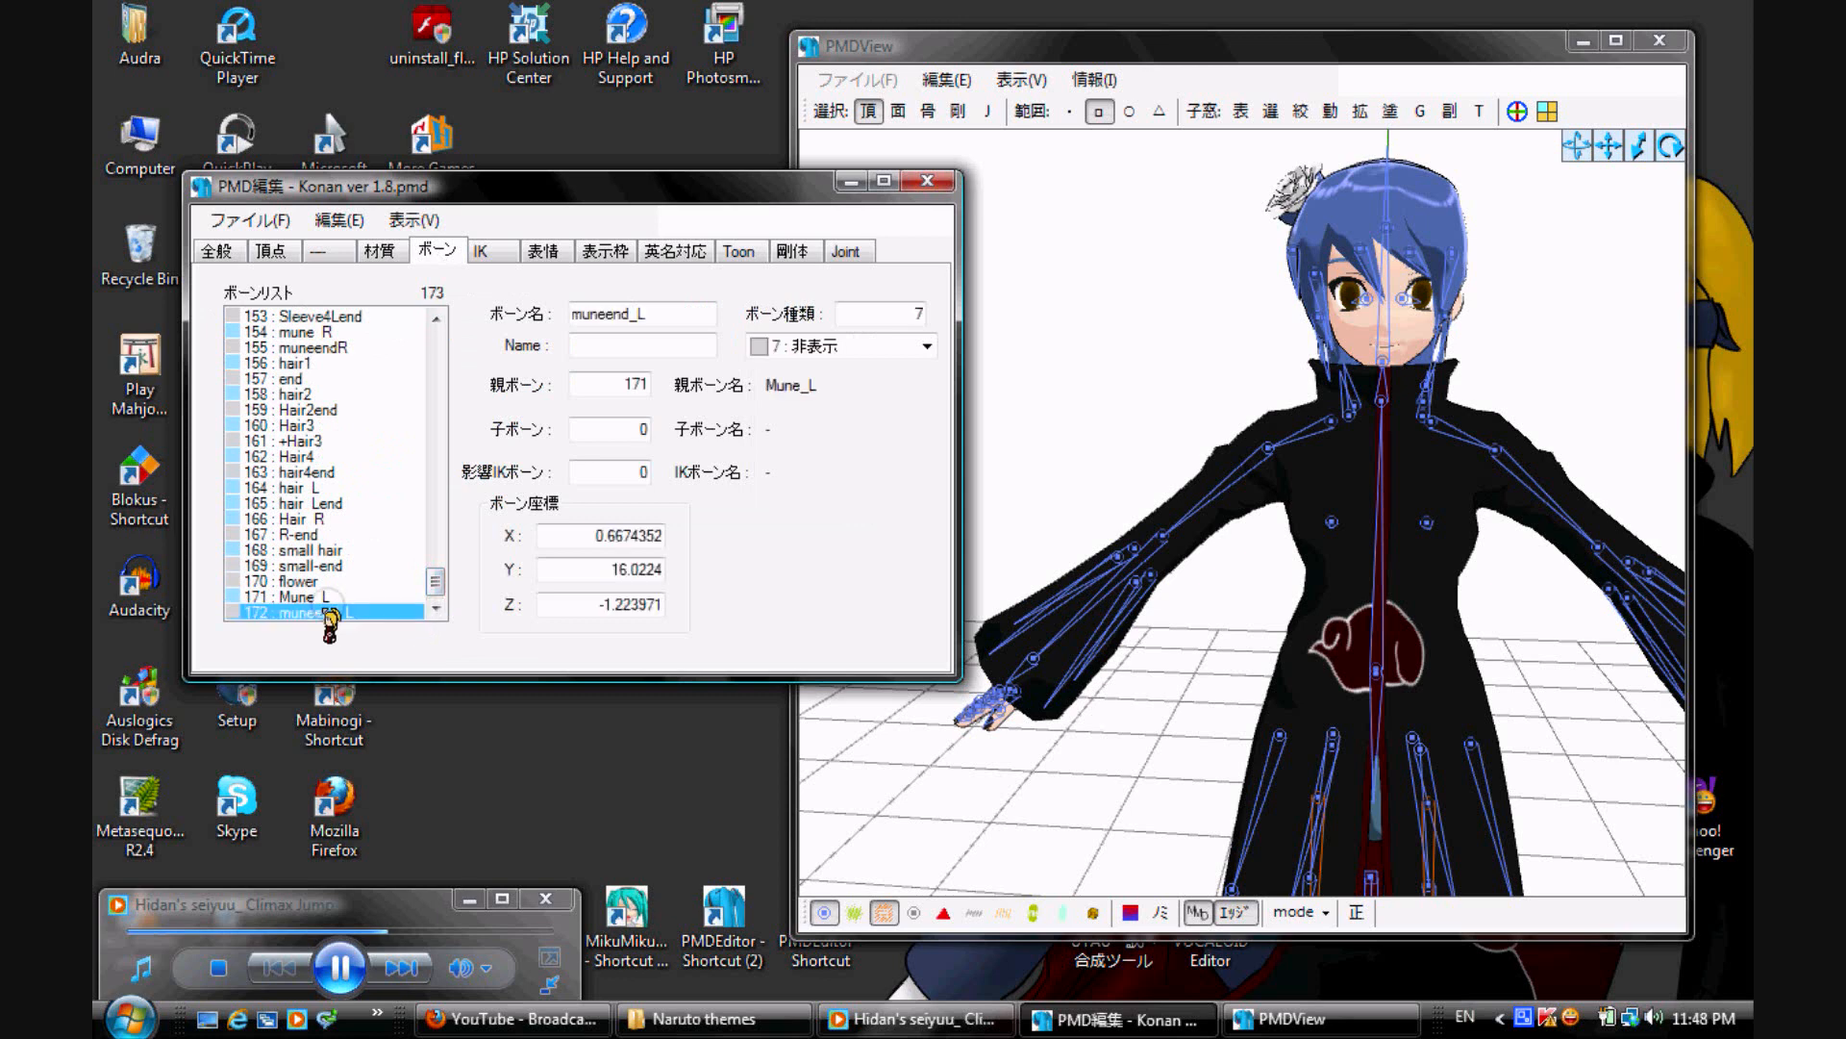
Step: Append a new bone (173) to the bone list and raise it to the hair bun
right_click(330, 612)
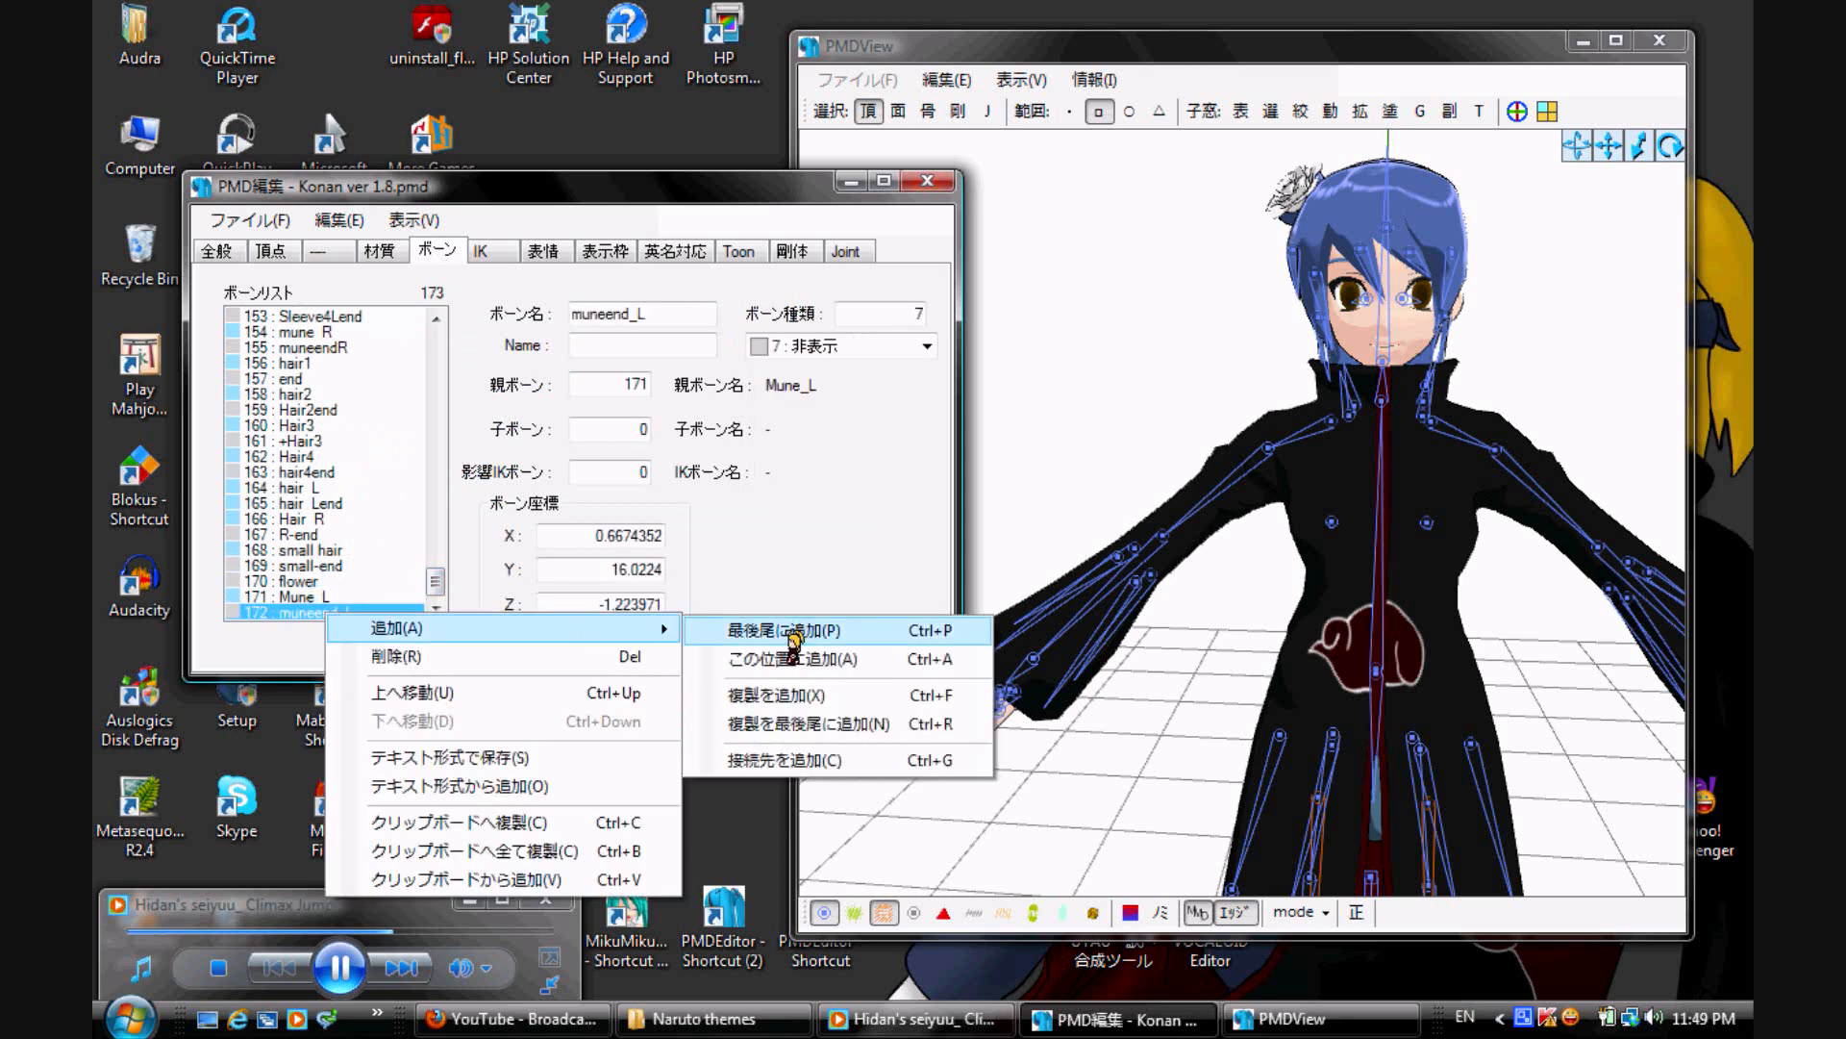
mouse_move(789, 636)
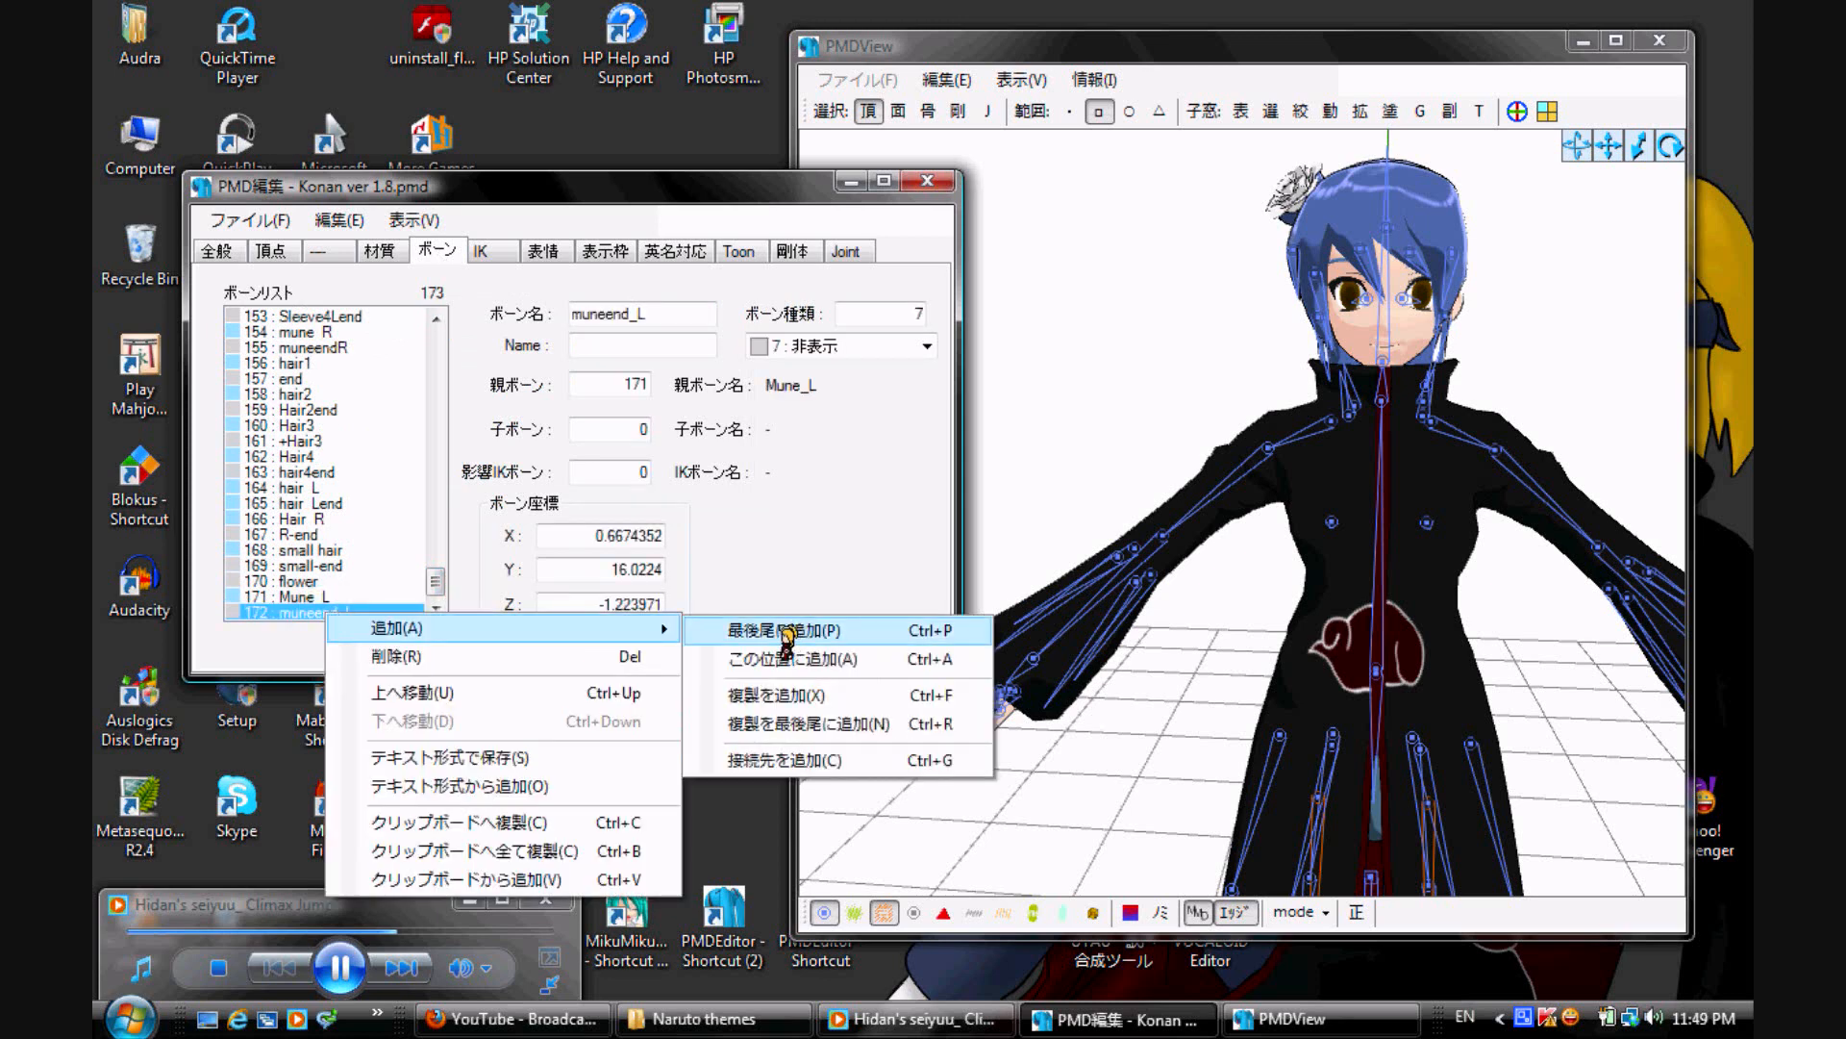
click(797, 631)
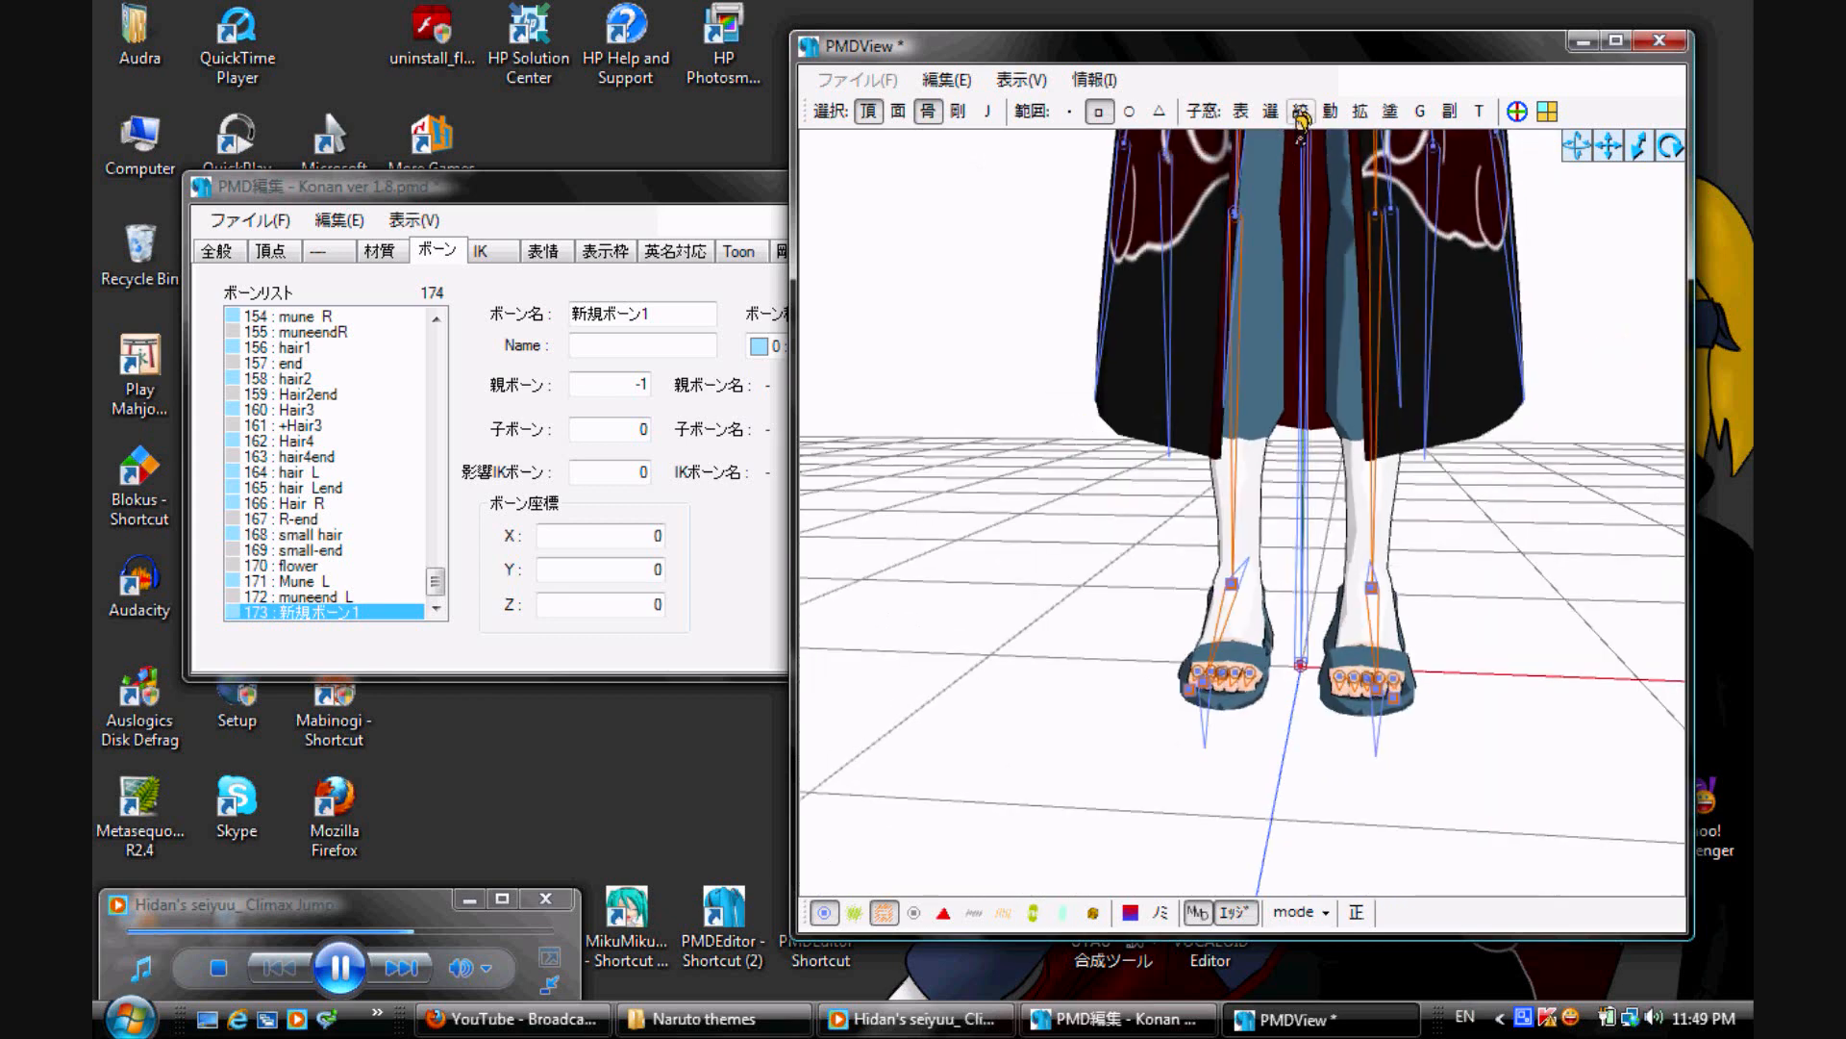
click(1275, 111)
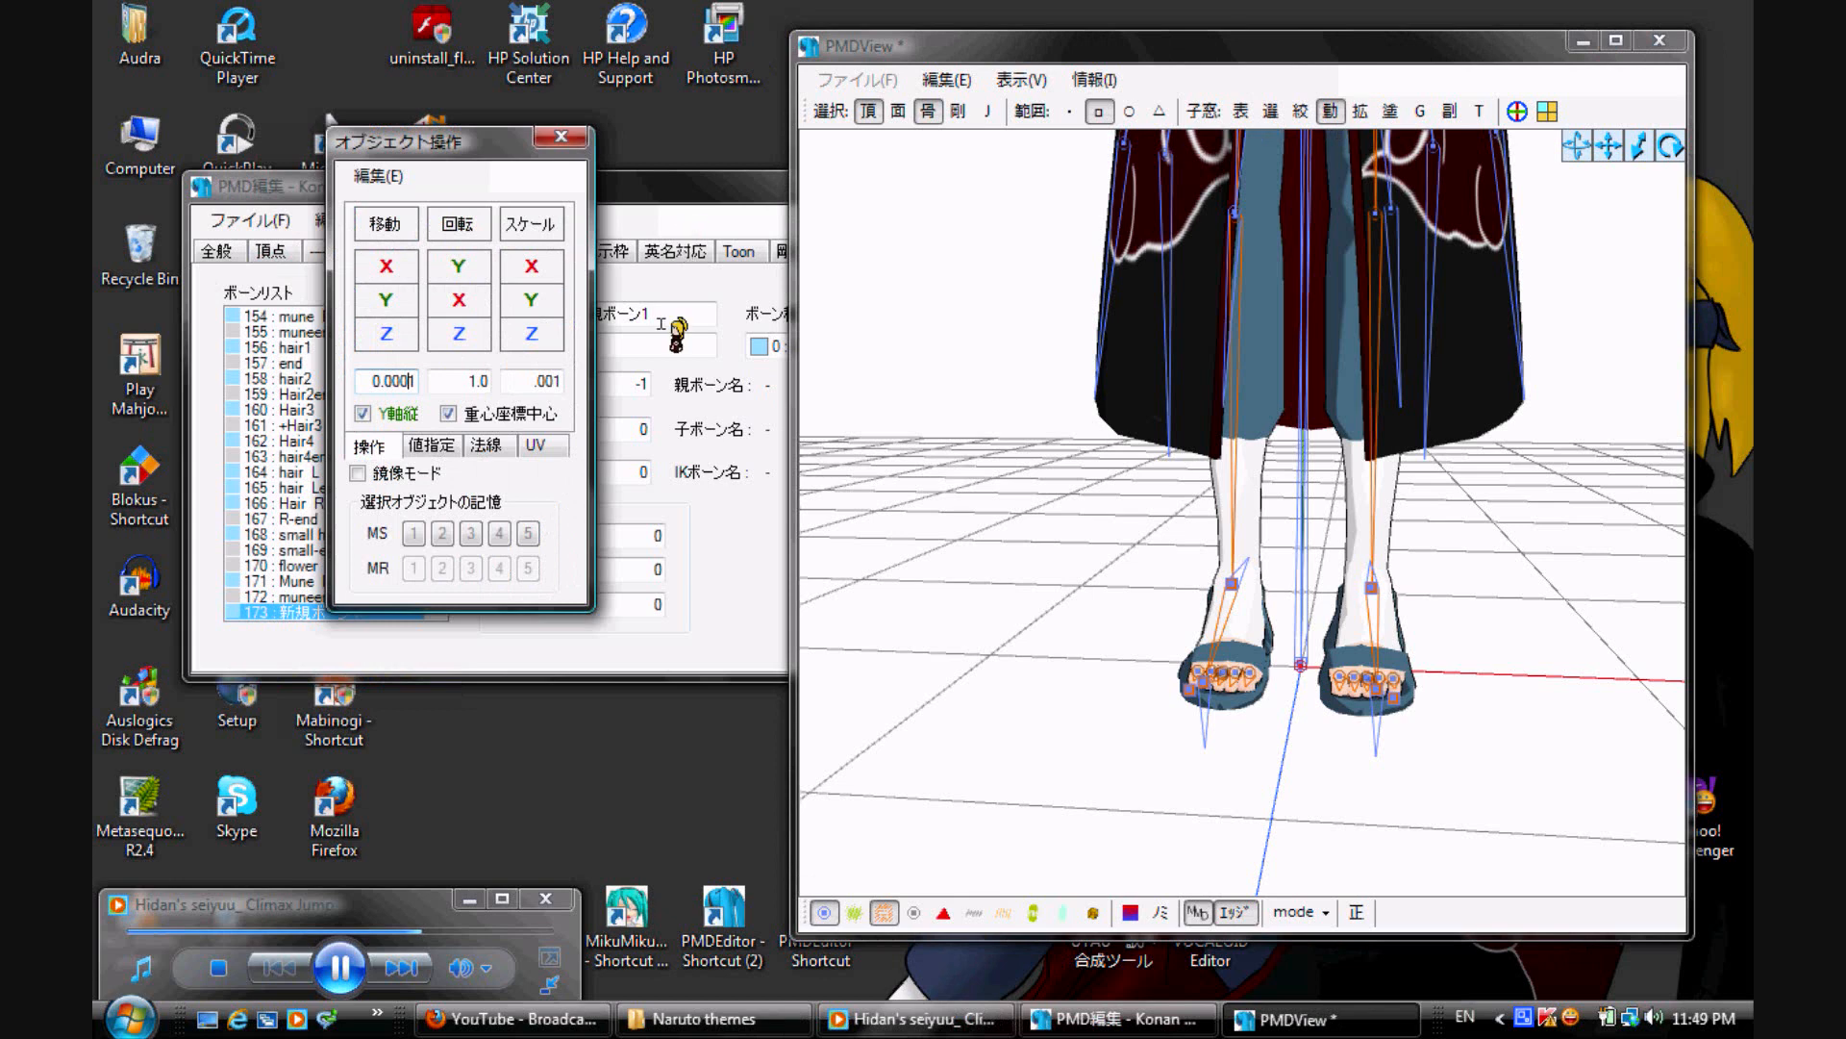
drag(460, 140, 507, 215)
text(1)
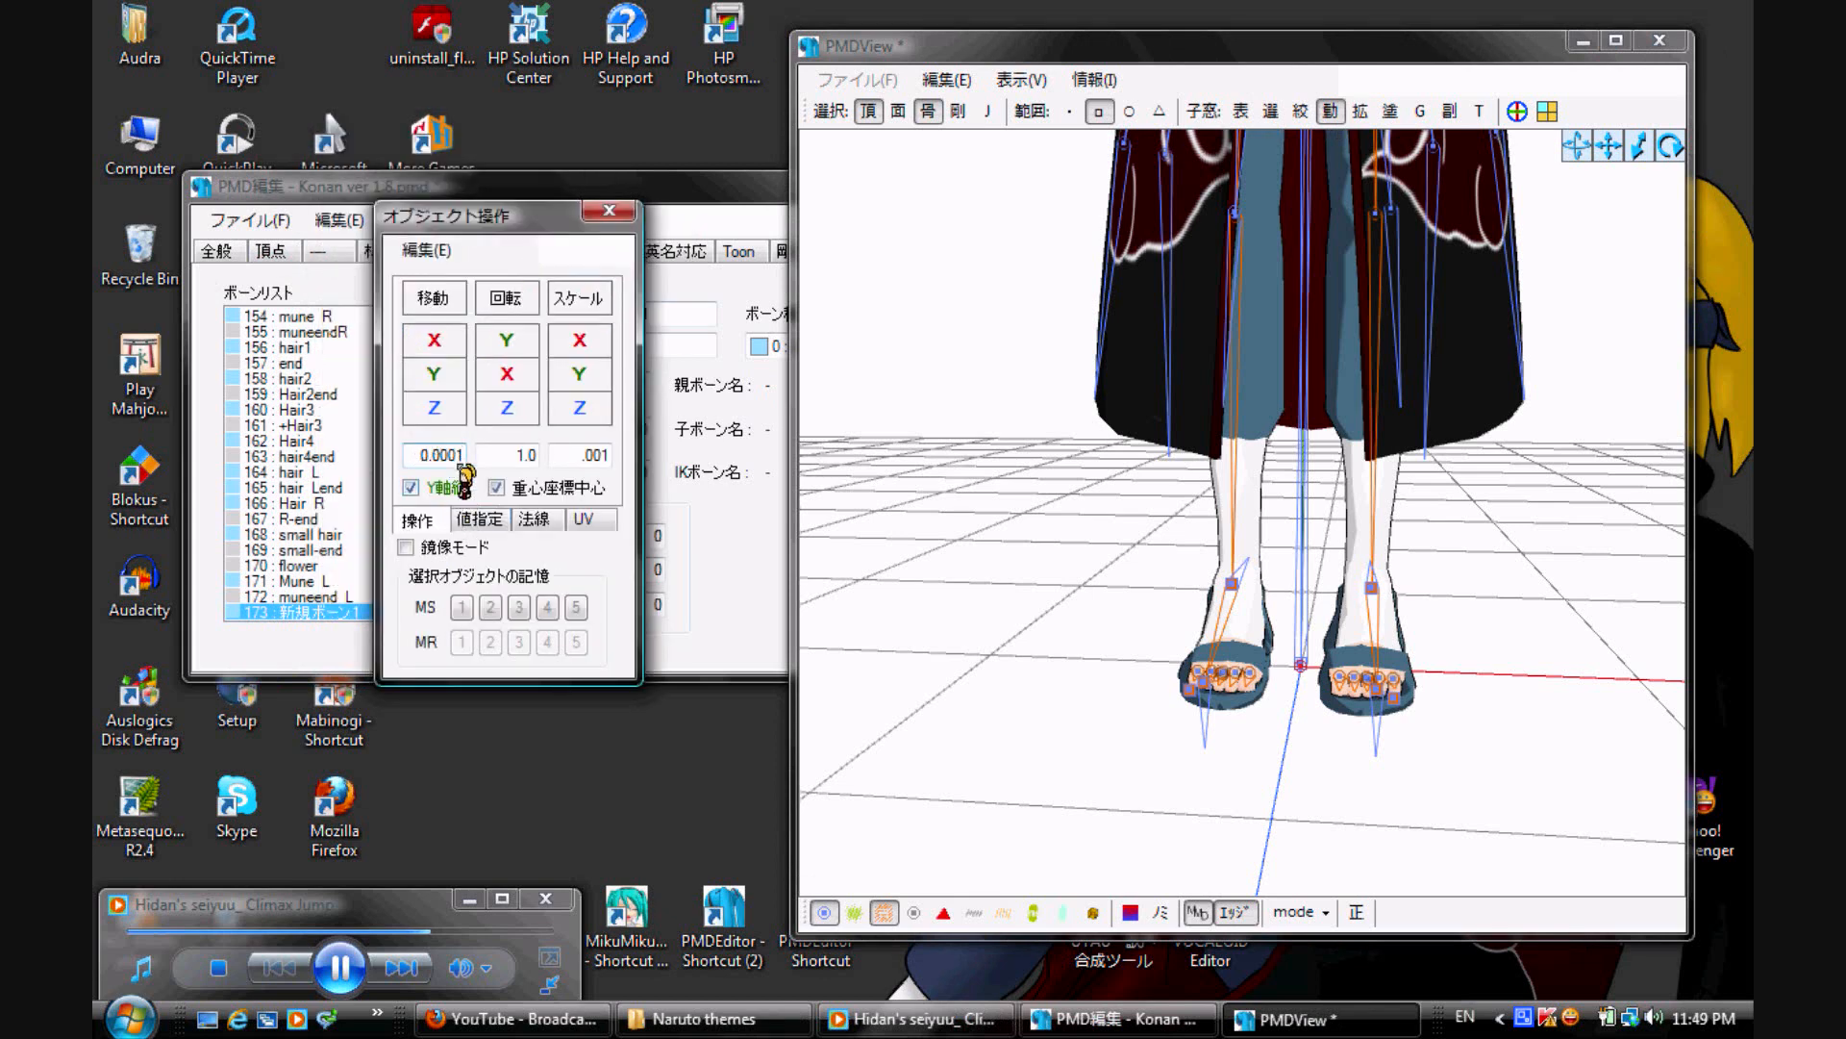
click(434, 374)
text(0.1)
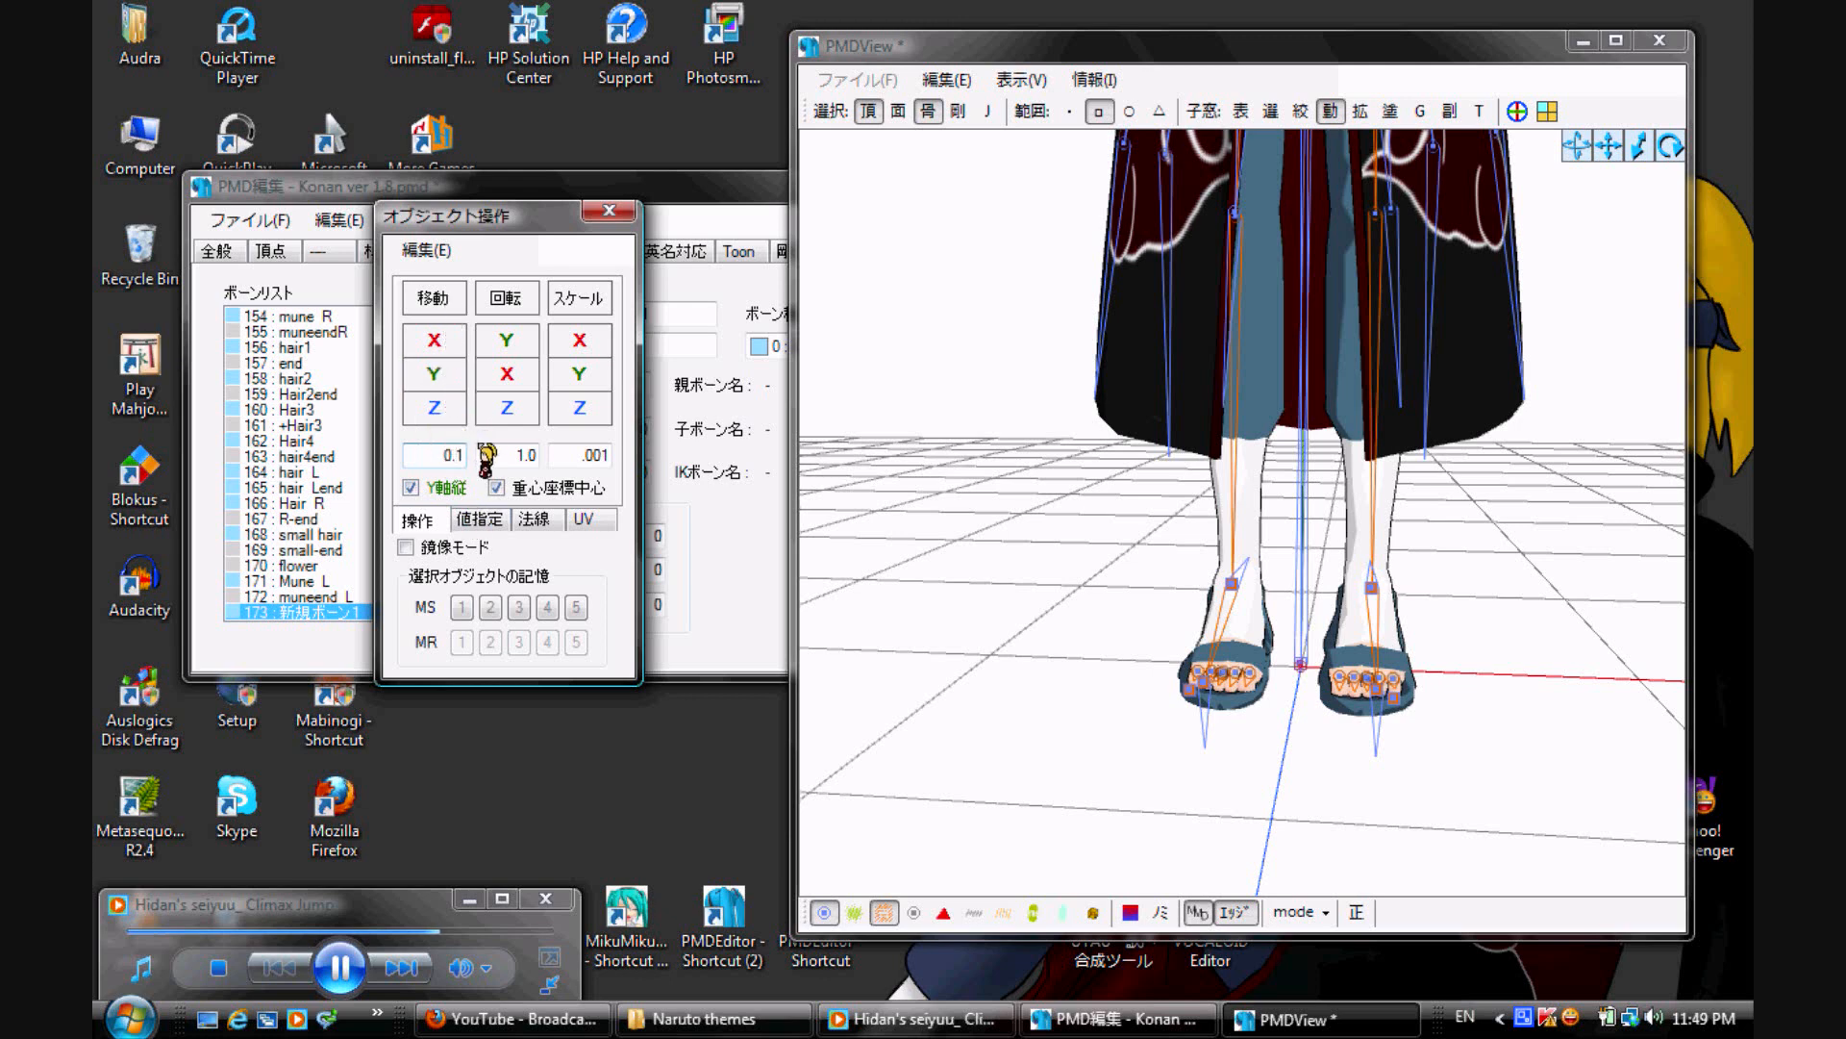
click(434, 373)
text(0.001)
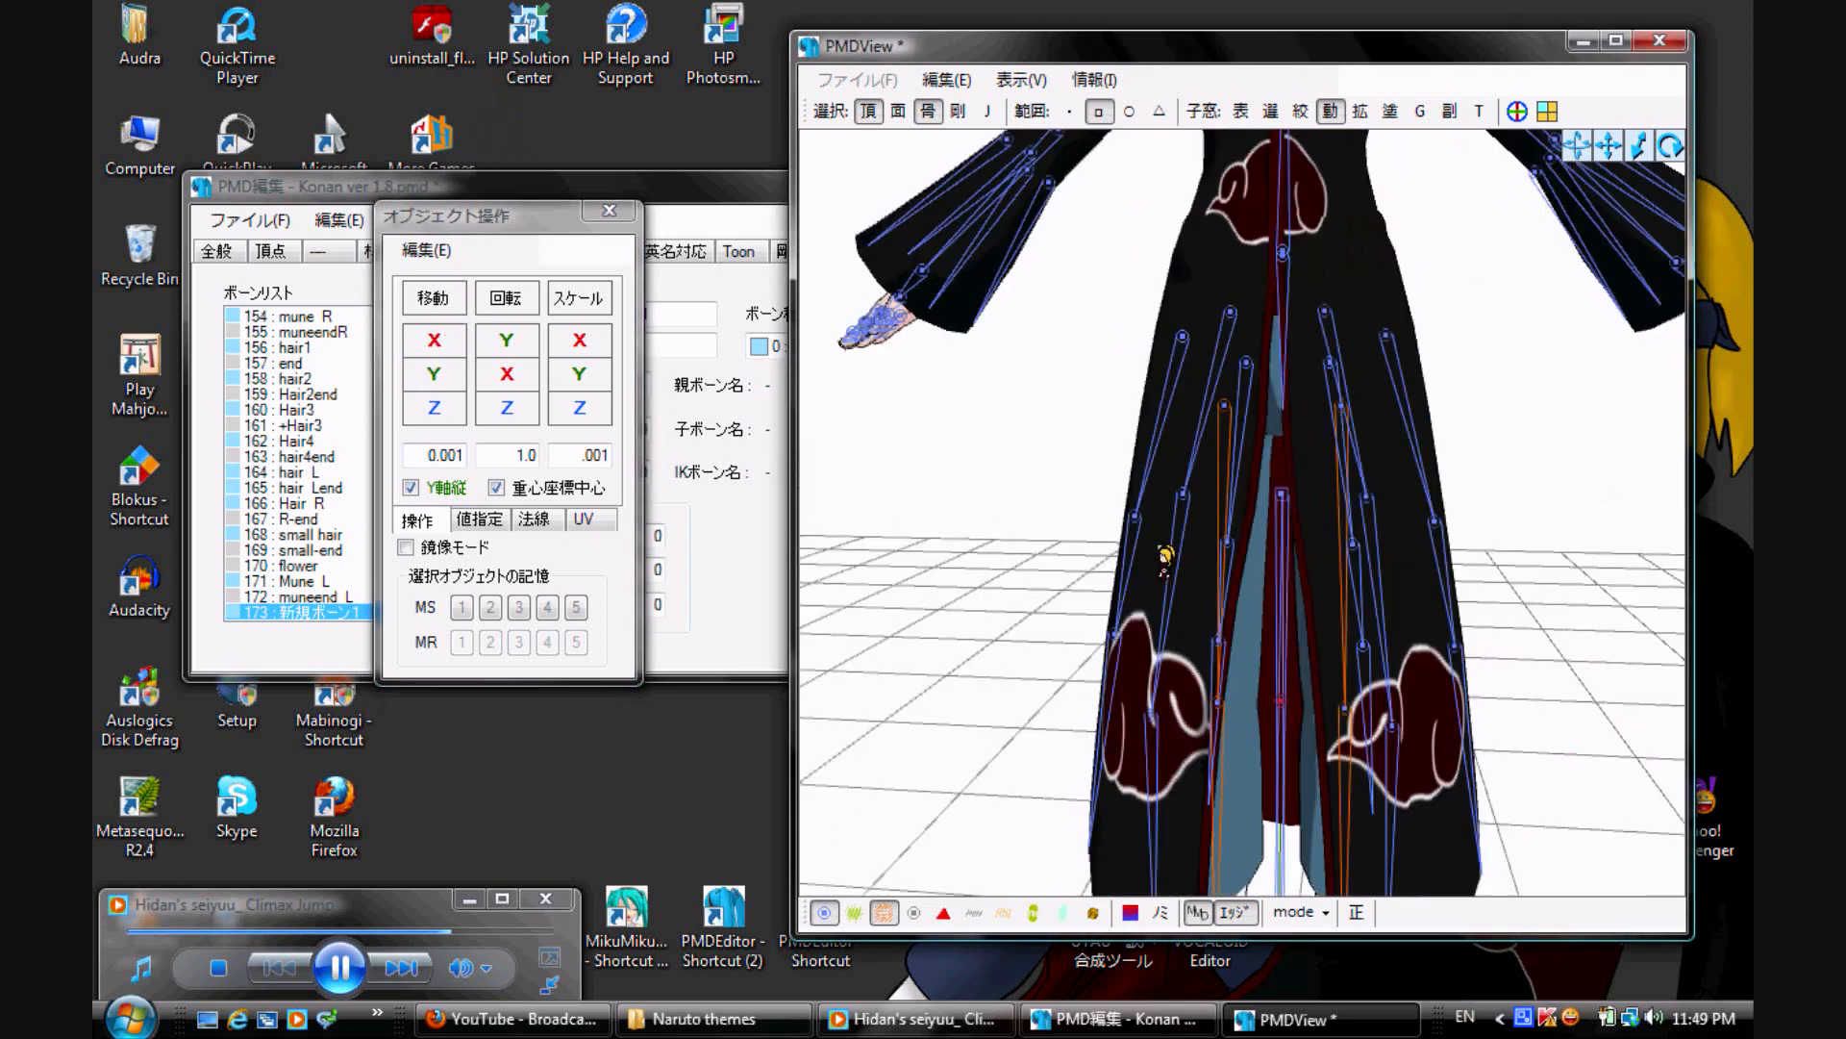
click(434, 373)
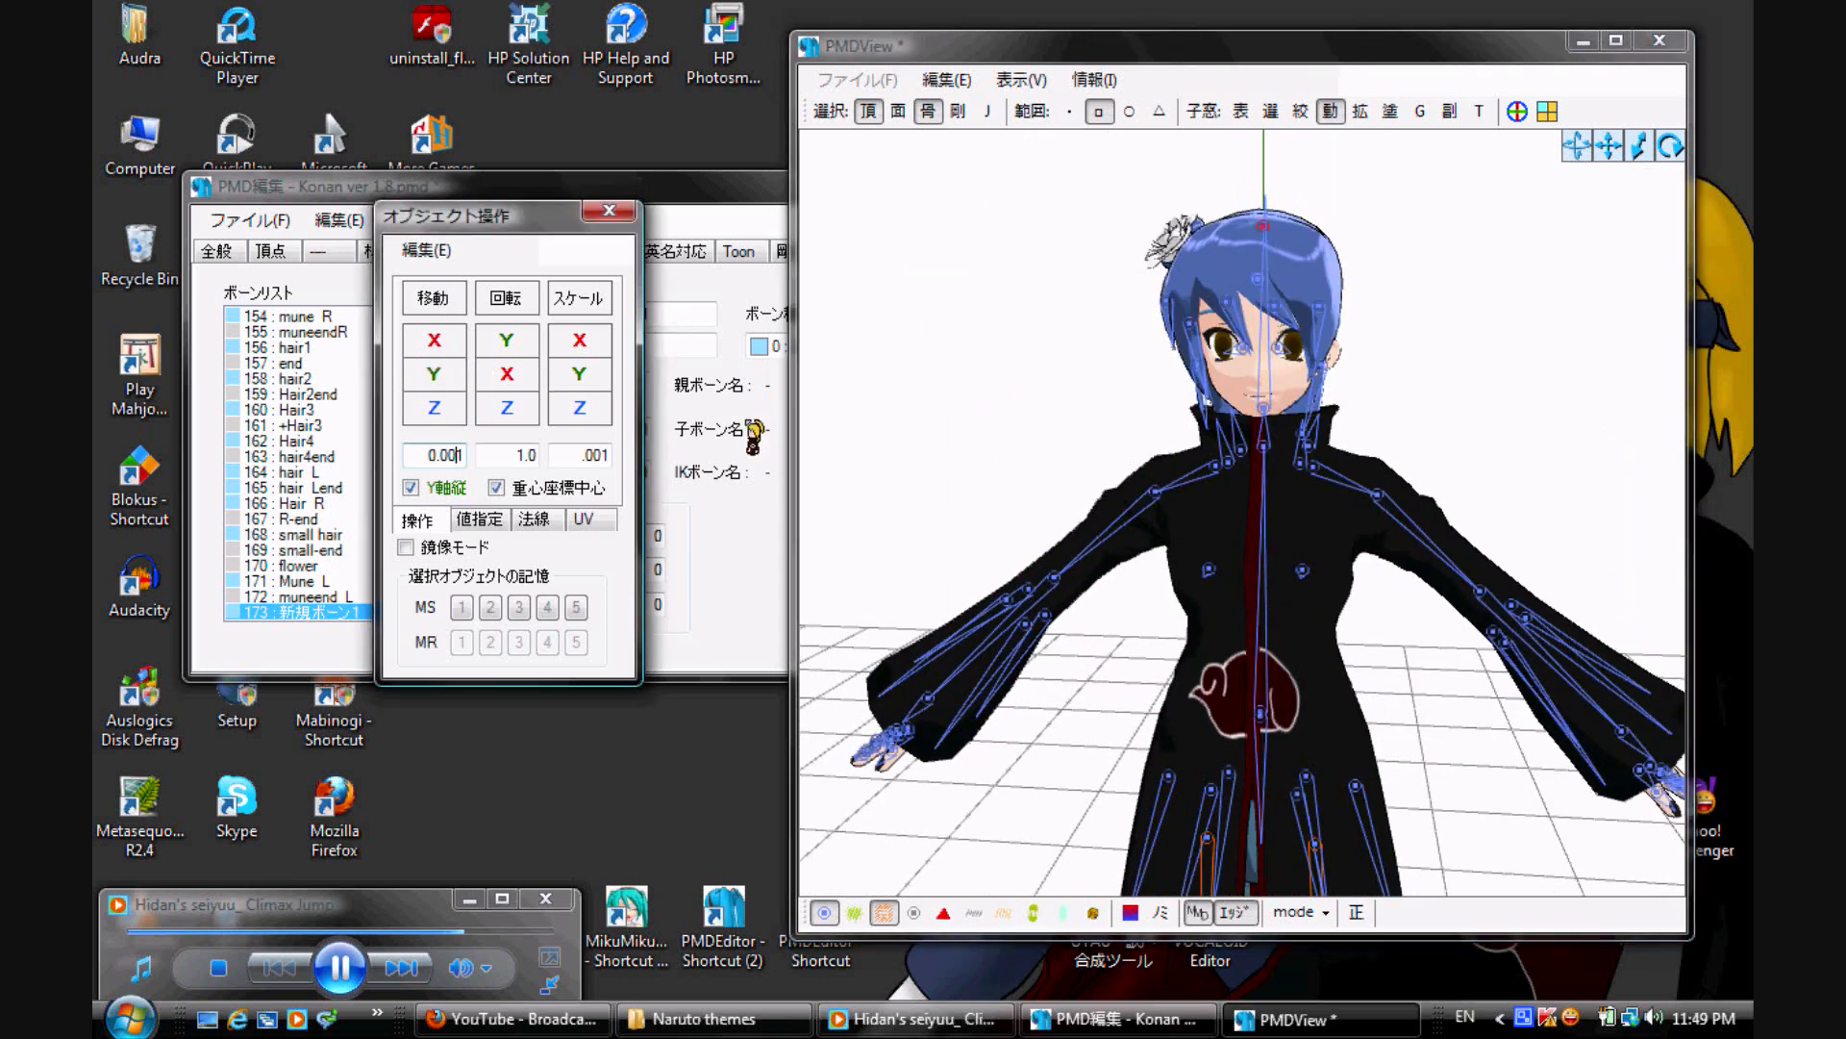
click(434, 341)
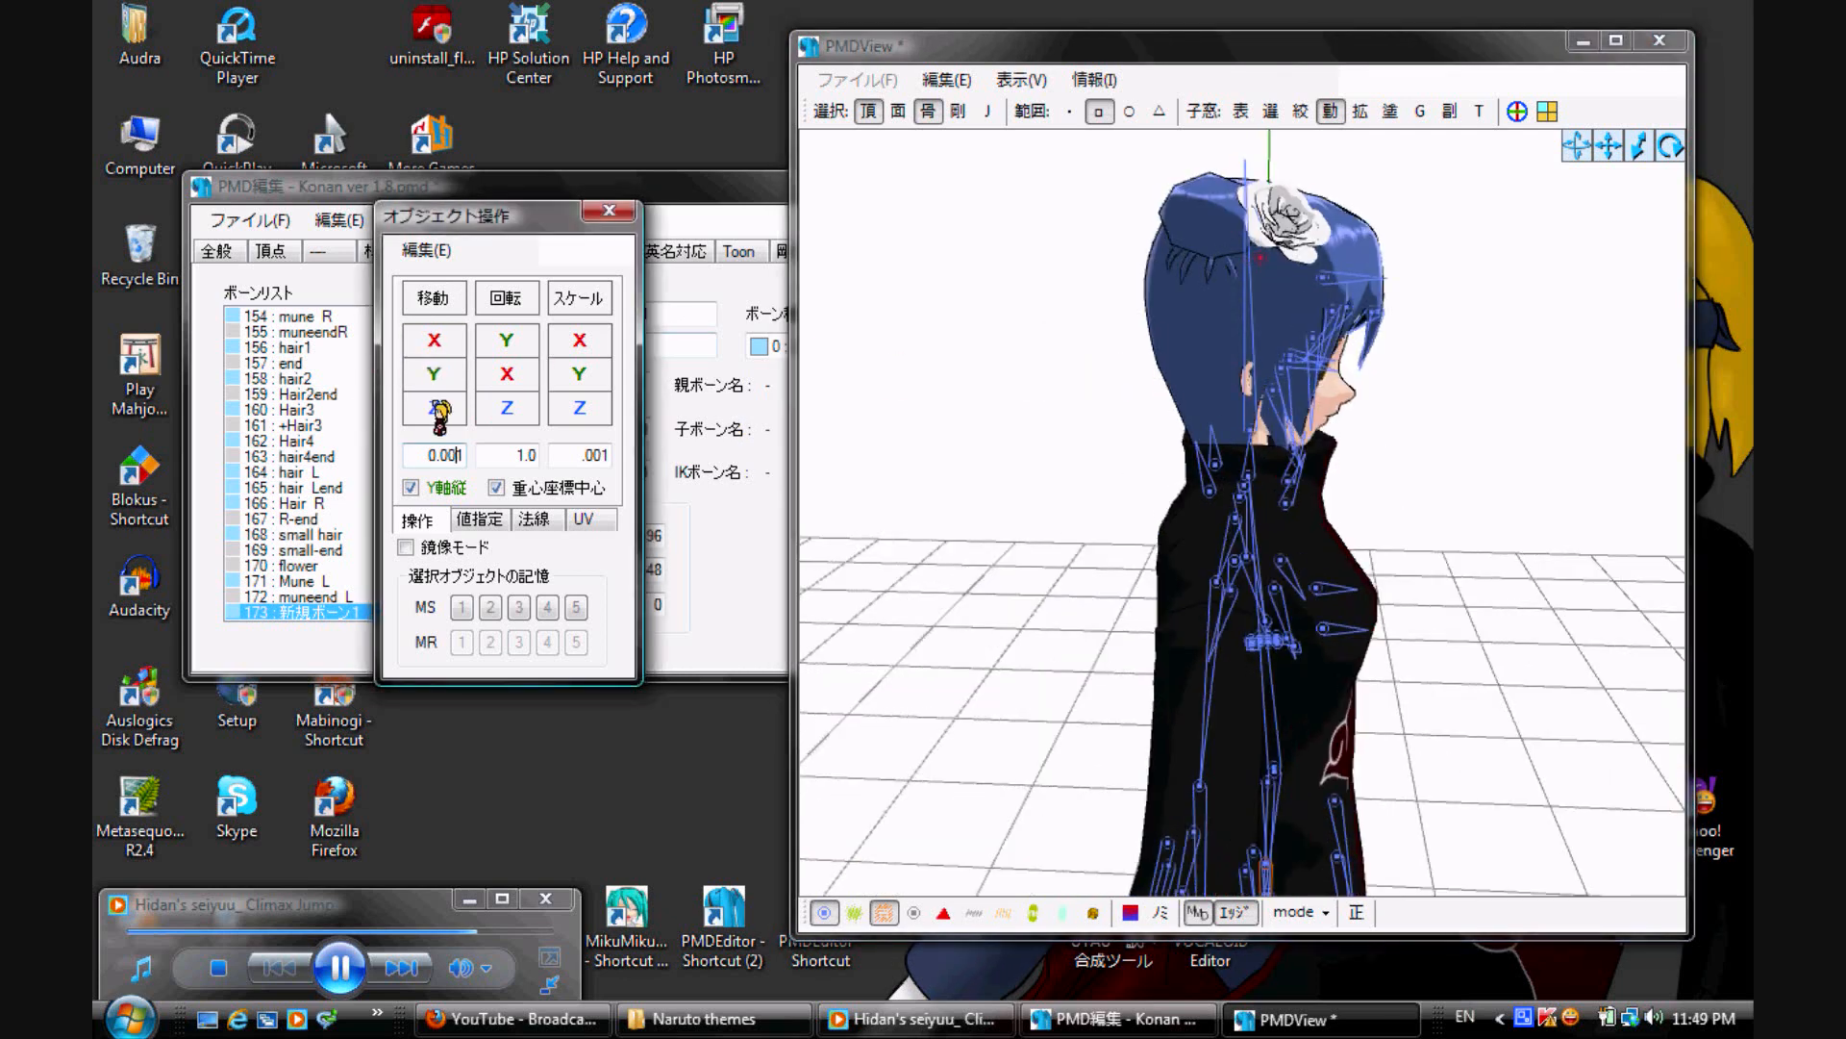
click(434, 408)
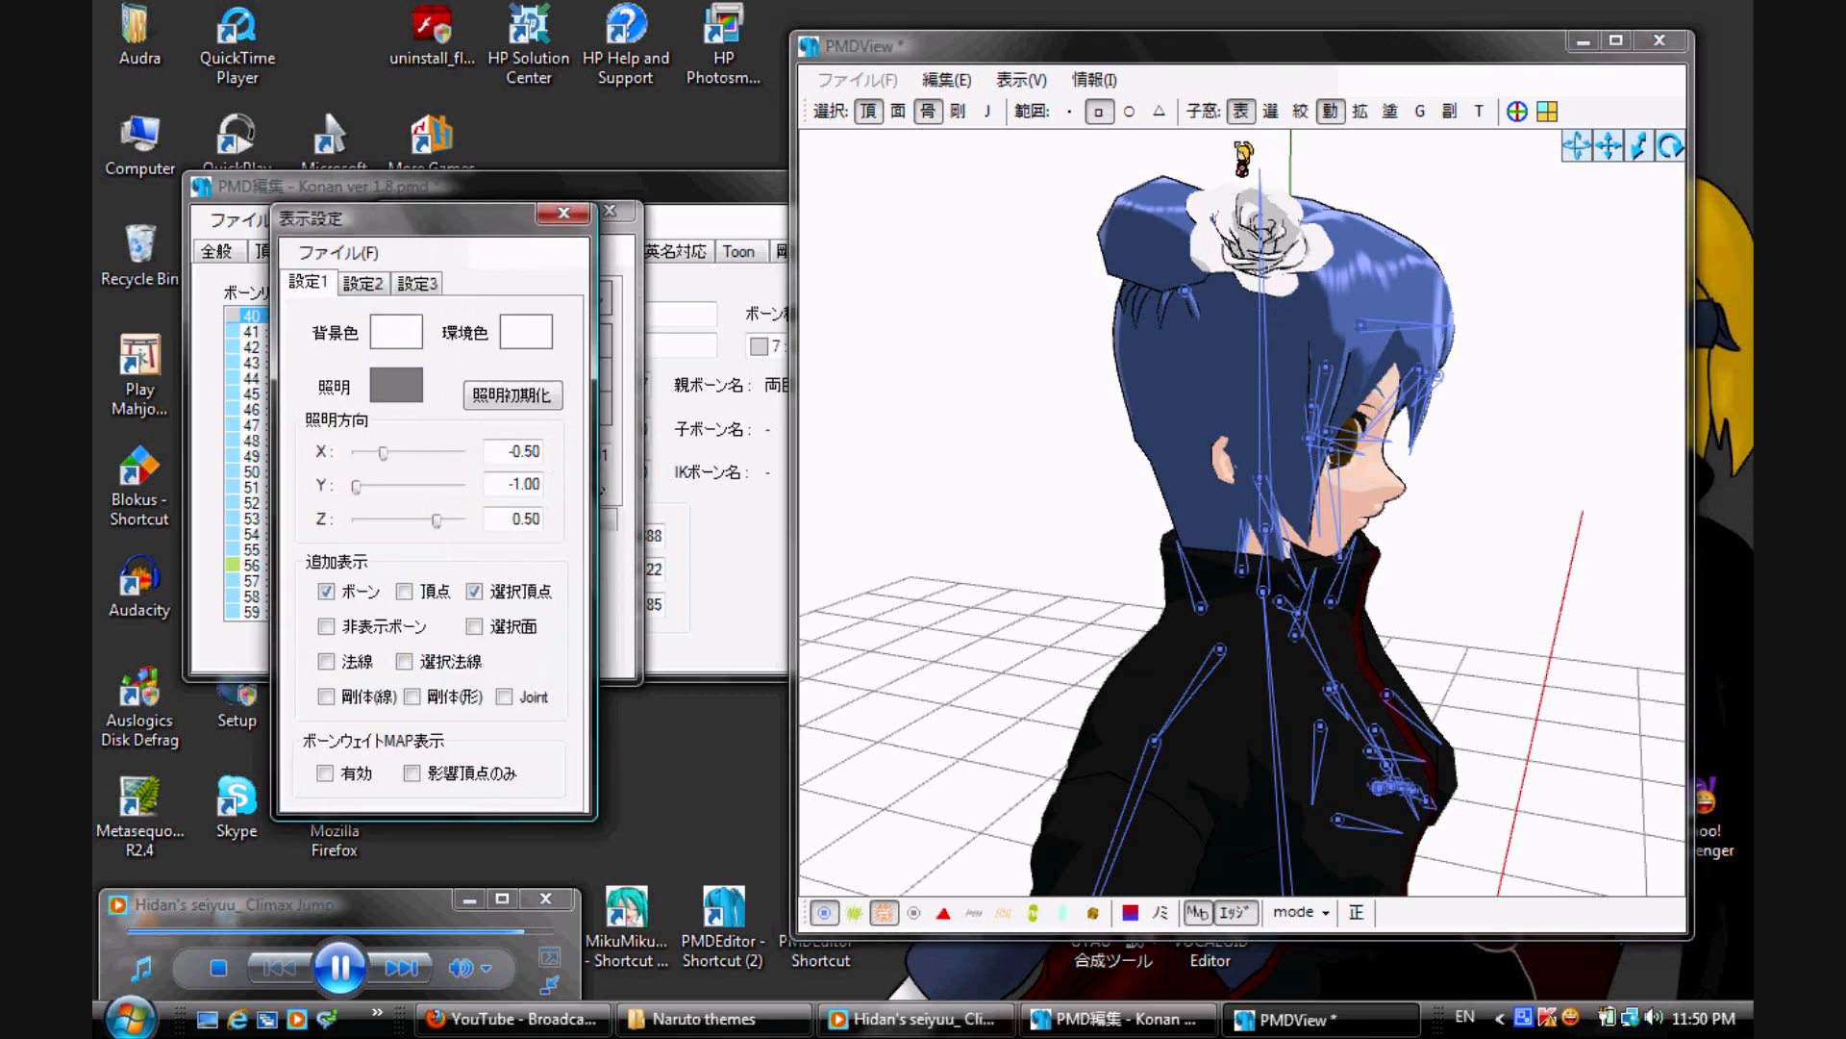
Step: Rename bone 173 to 'Bun Hair1' in both the Japanese and English name fields
click(326, 625)
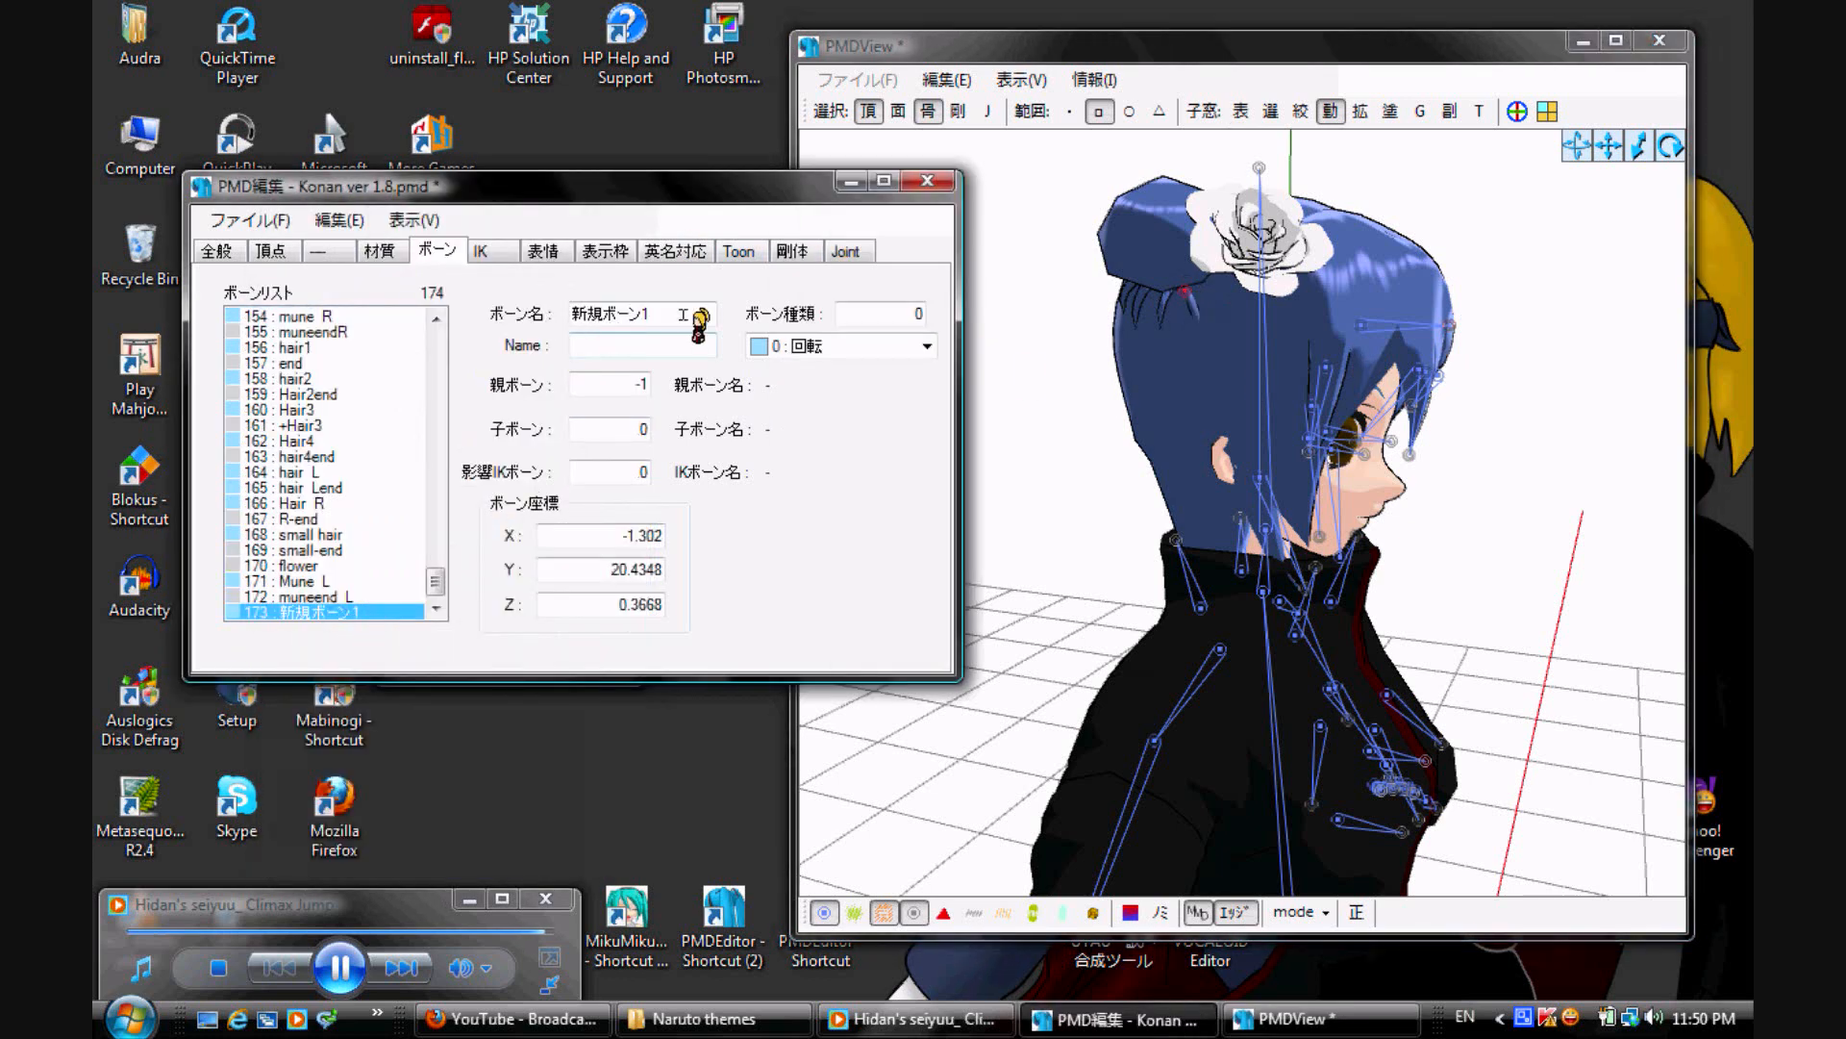
triple_click(630, 314)
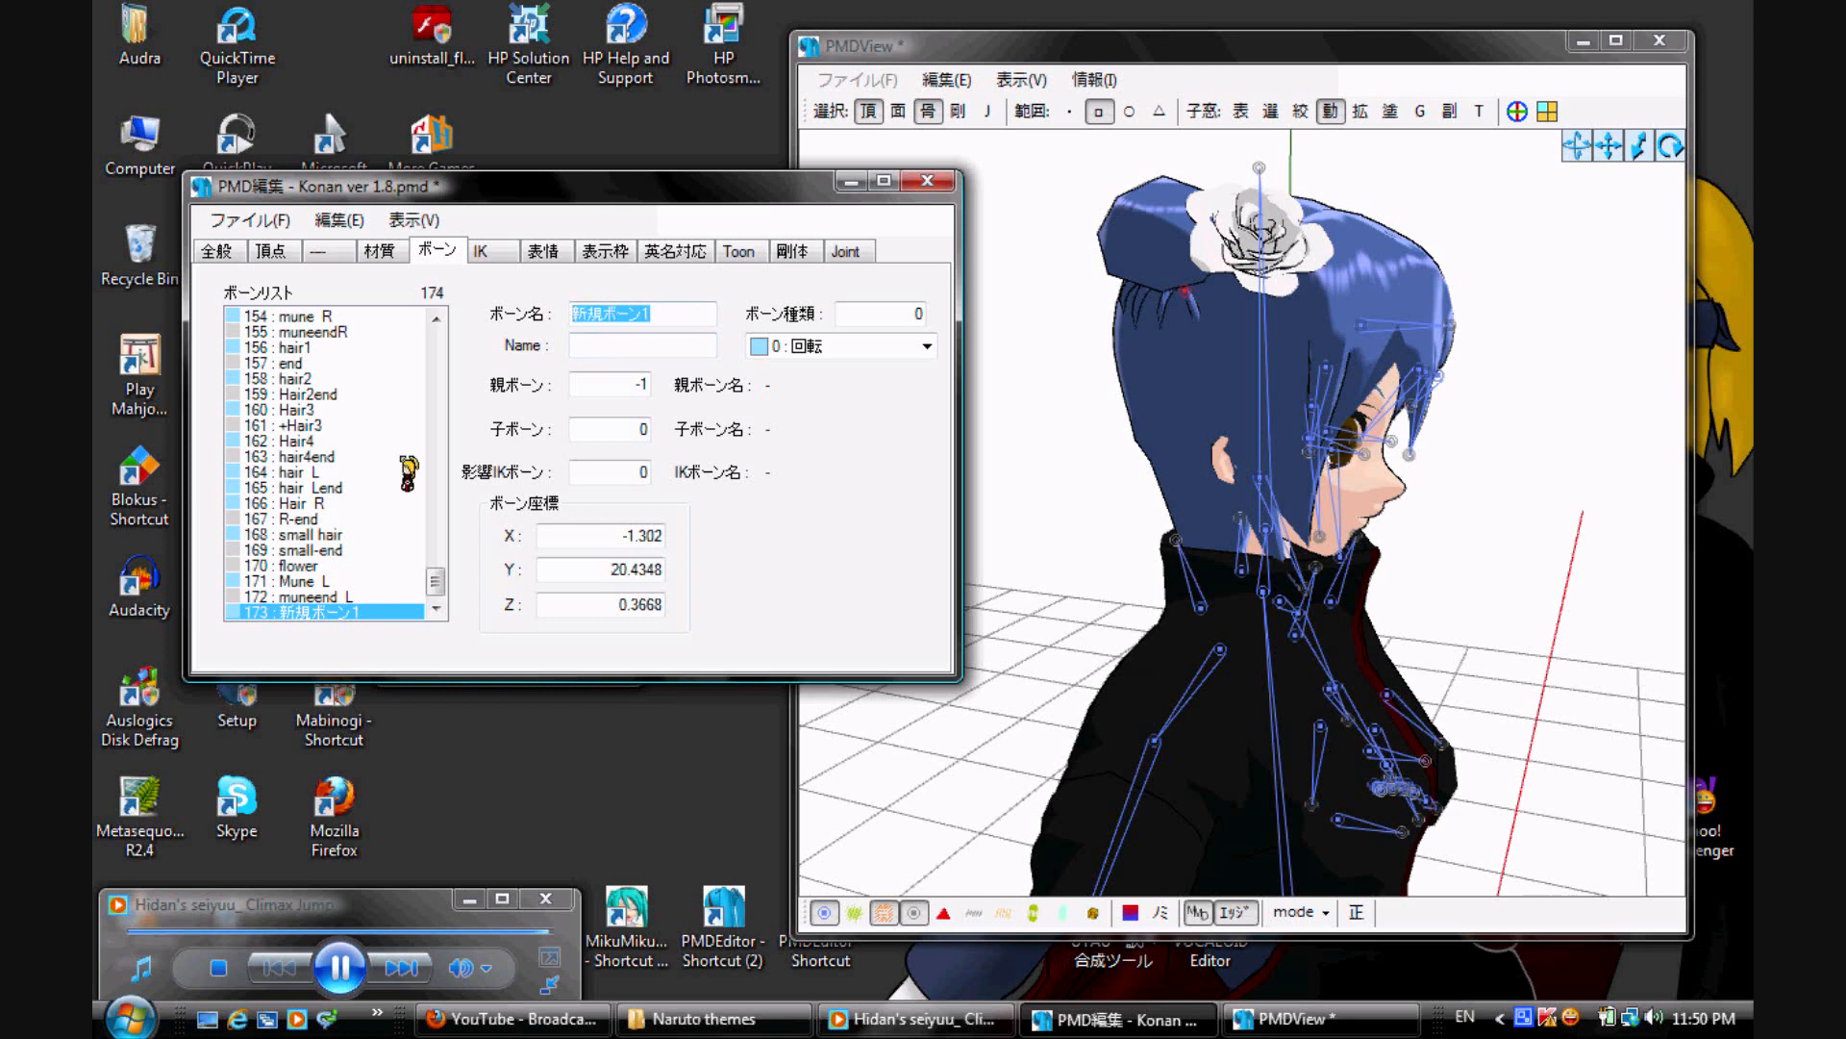
text(Bun Hair)
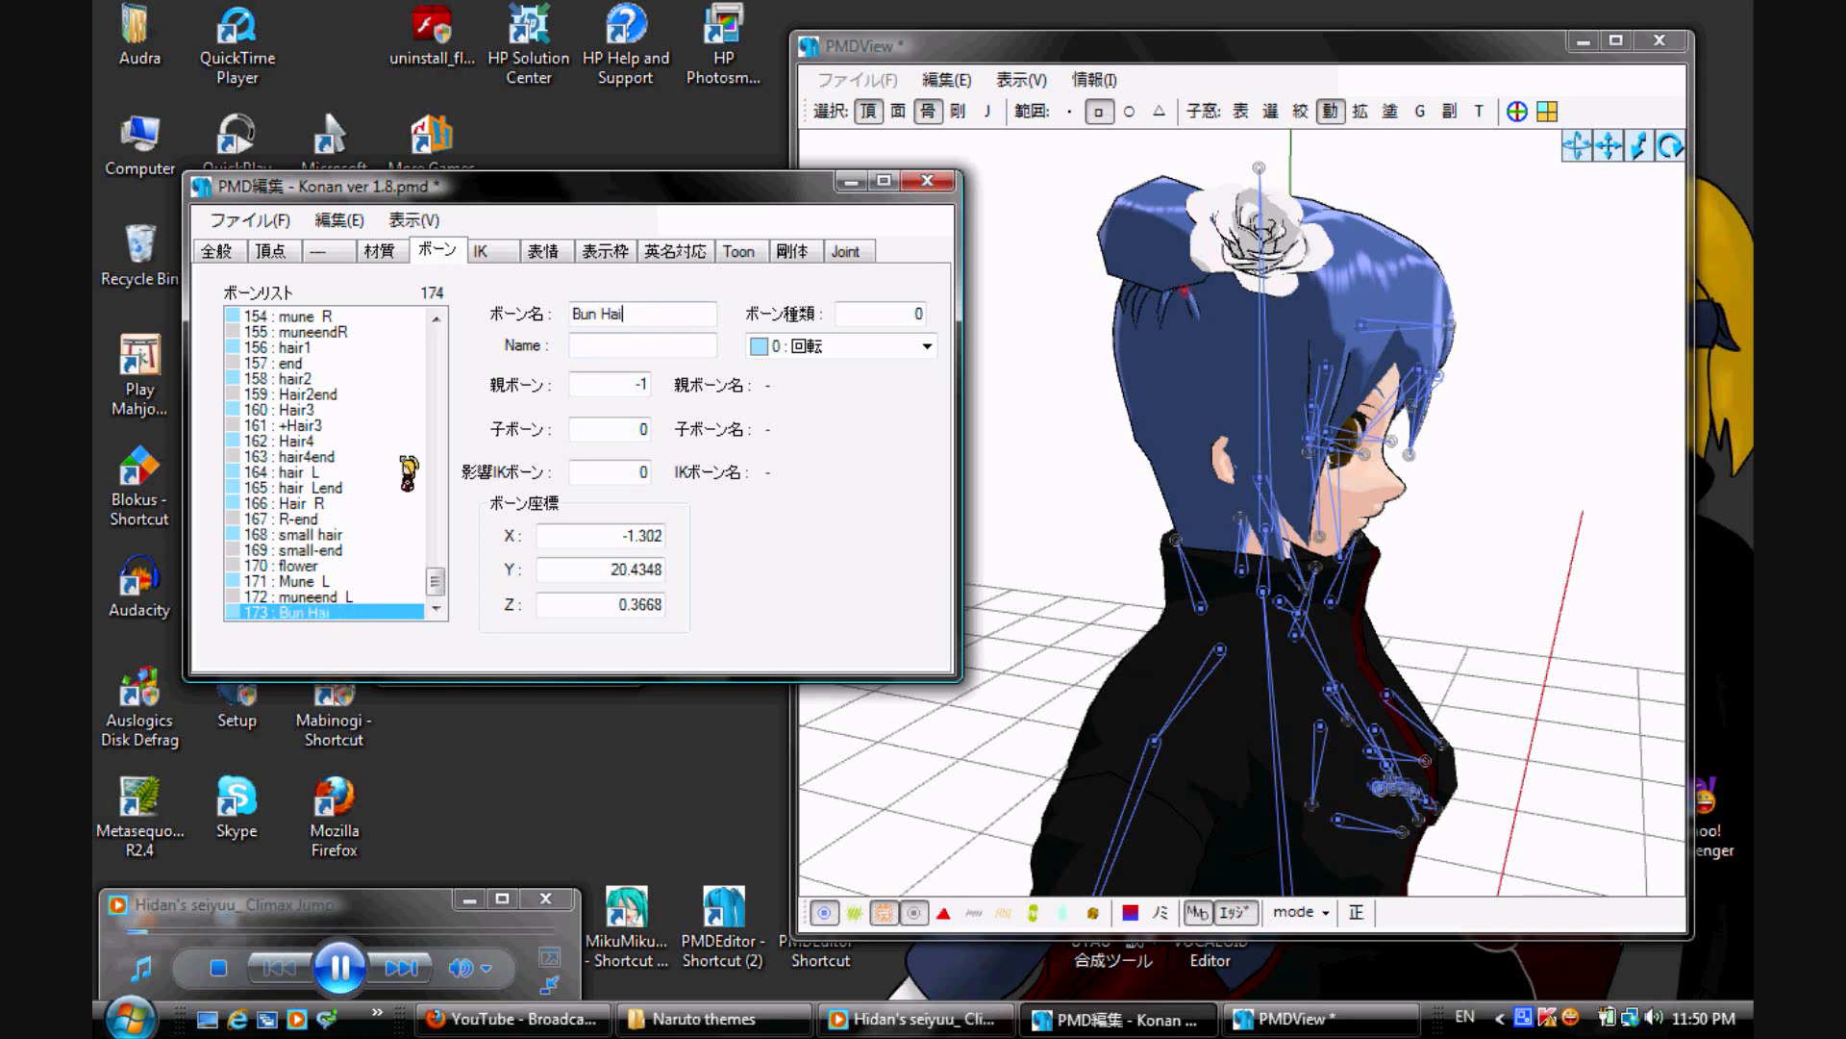
text(r1)
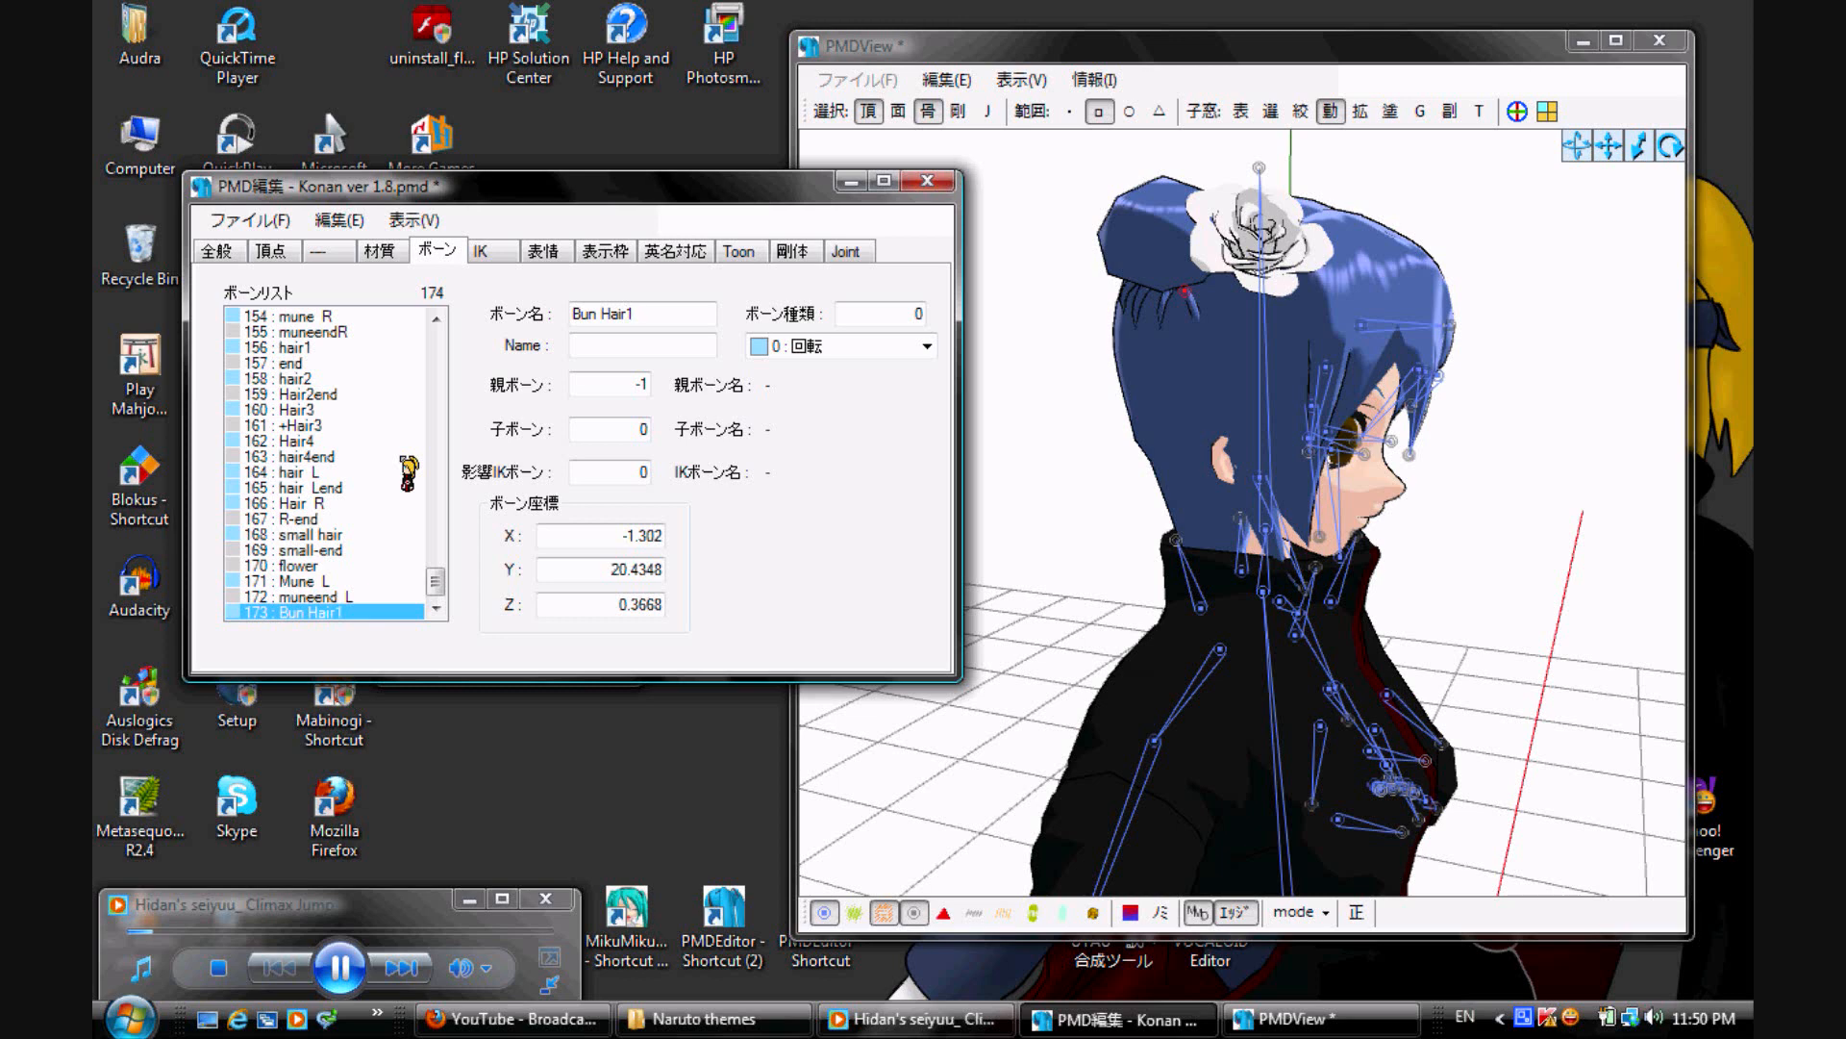
click(642, 345)
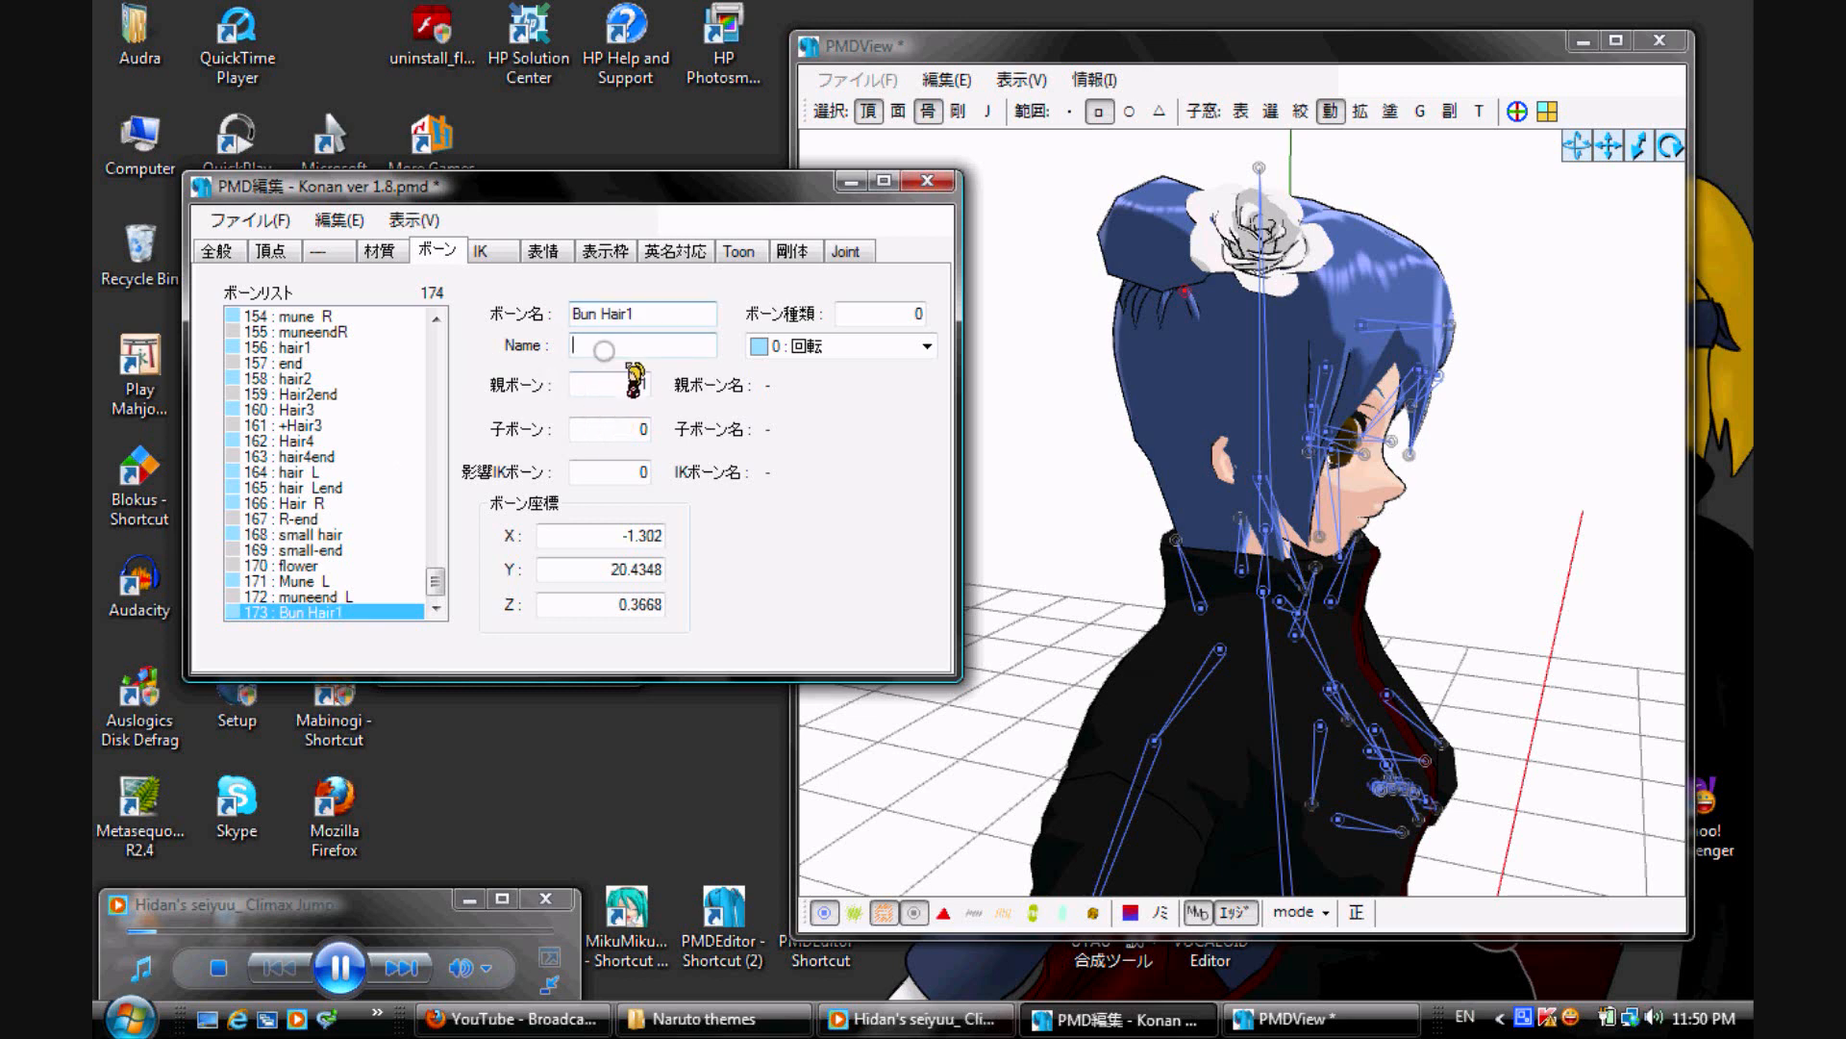
text(Bun Hair1)
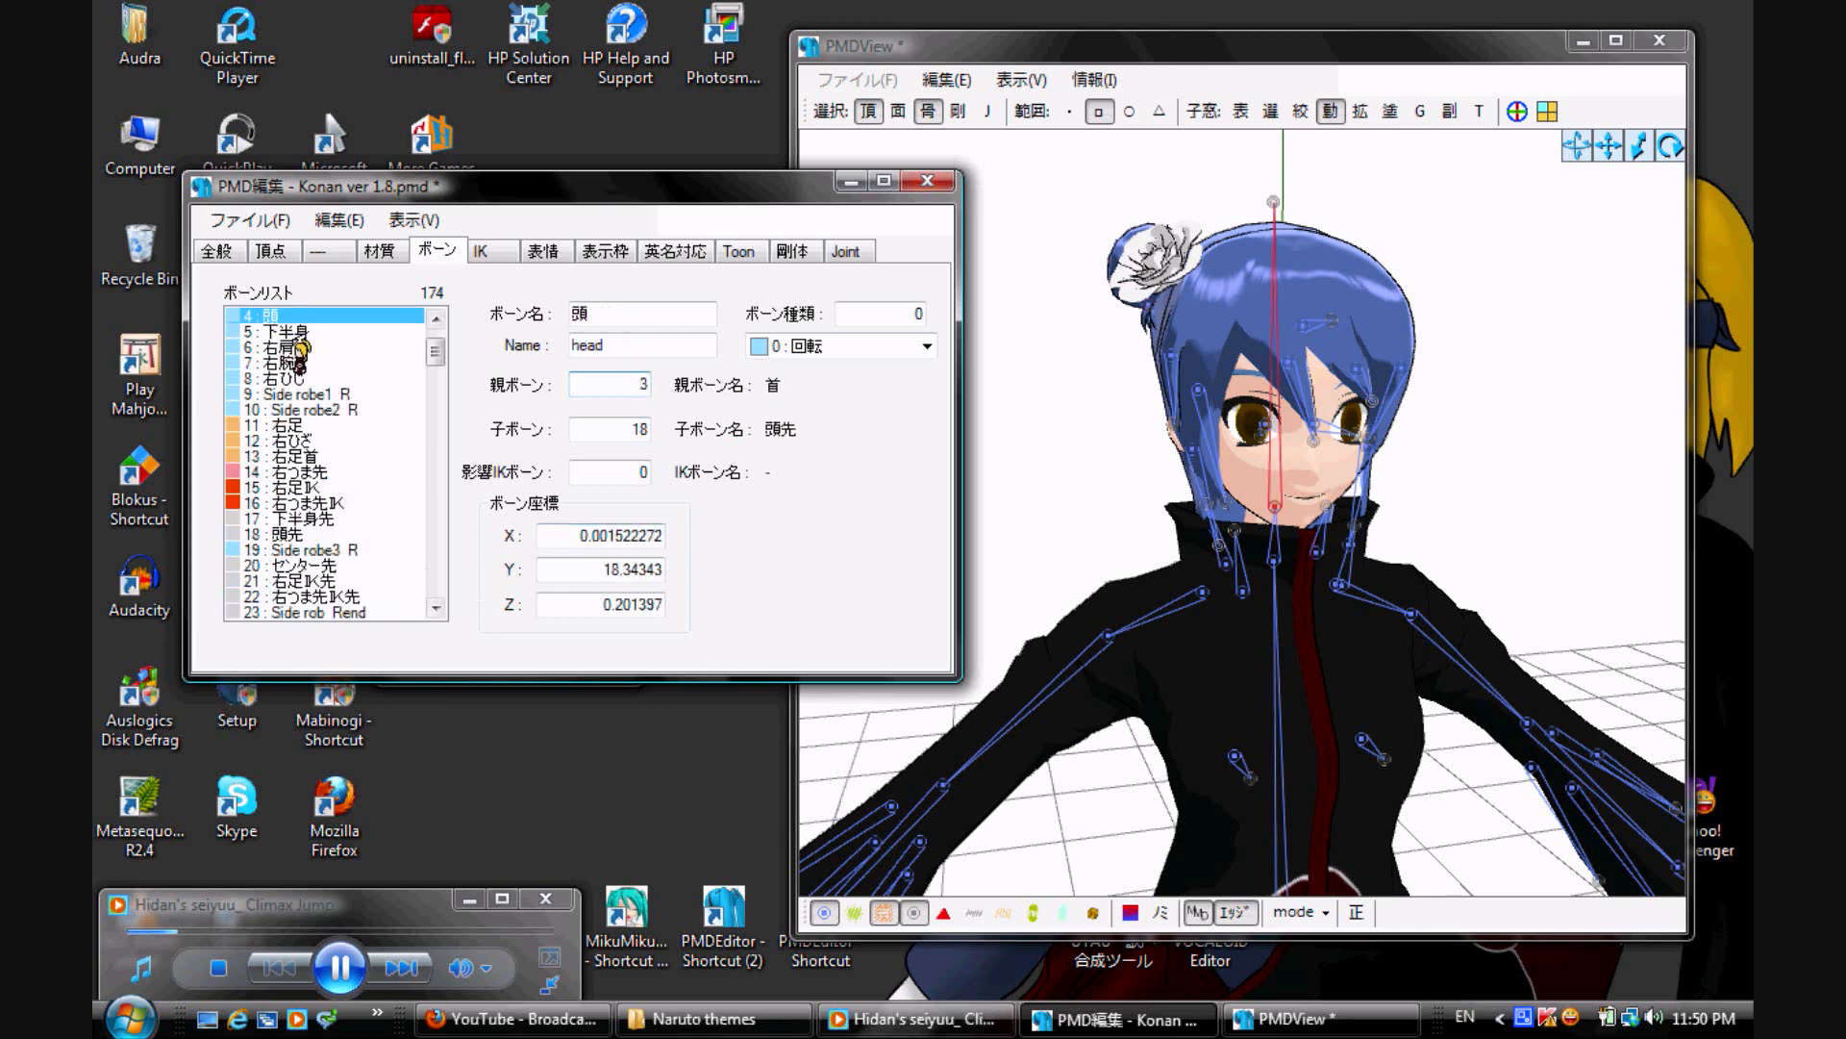
Step: Parent Bun Hair1 to the head and add child bone +Bun Hair1 (174) beside the bun
scroll(down, 3)
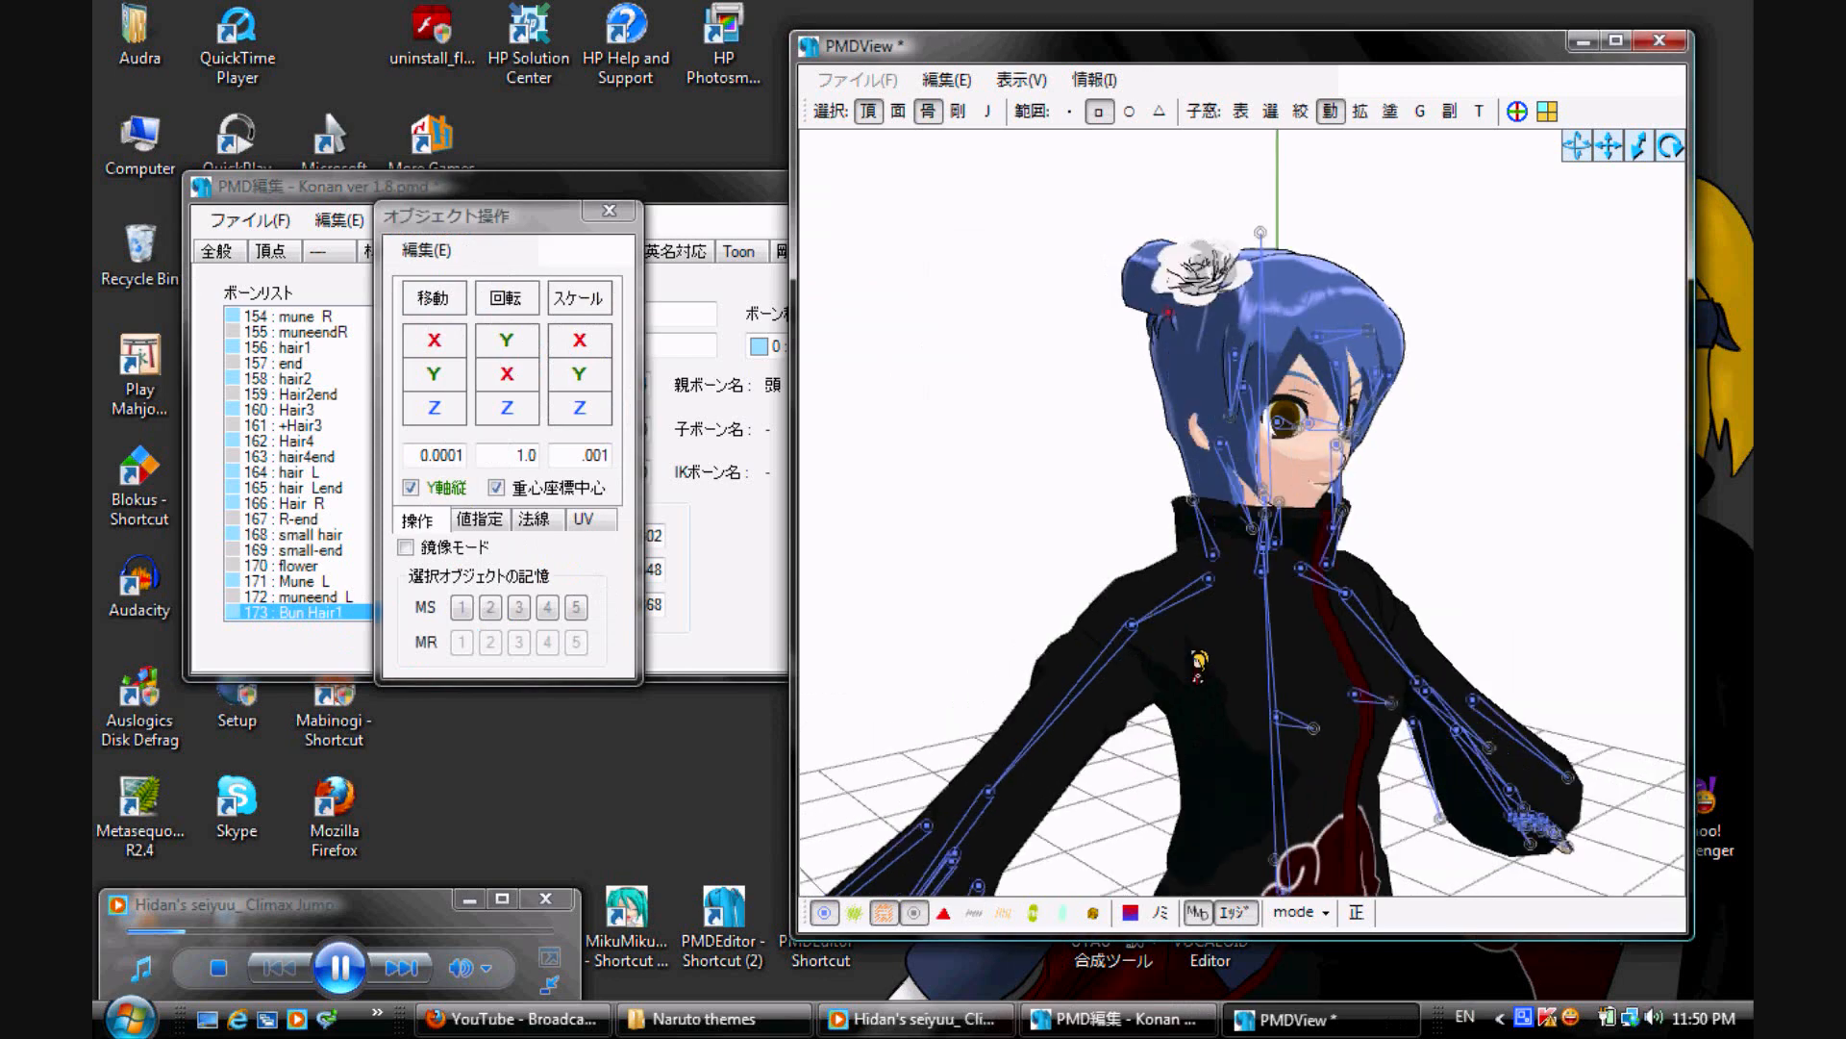
right_click(295, 612)
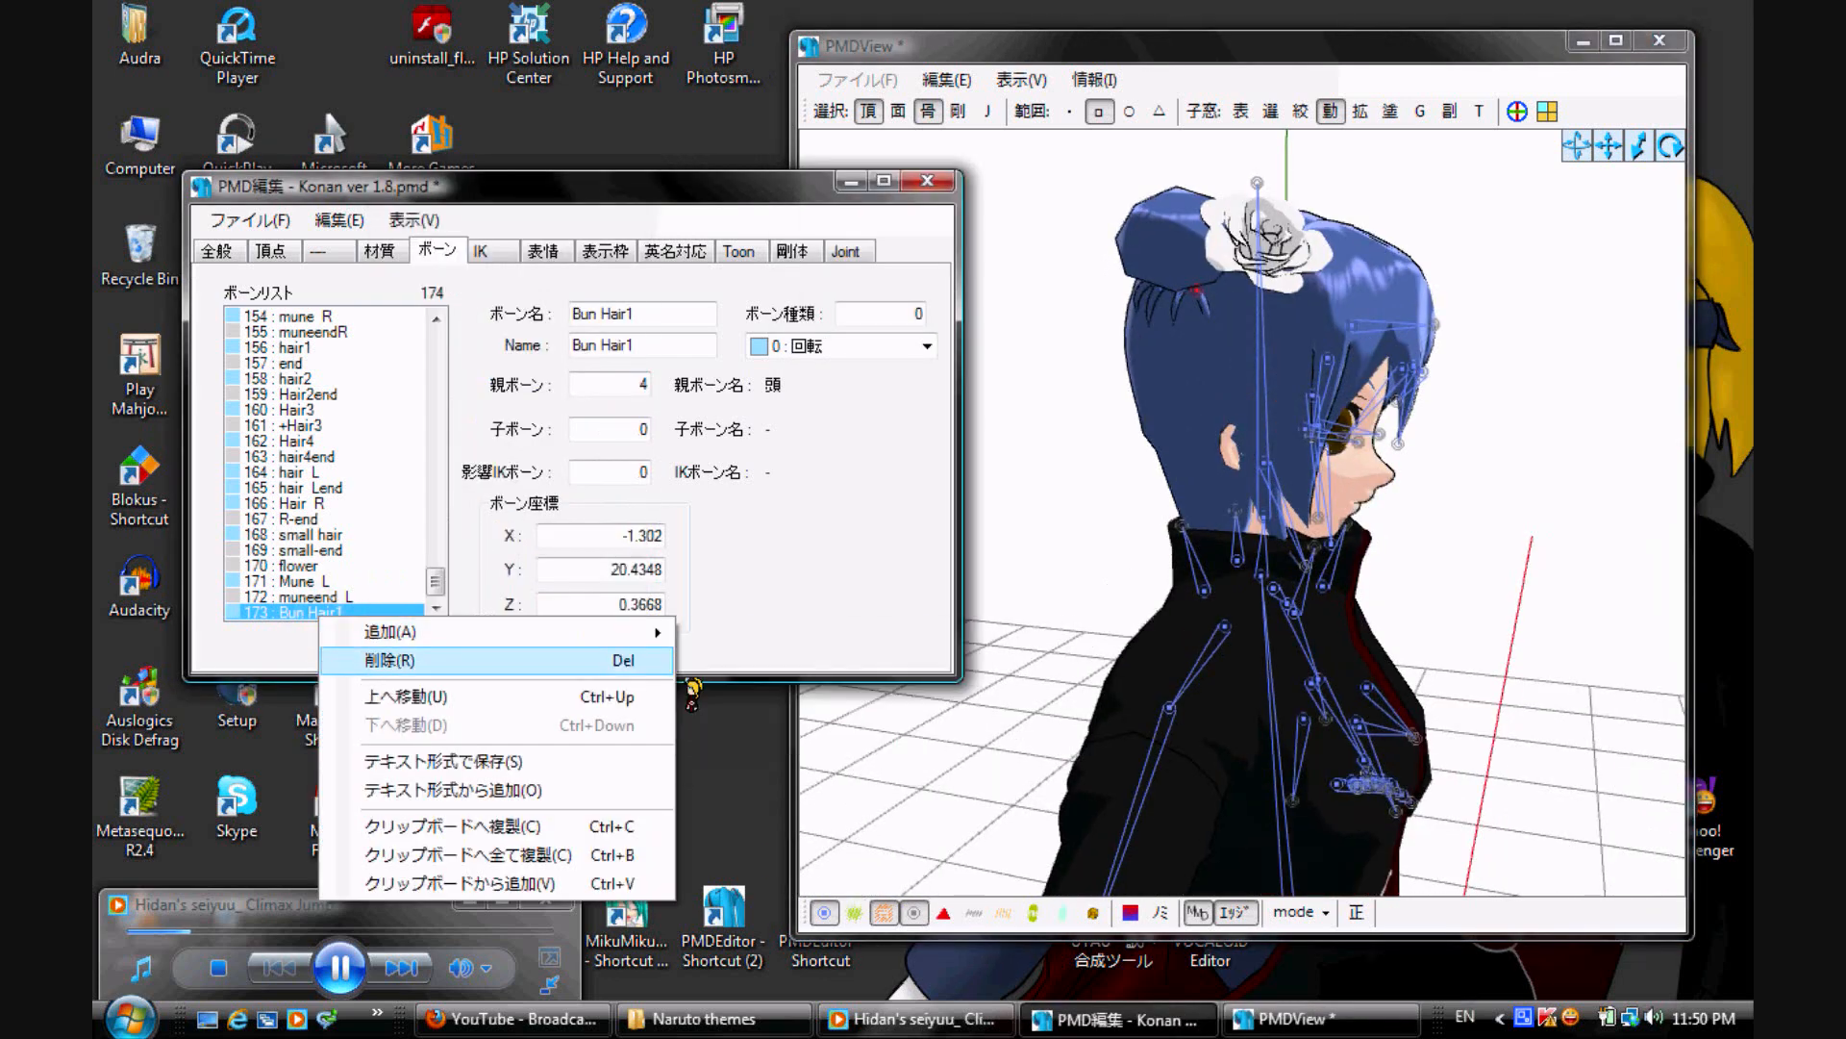
mouse_move(391, 633)
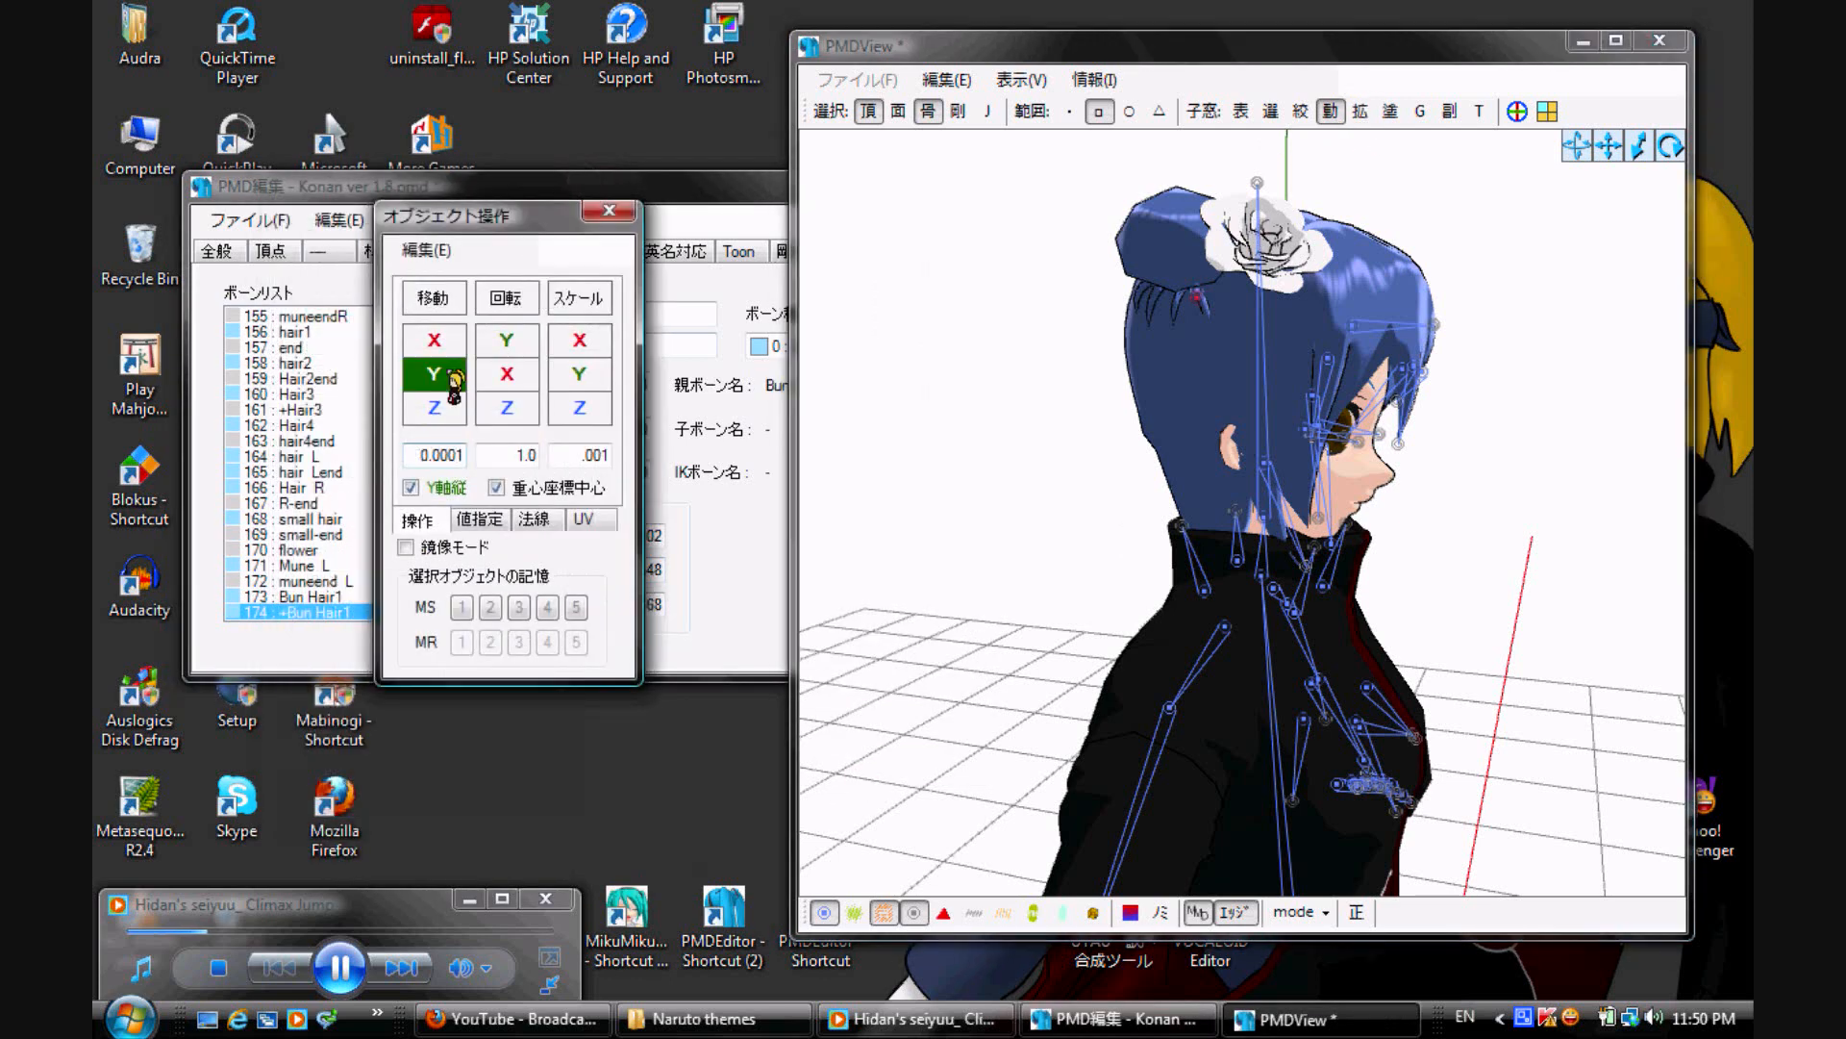
click(433, 339)
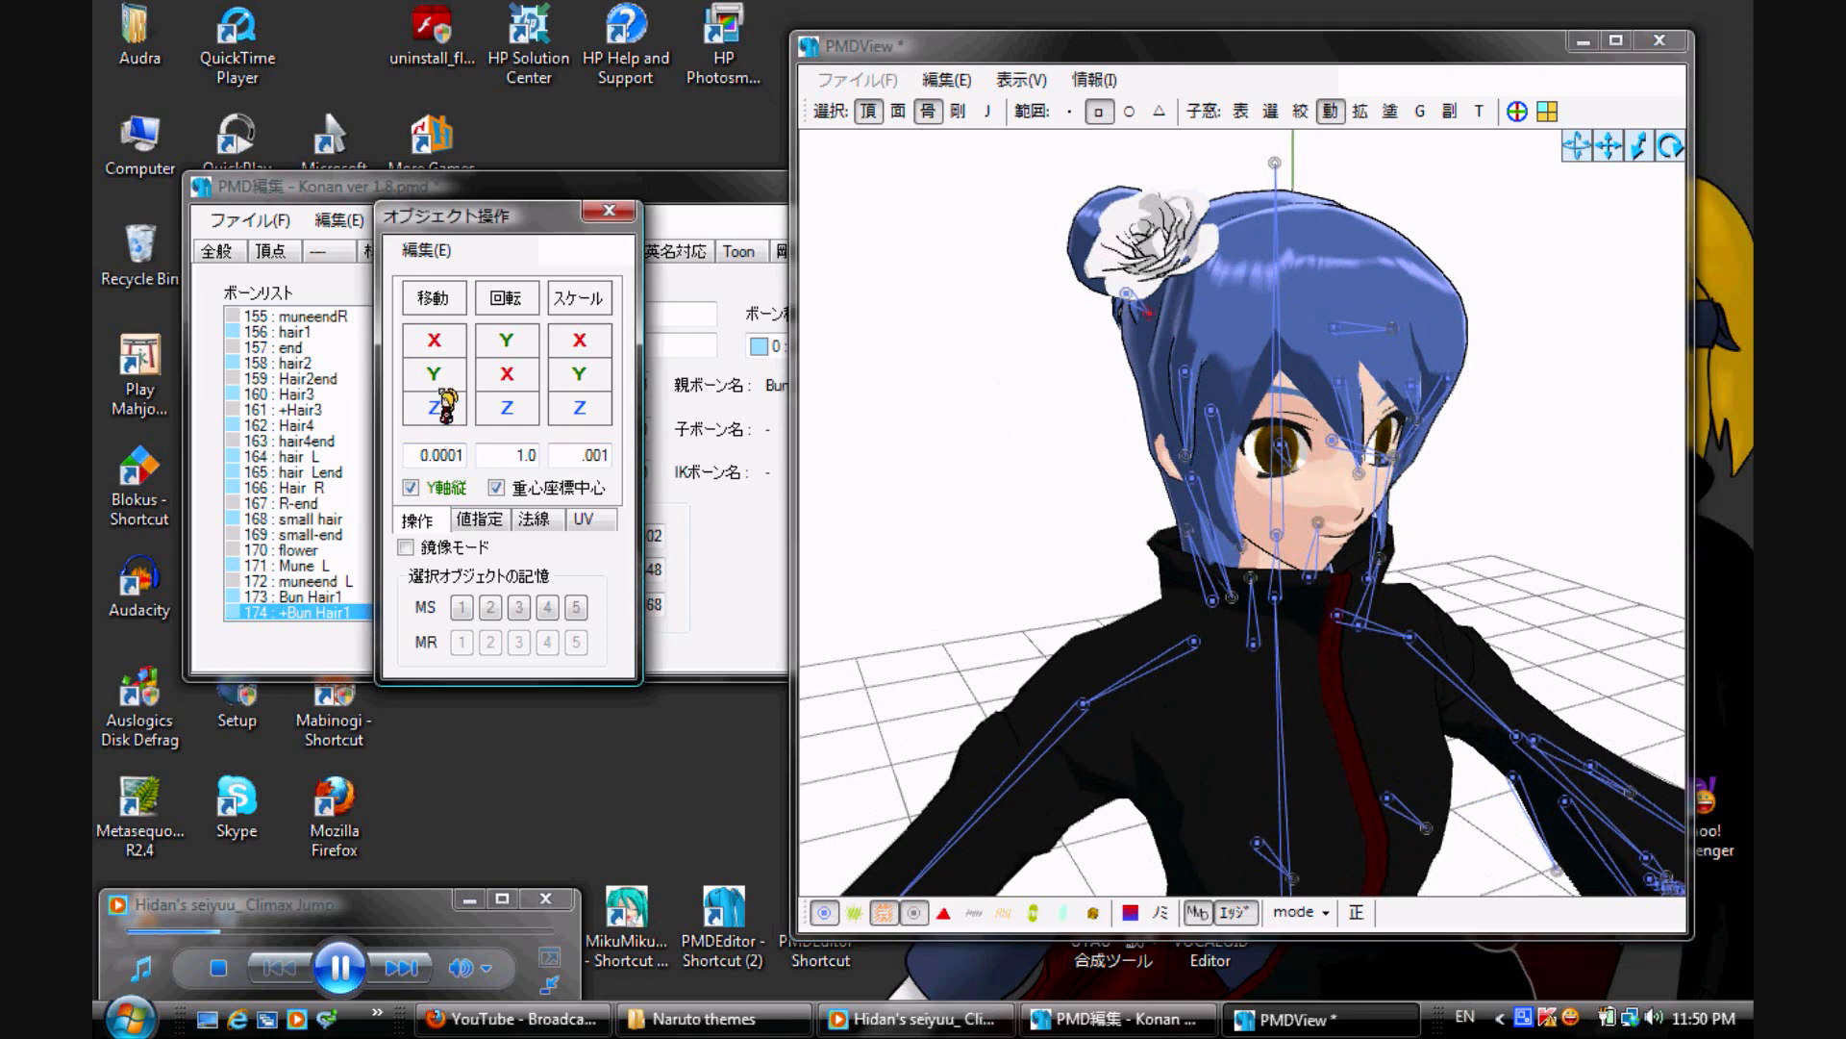
click(433, 339)
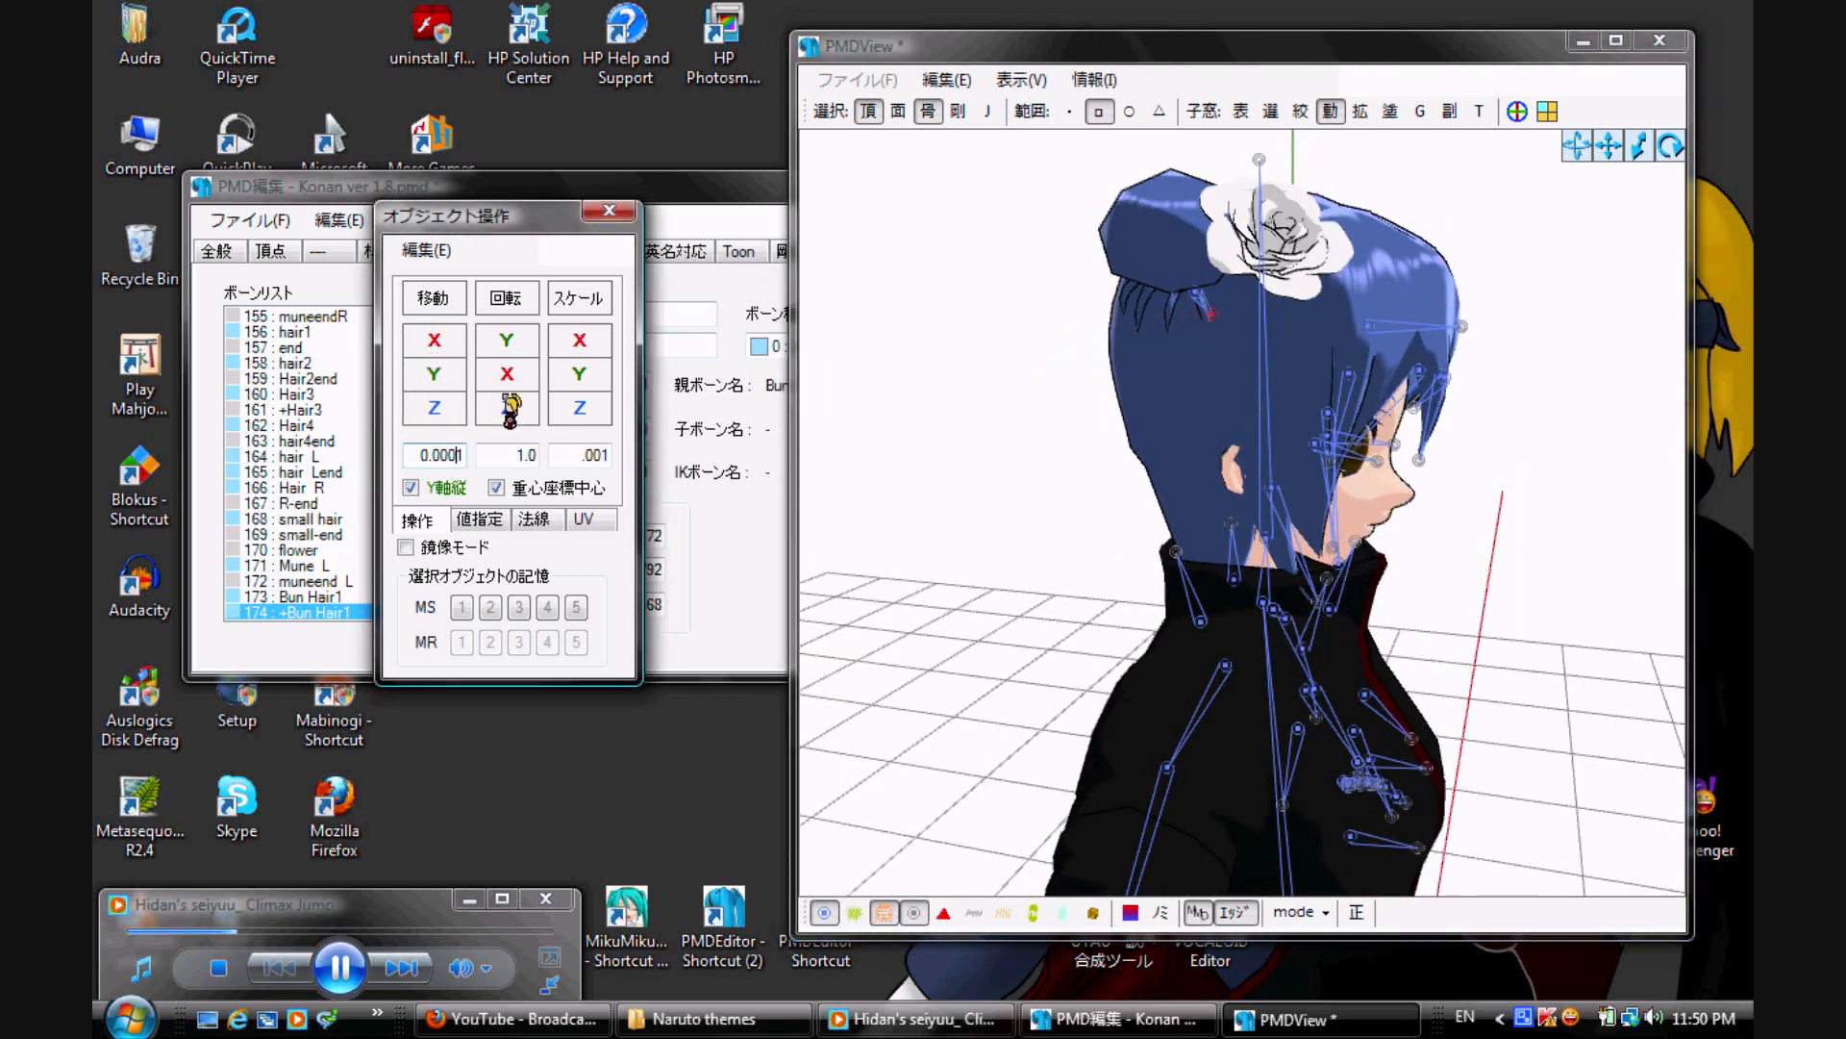
click(434, 408)
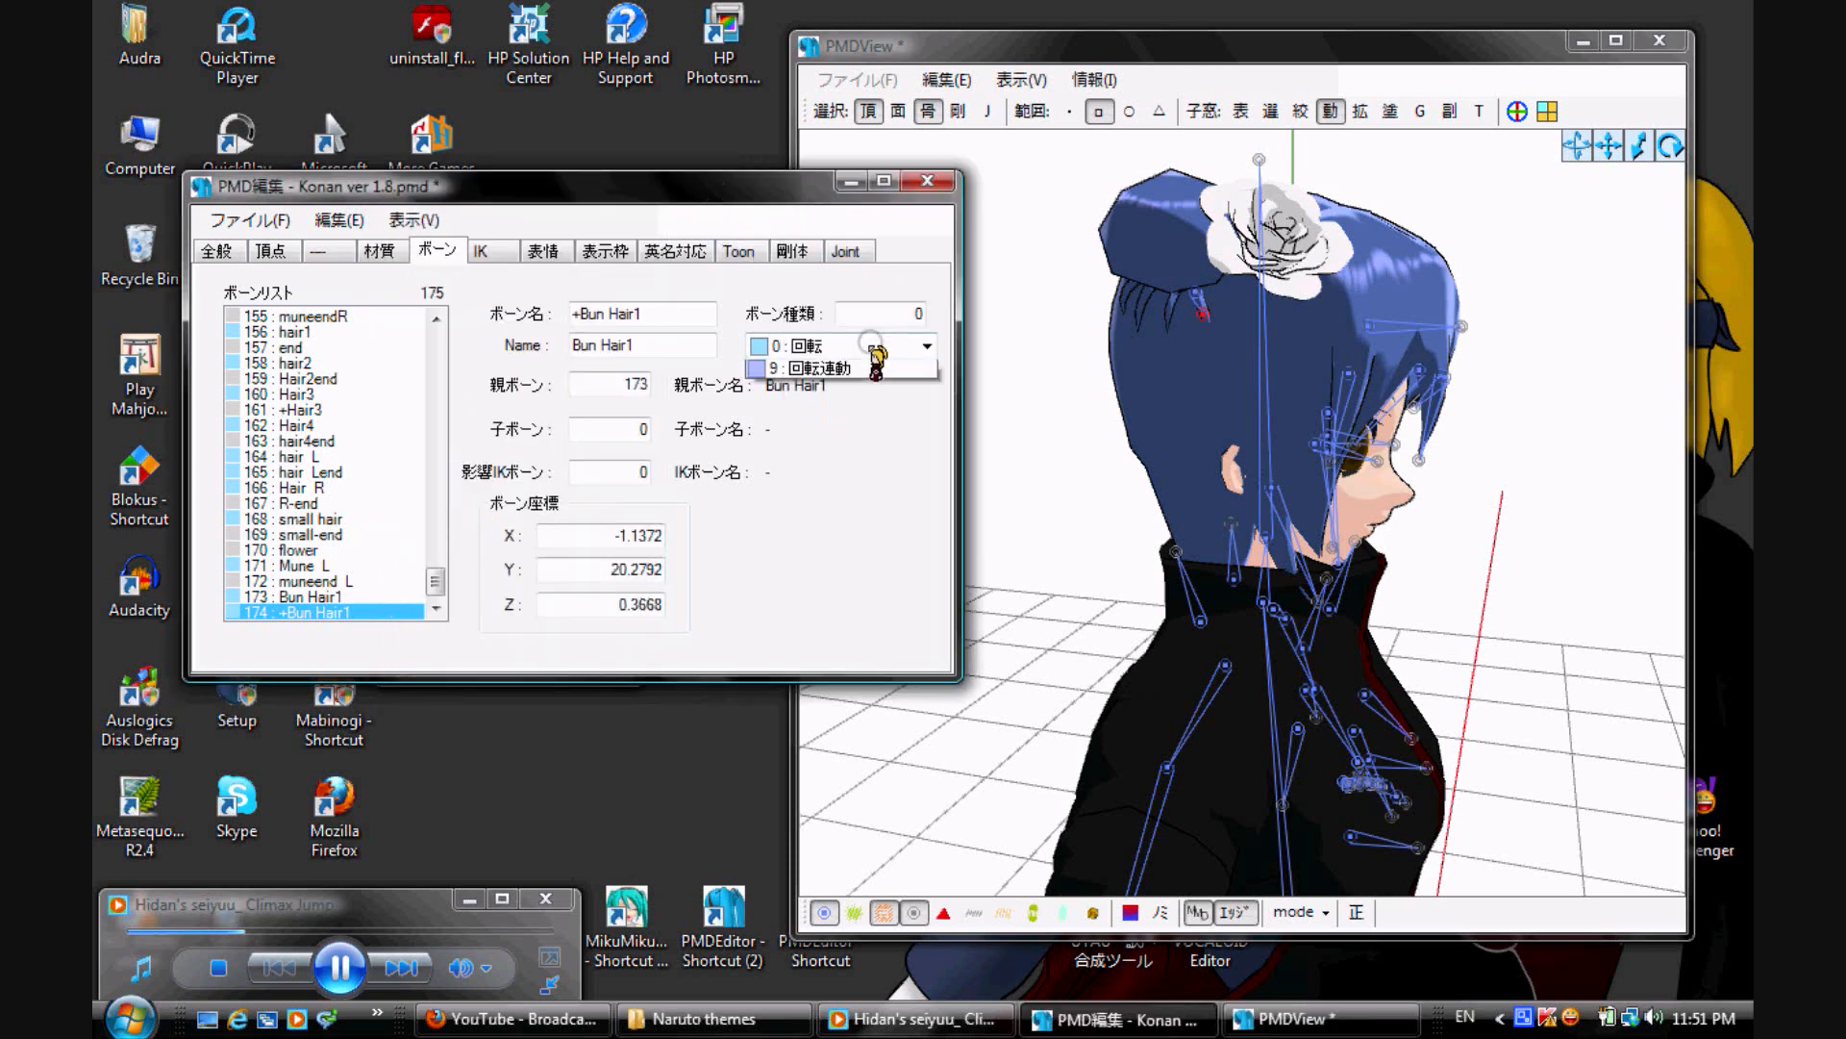
Step: Enter weight paint mode for Bun Hair1 at weight 100 with bone-only vertex masking
click(927, 346)
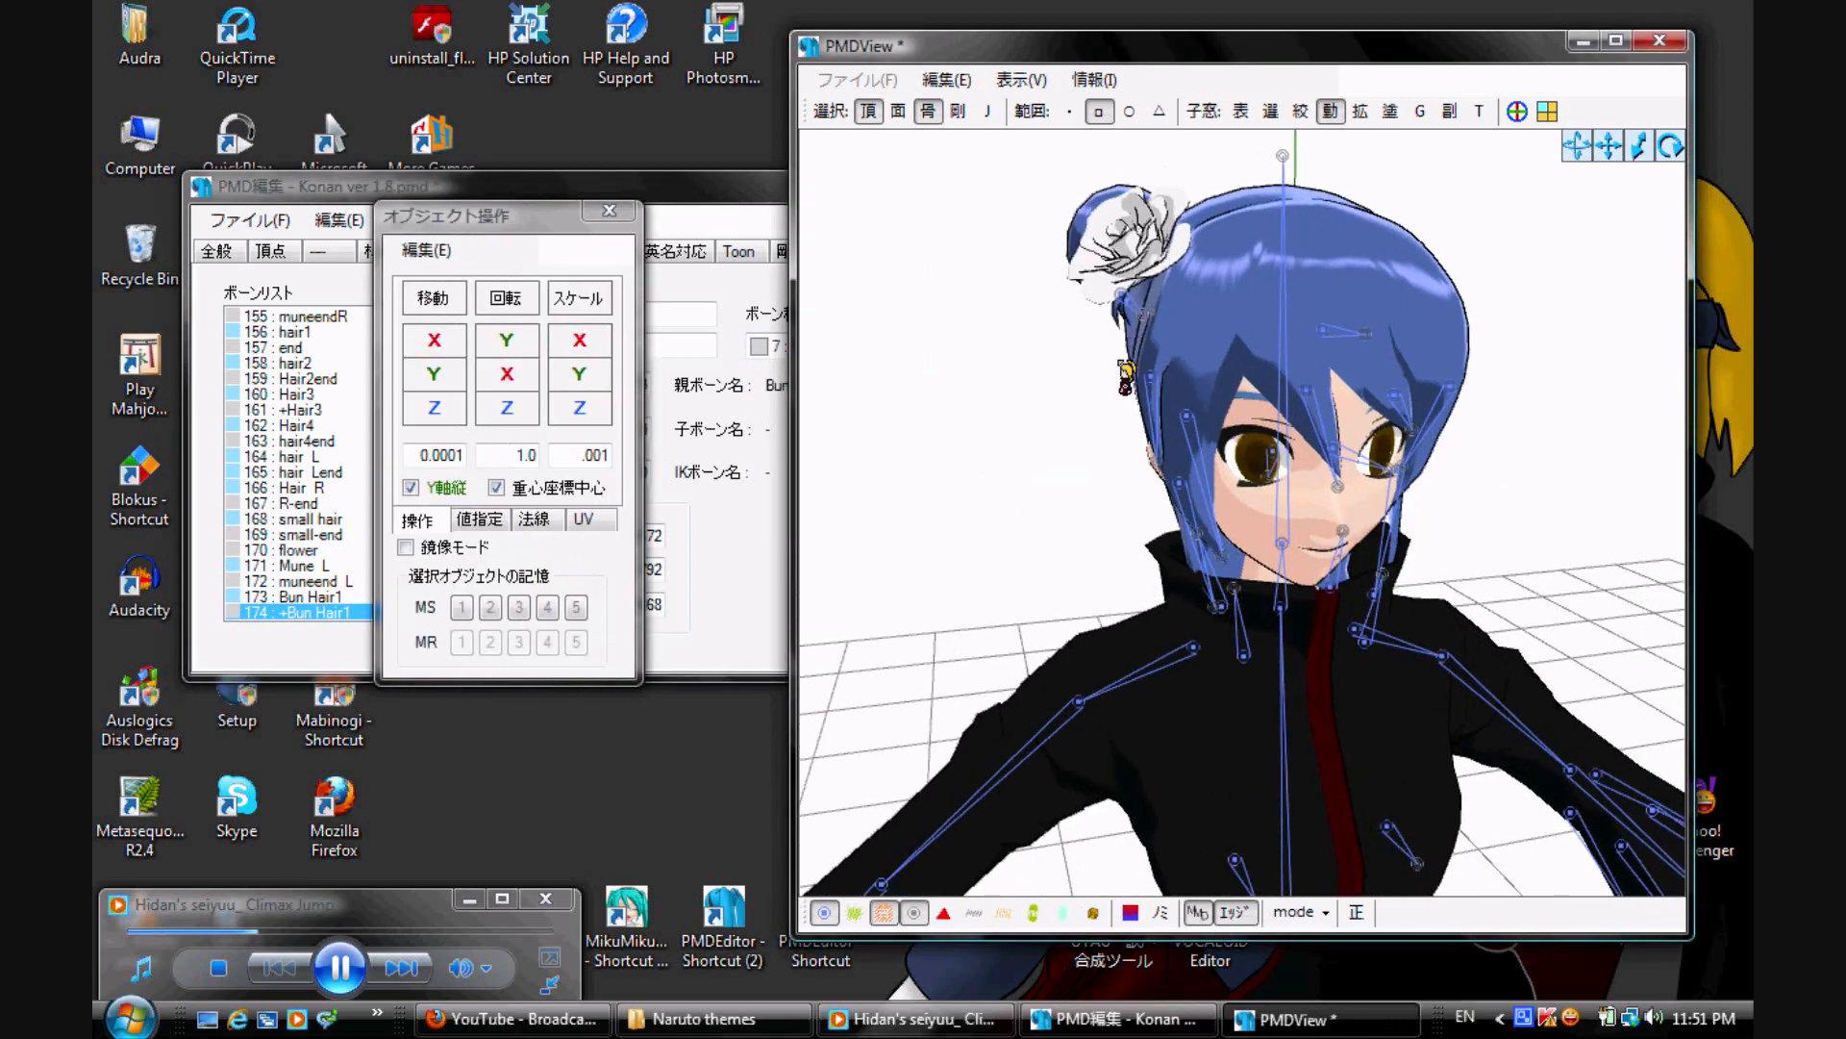
click(432, 298)
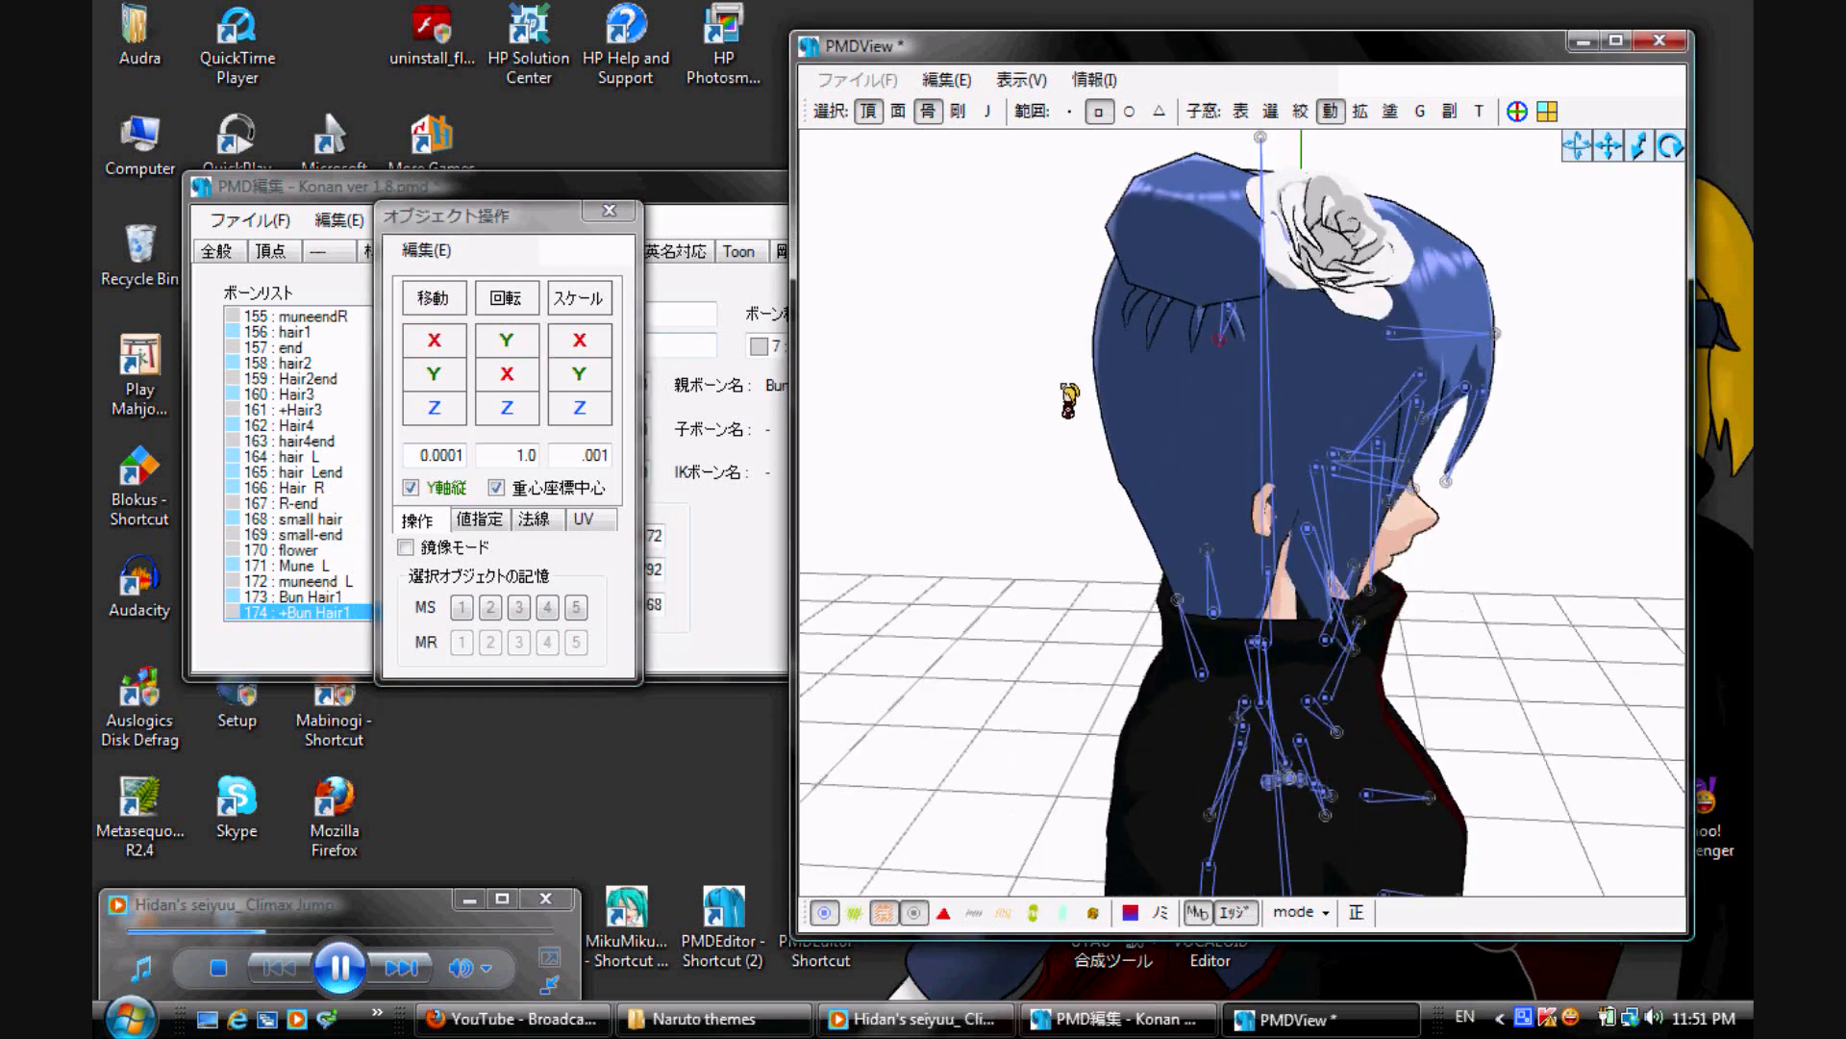
click(441, 454)
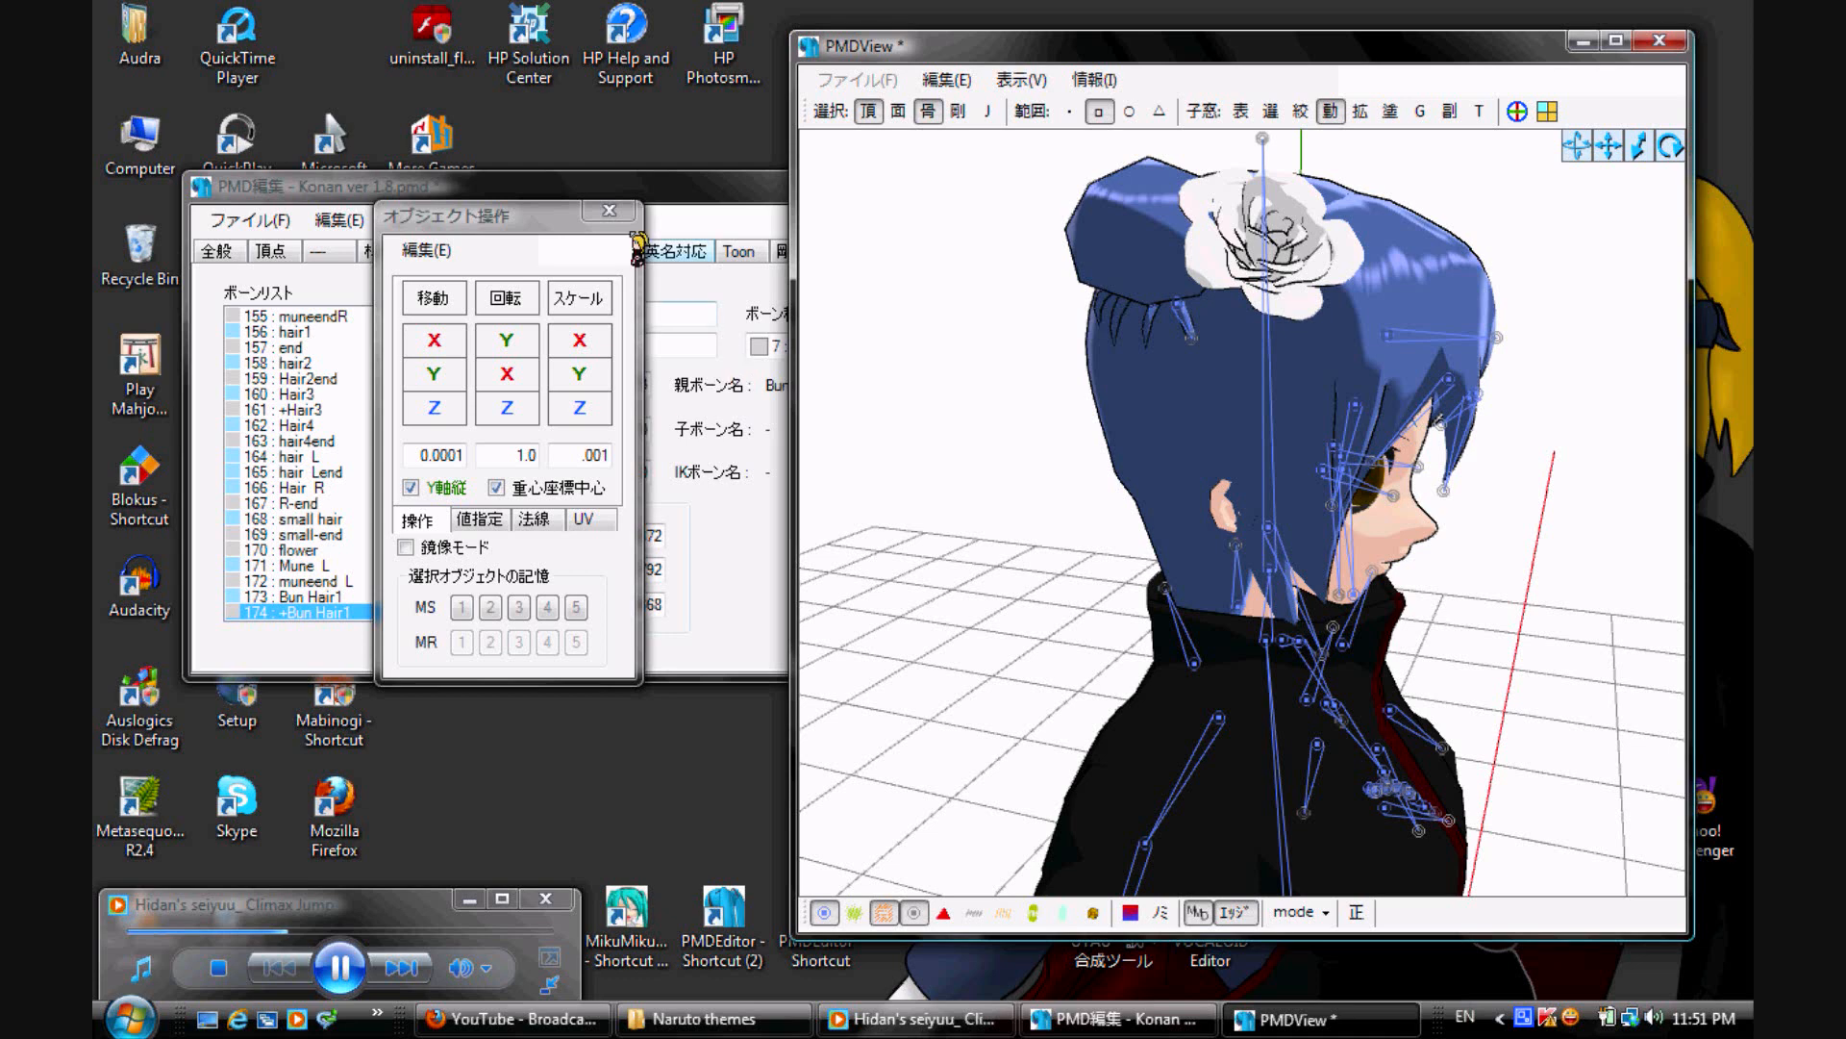
click(608, 210)
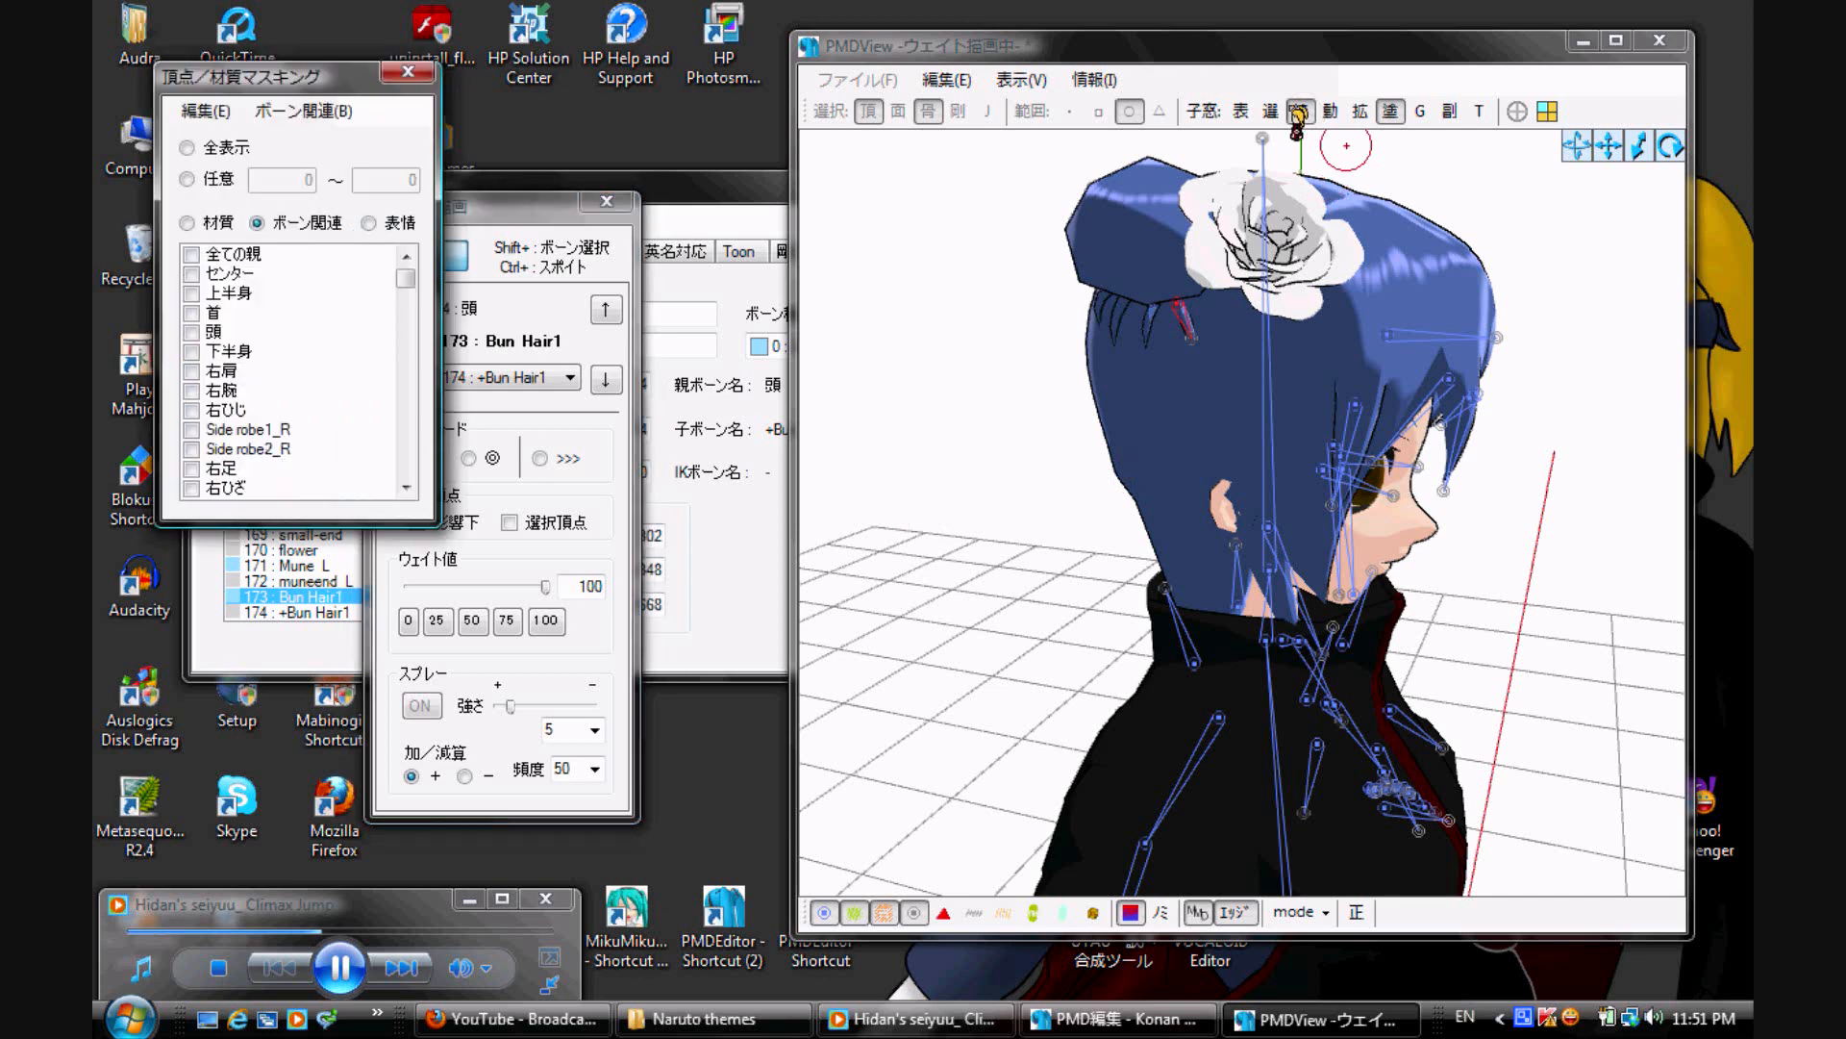
Step: Open TransformView (変形操作) to test-pose the Konan model's bones
click(194, 222)
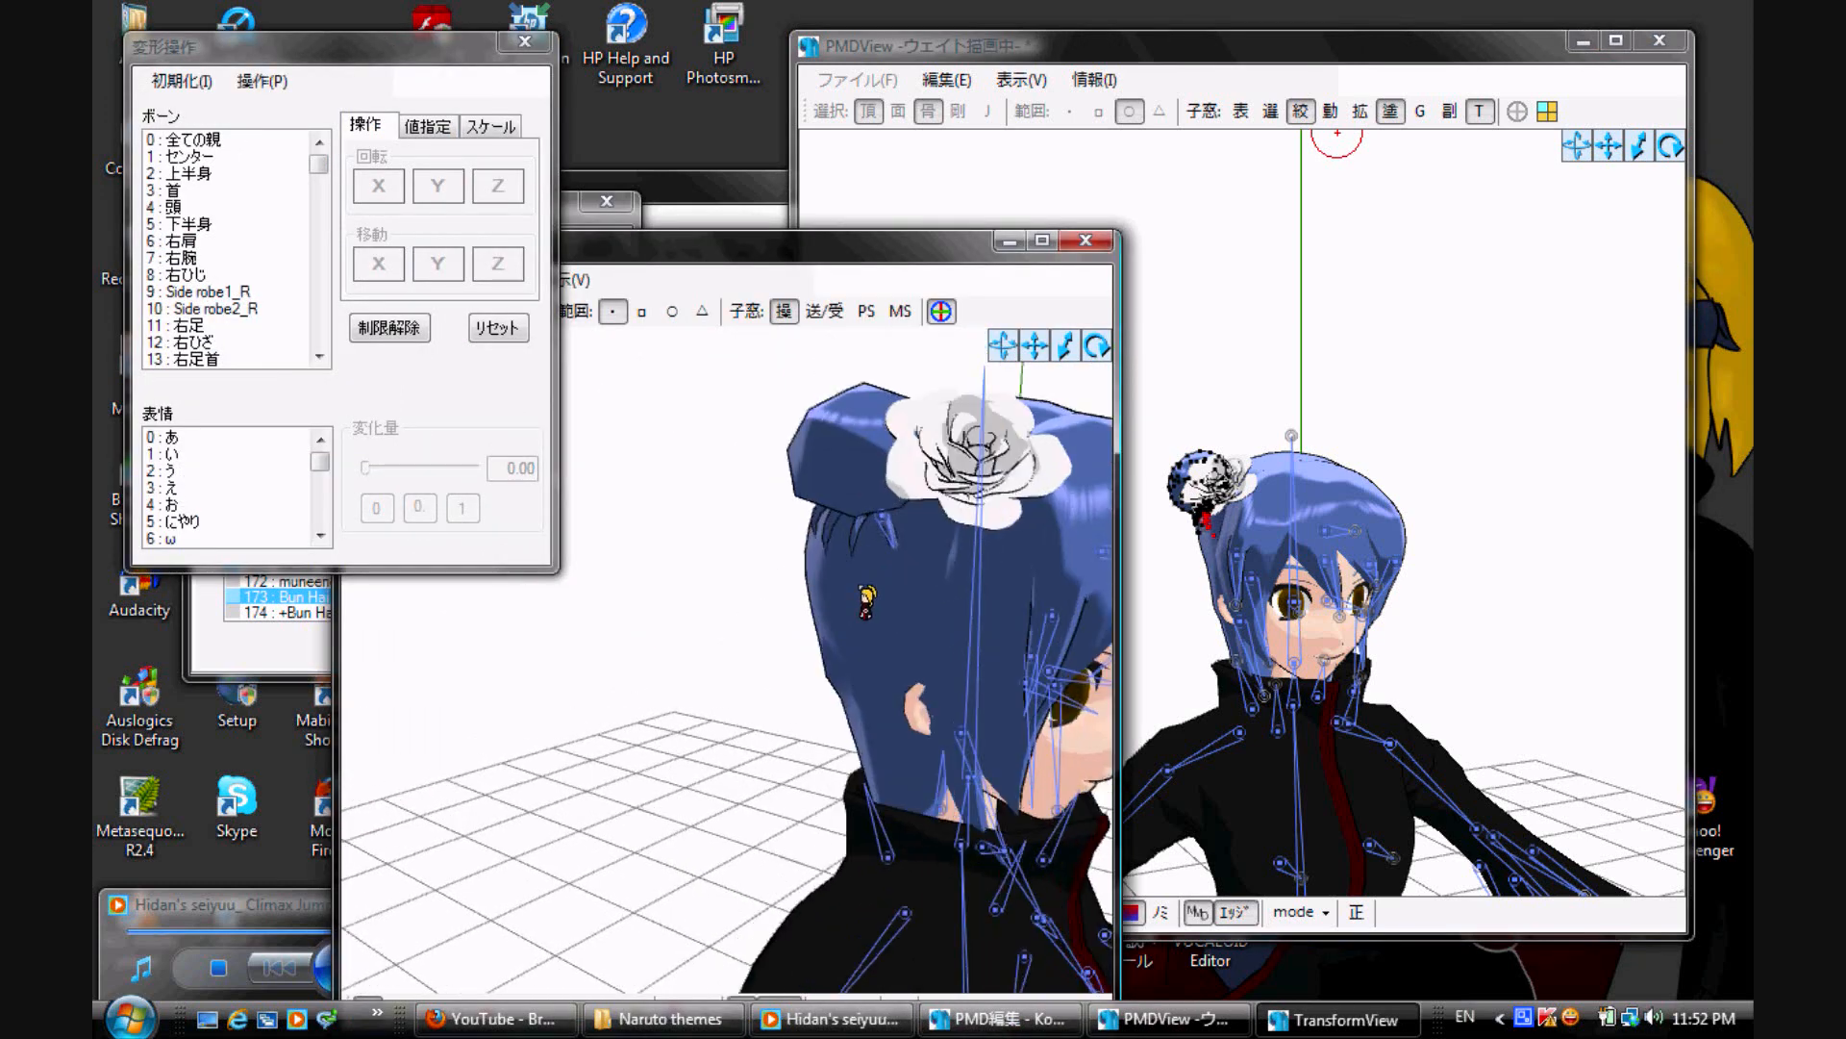
Step: Select 173 Bun Hair1 in TransformView and test-rotate it before returning to bone details
click(194, 358)
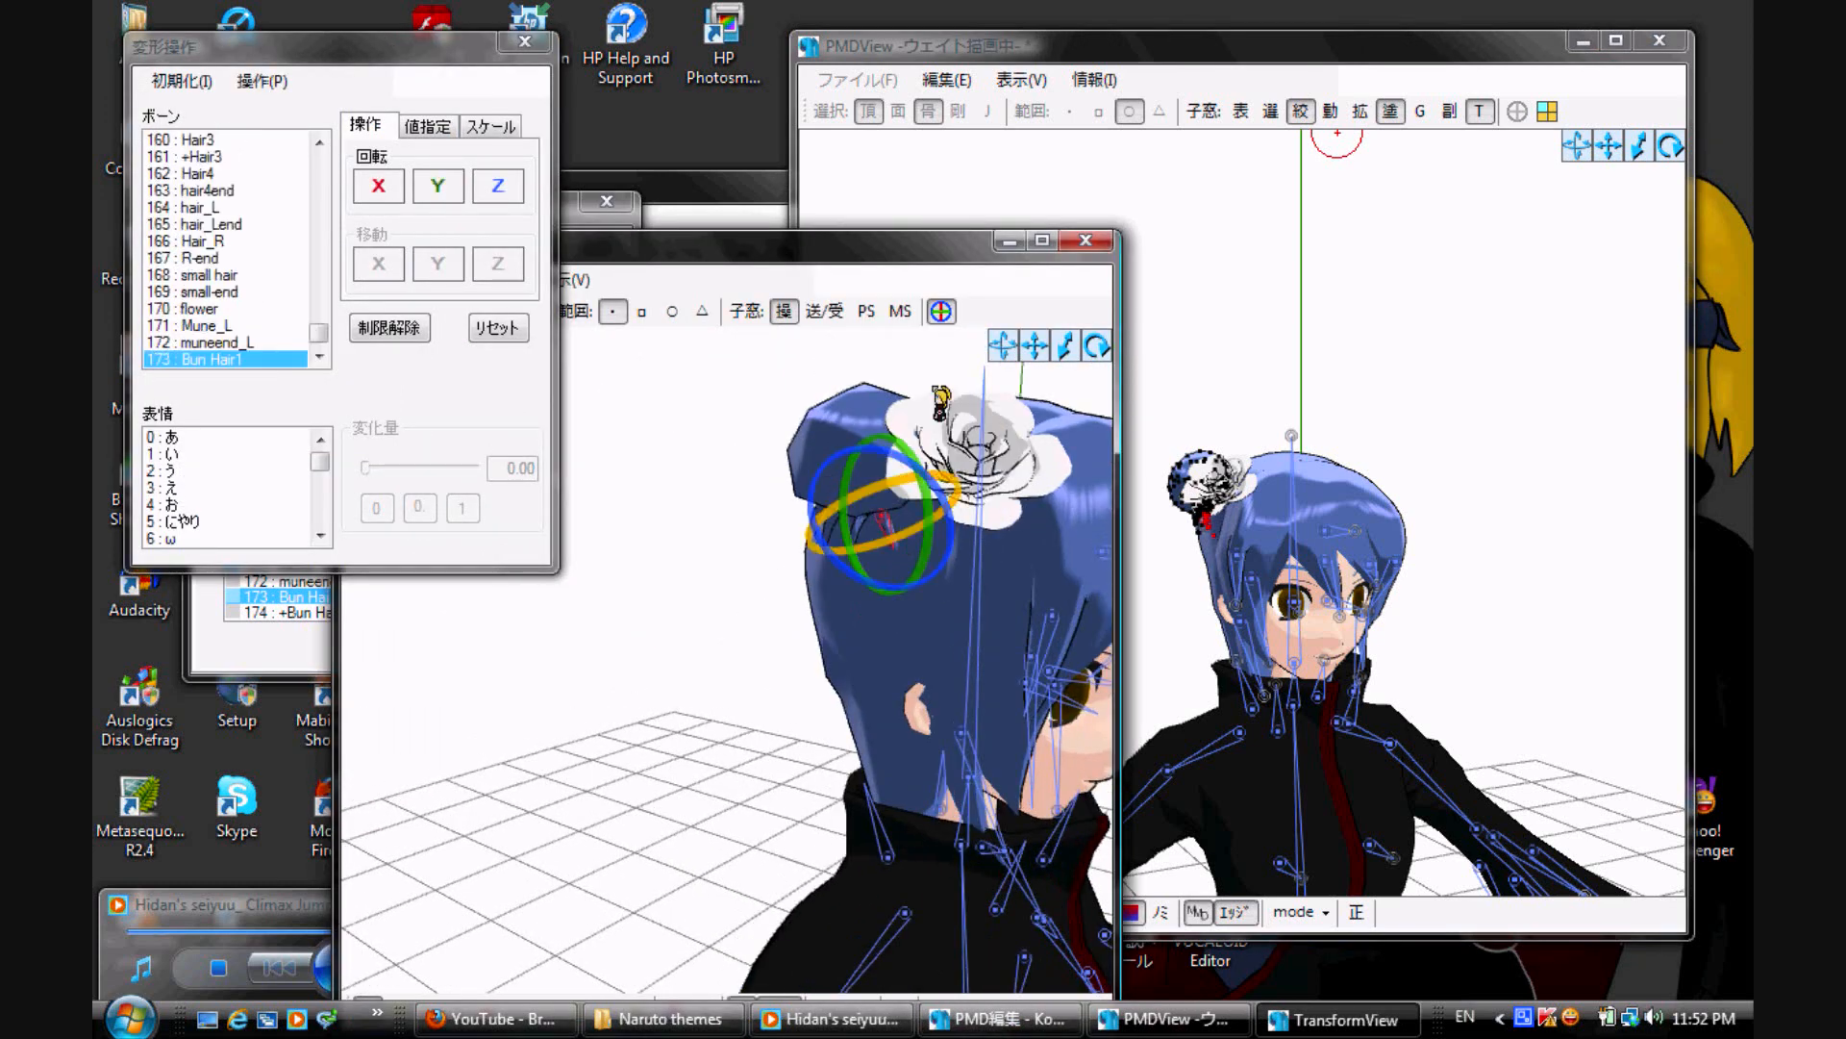
click(377, 185)
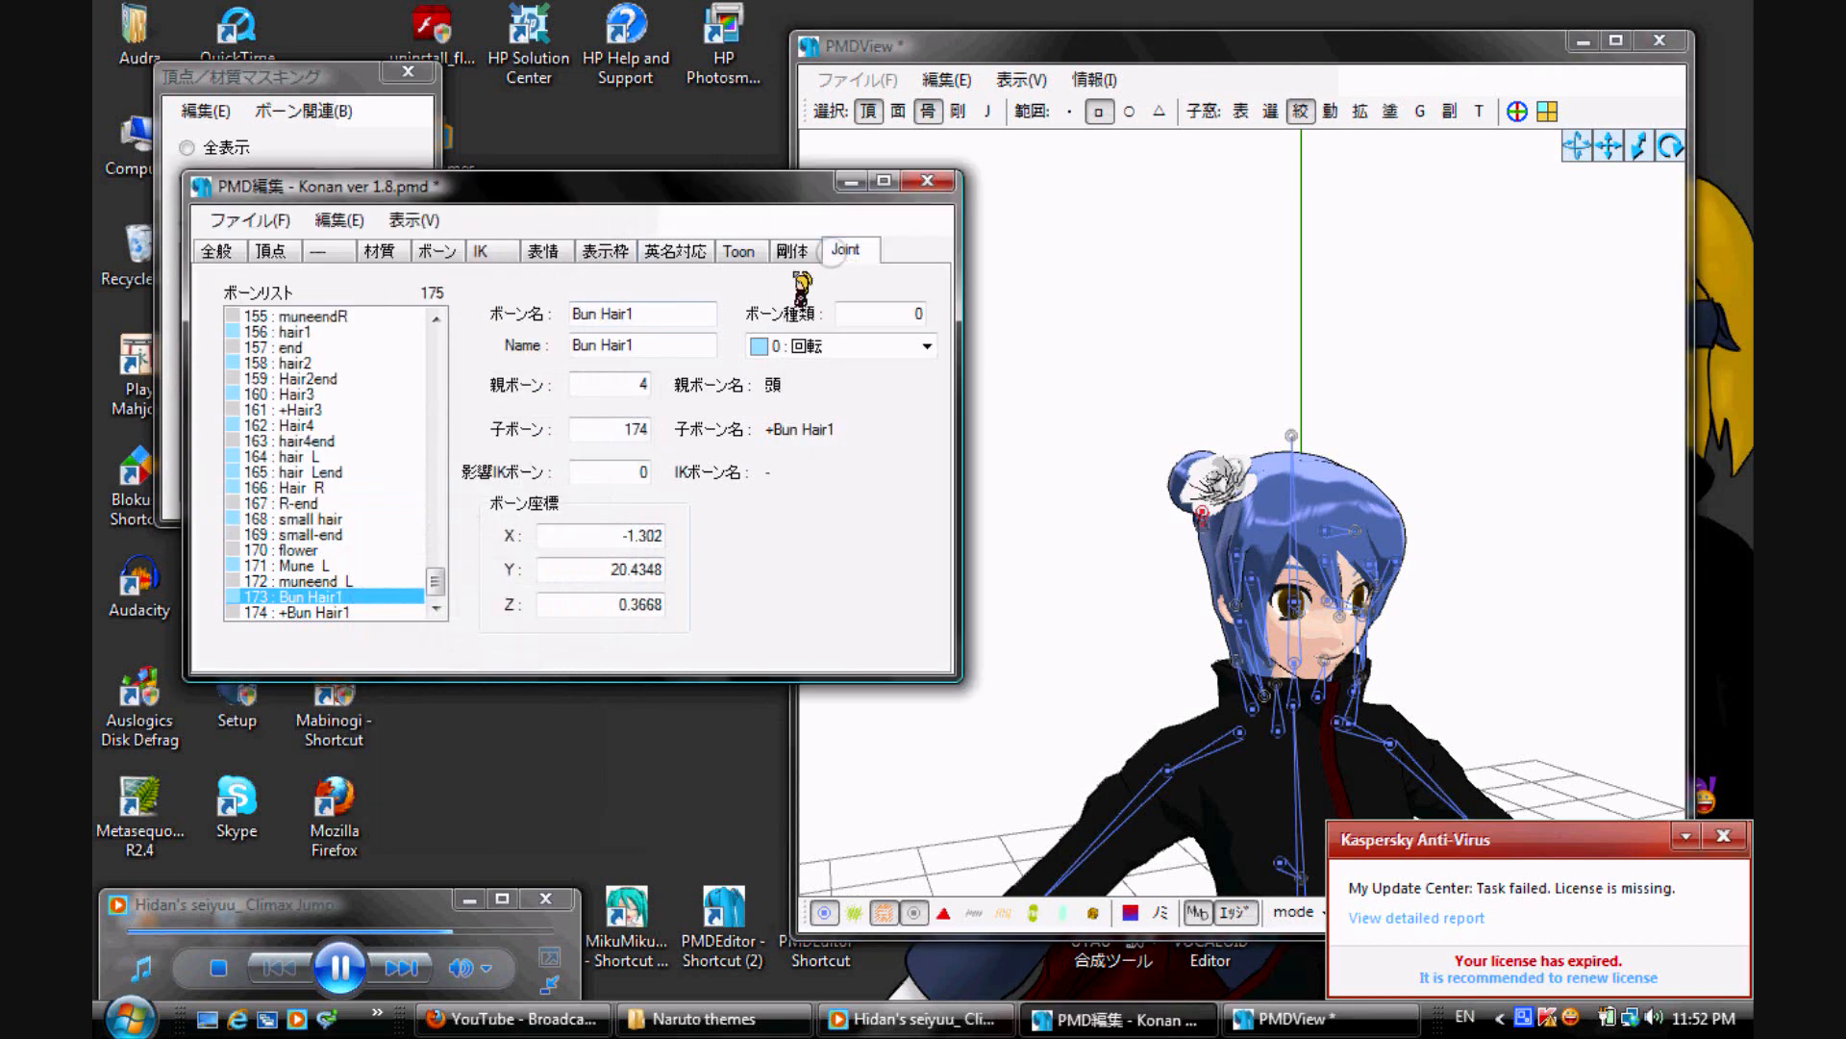
Step: Add a new joint at the end of the joint list named Bun Hair1
click(843, 248)
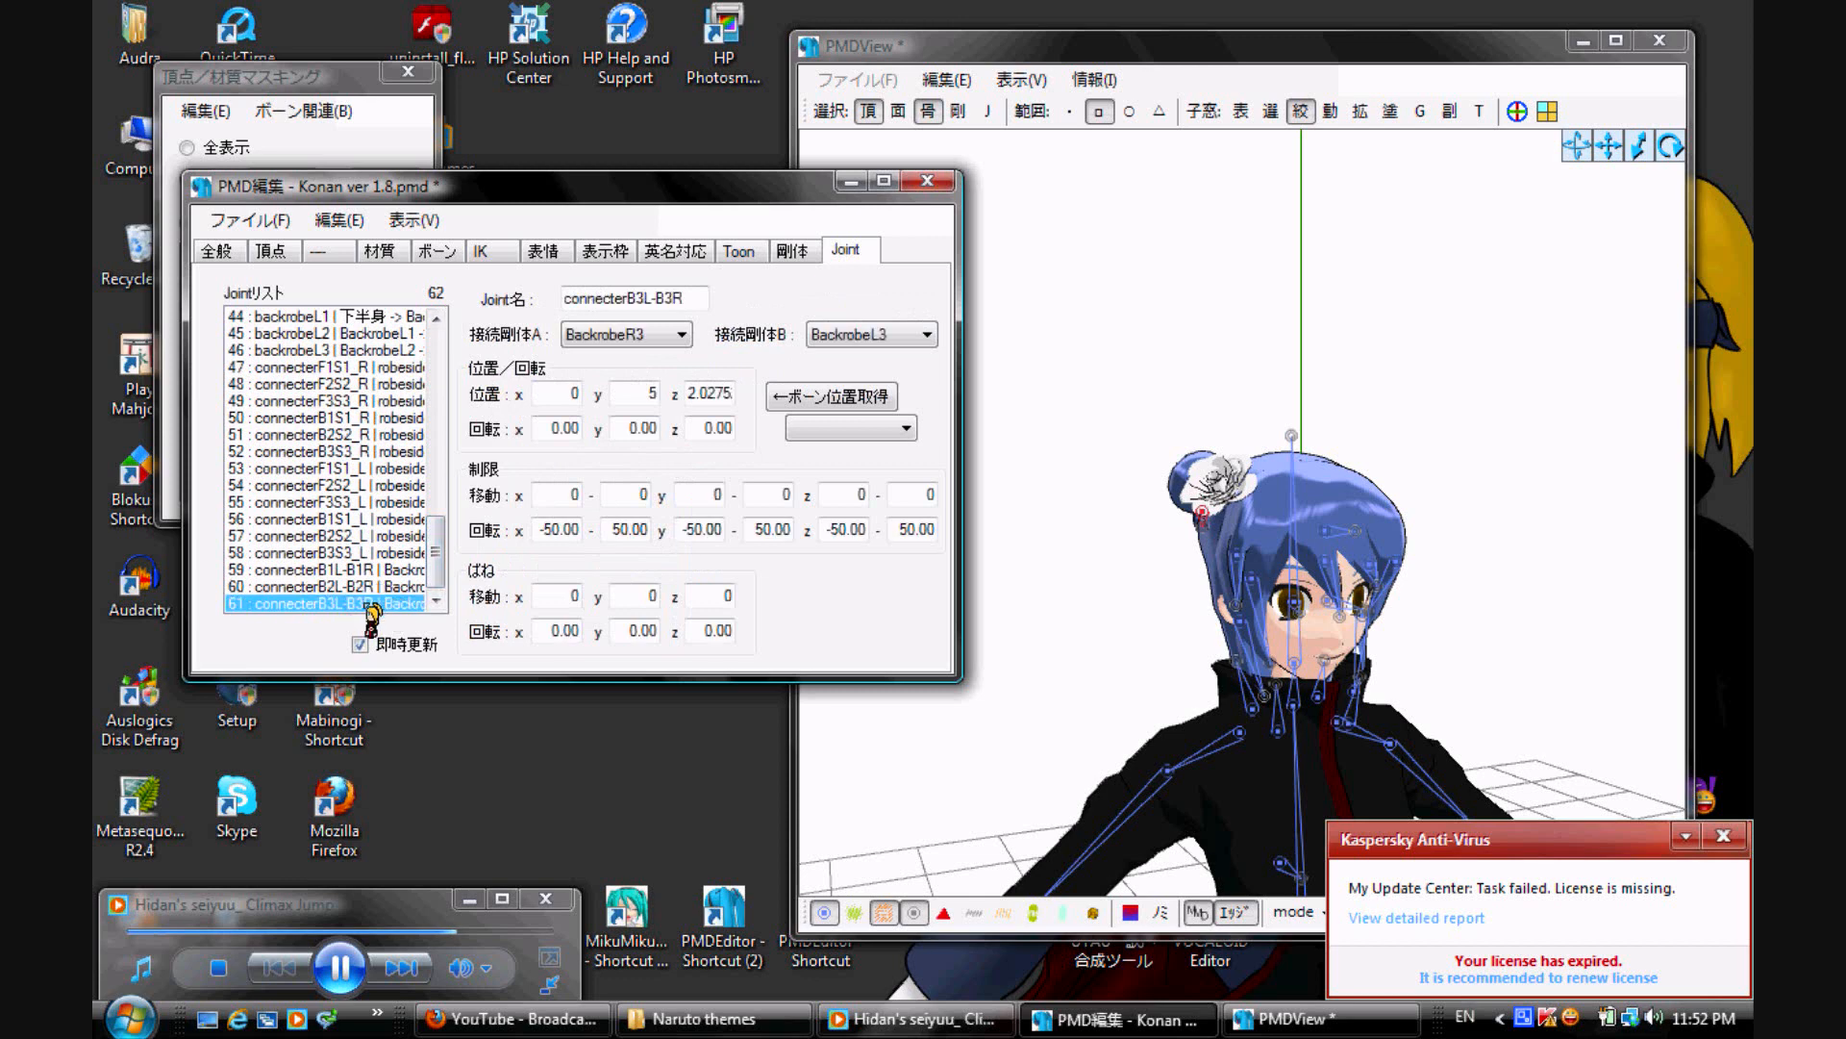
right_click(330, 600)
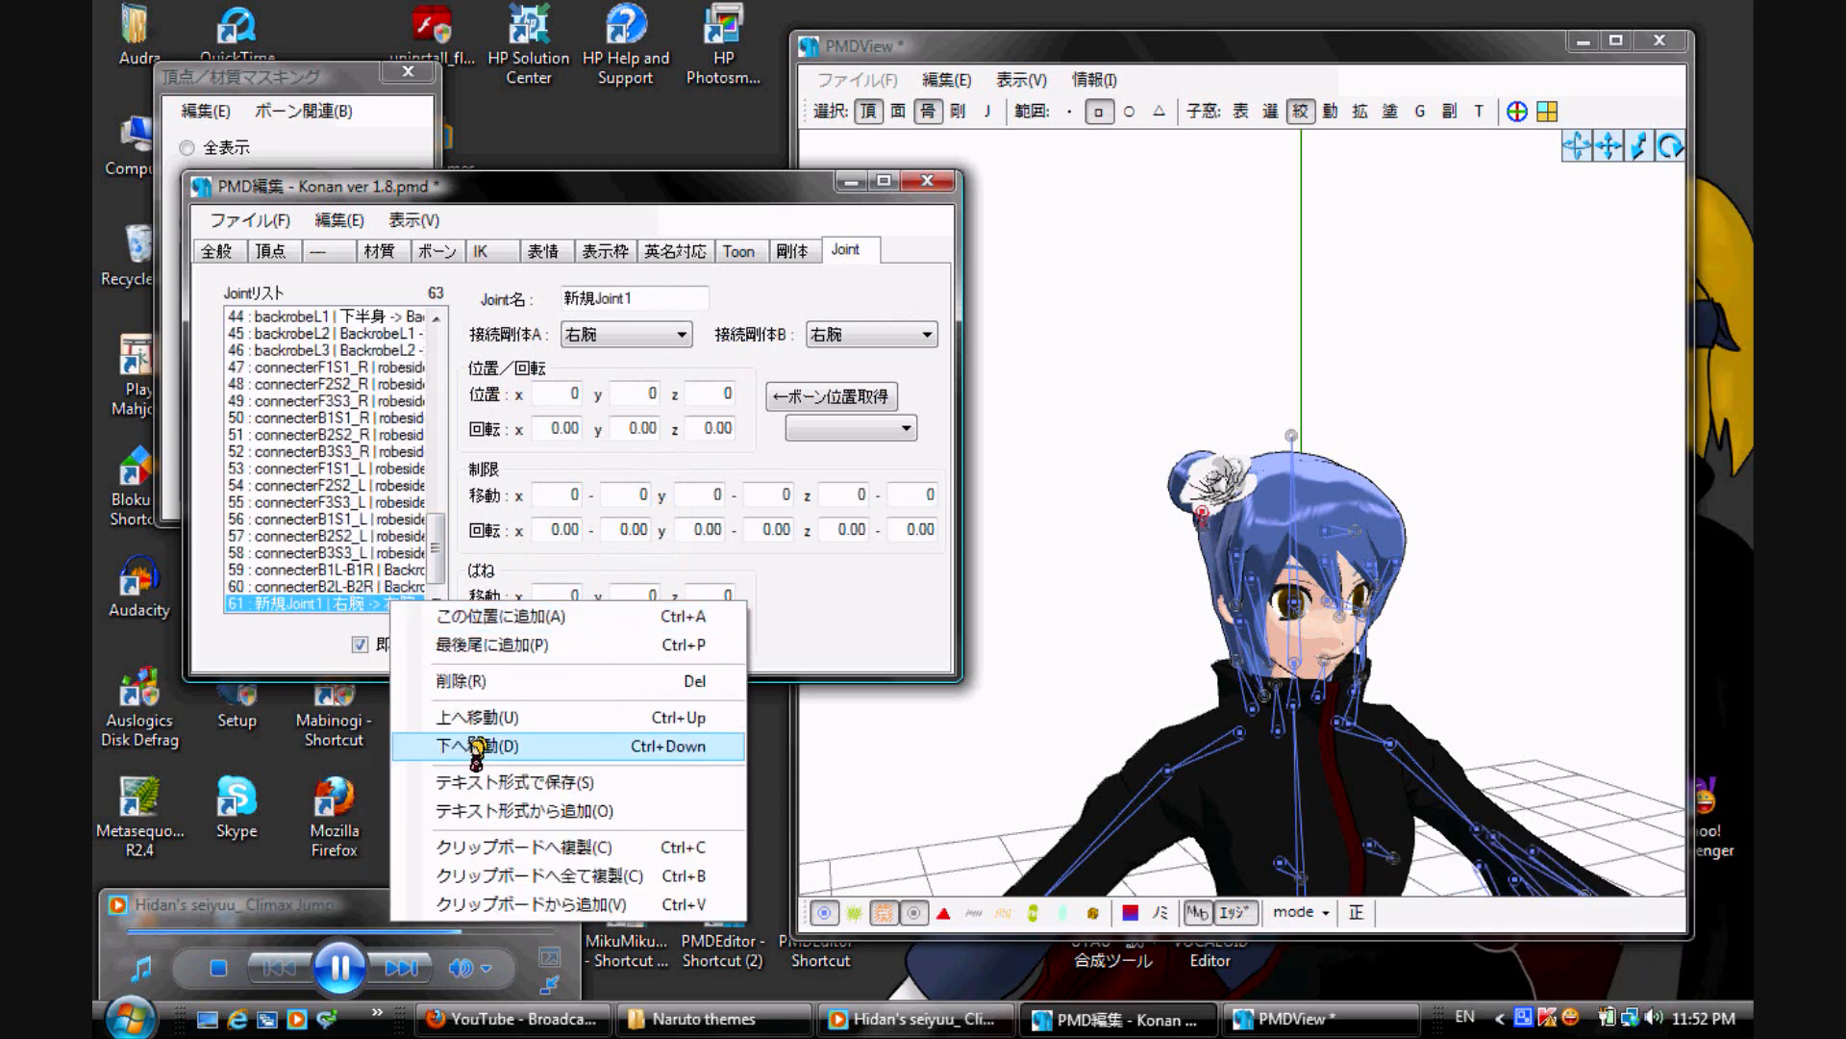
click(476, 746)
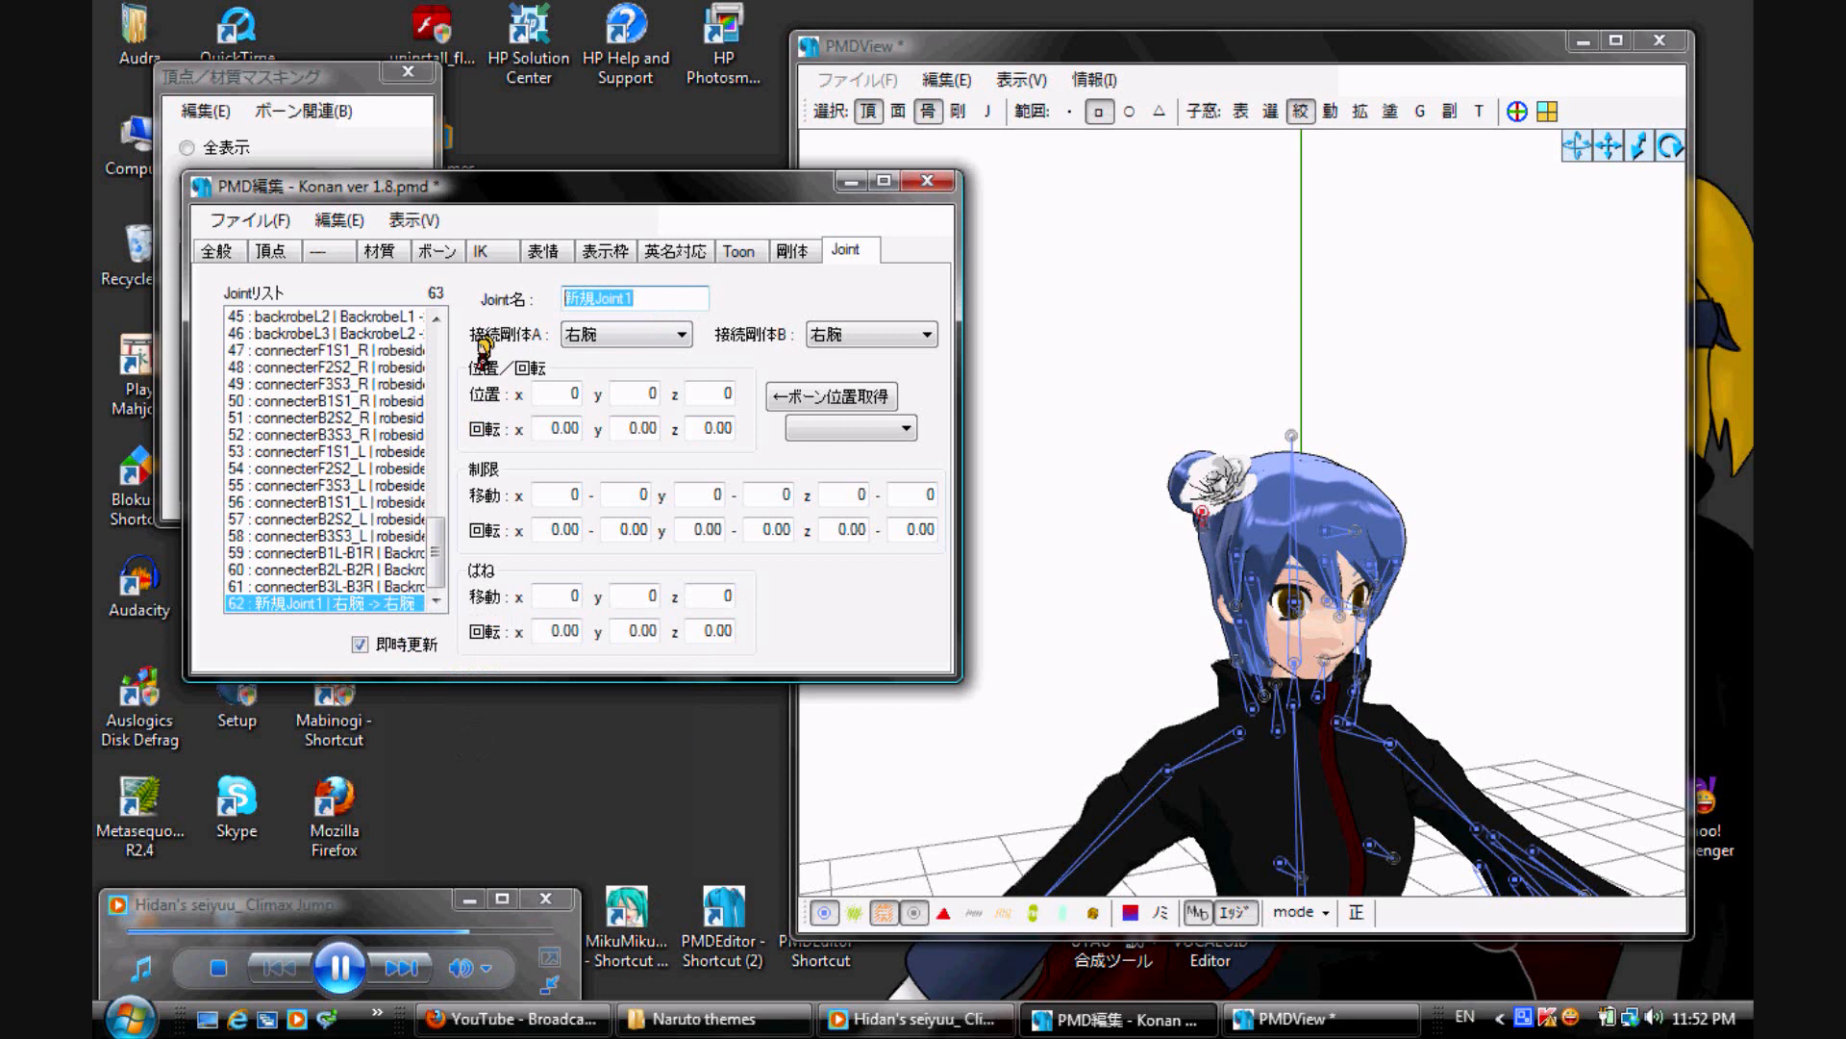
text(Bun Hair1)
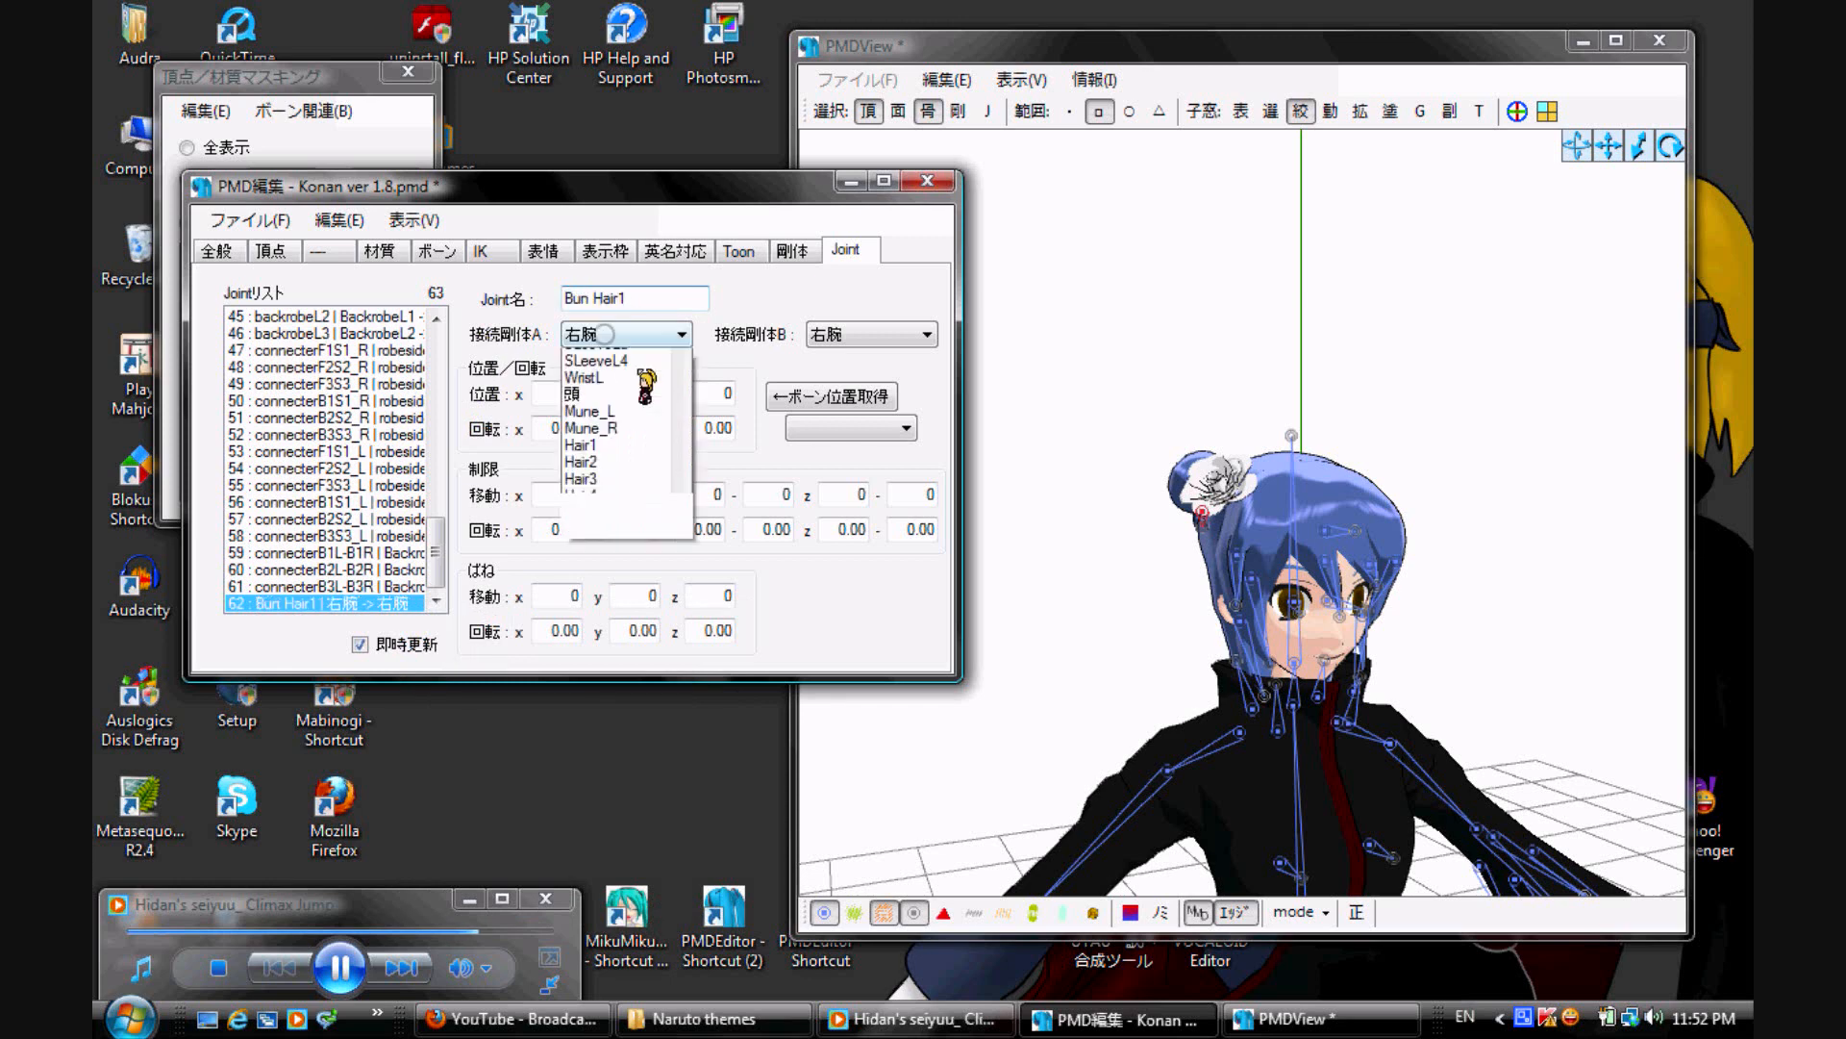
Step: Link the joint to 頭 and 右腕 rigid bodies with -10 to 10 rotation limits; show bodies and joints
scroll(down, 3)
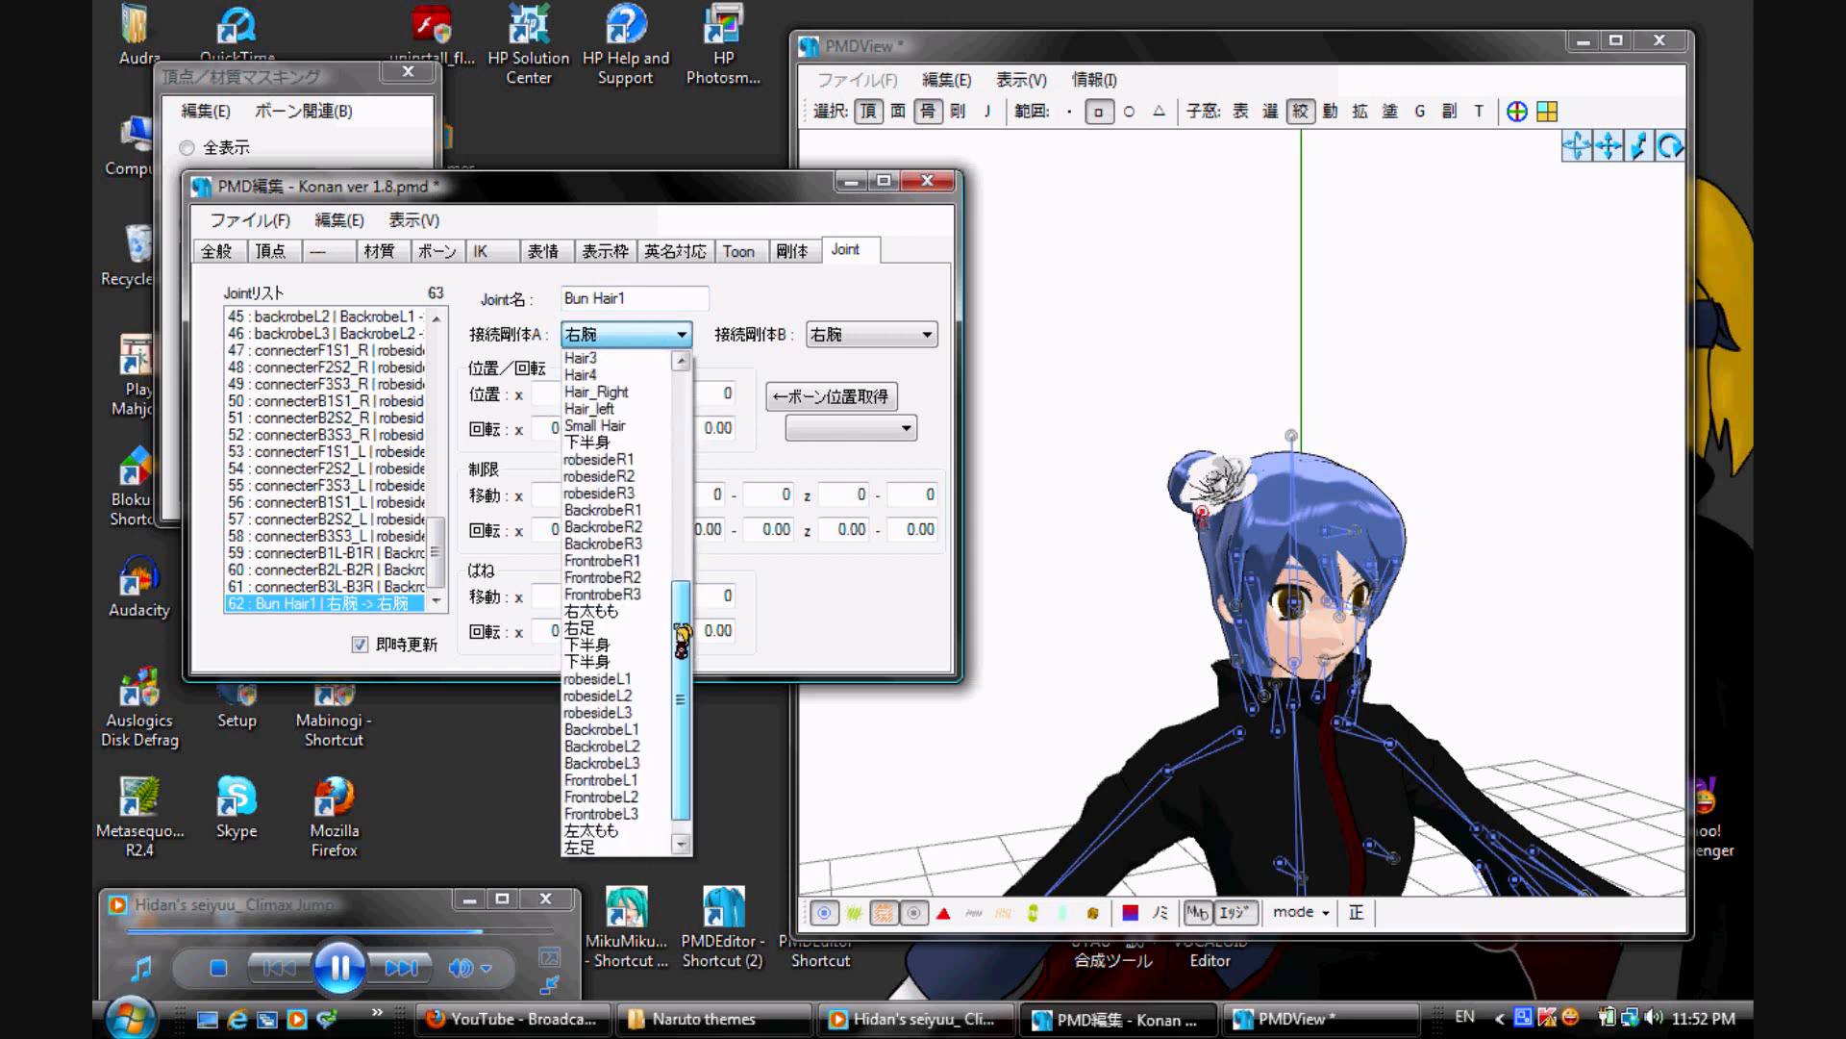
scroll(up, 3)
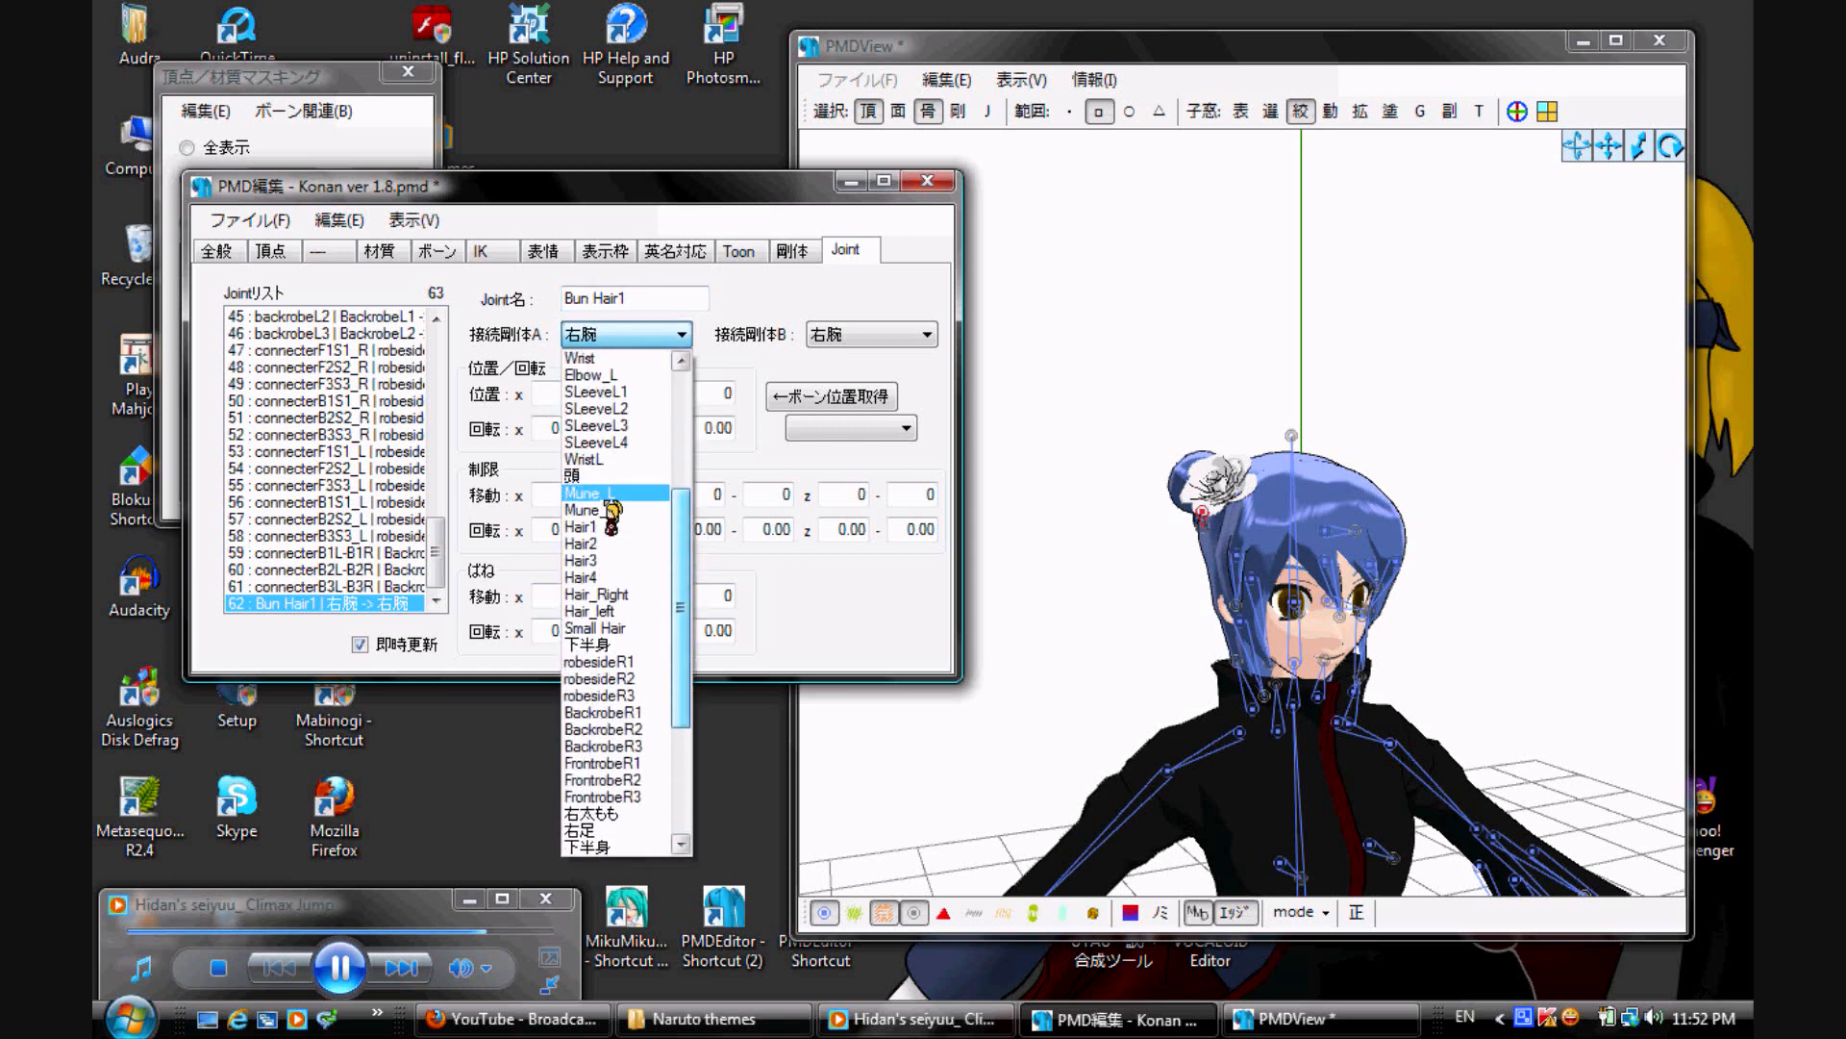
click(573, 477)
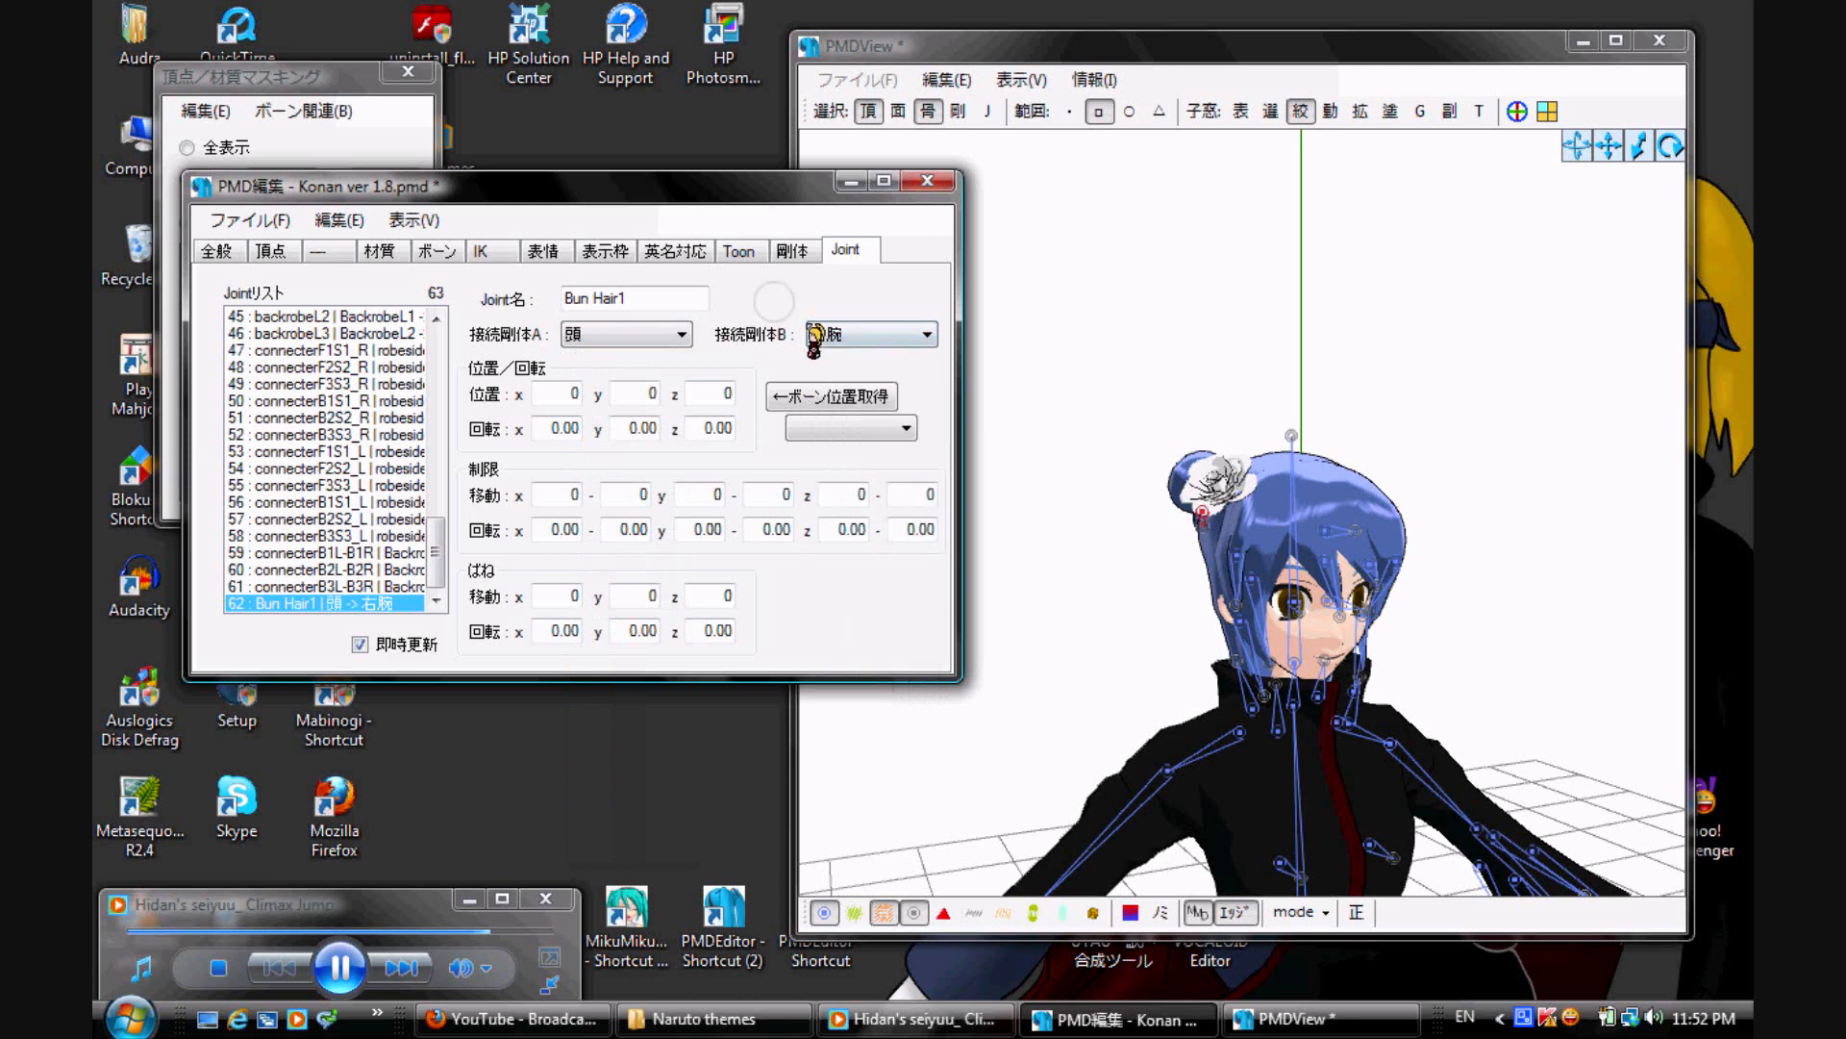
click(871, 335)
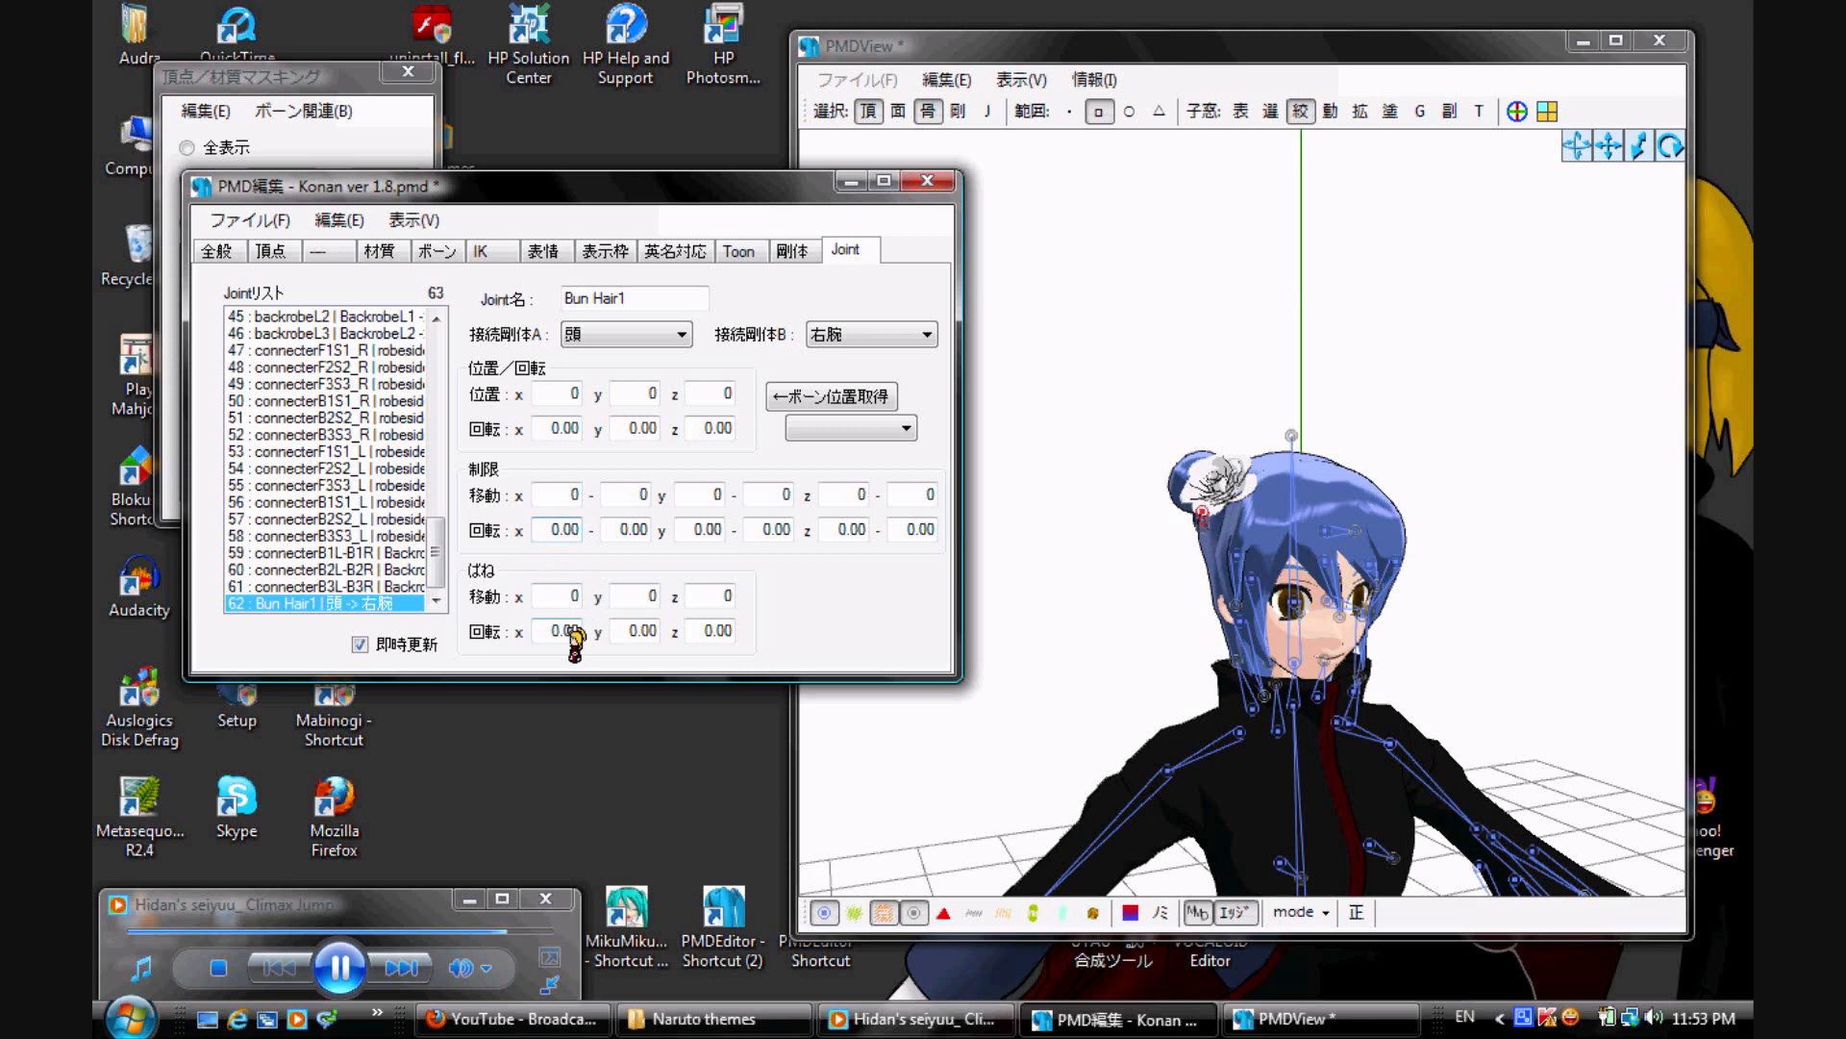
click(557, 528)
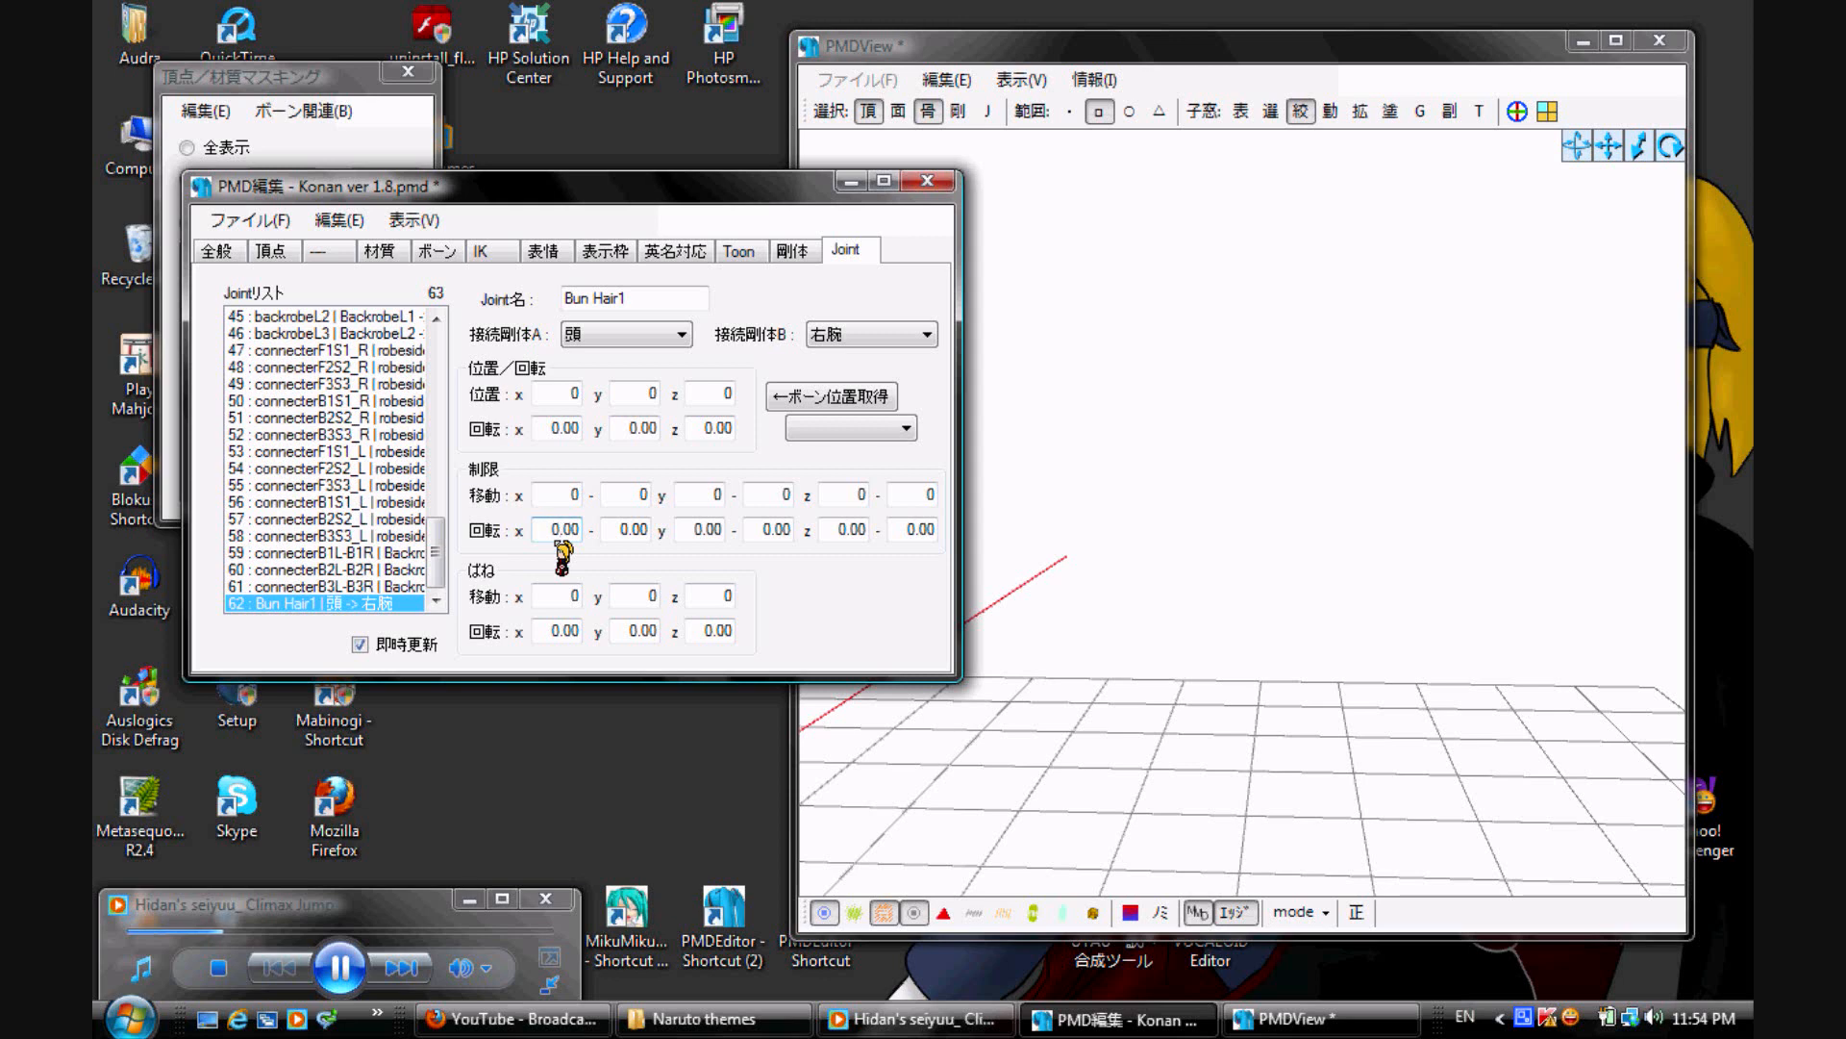
text(-10.00)
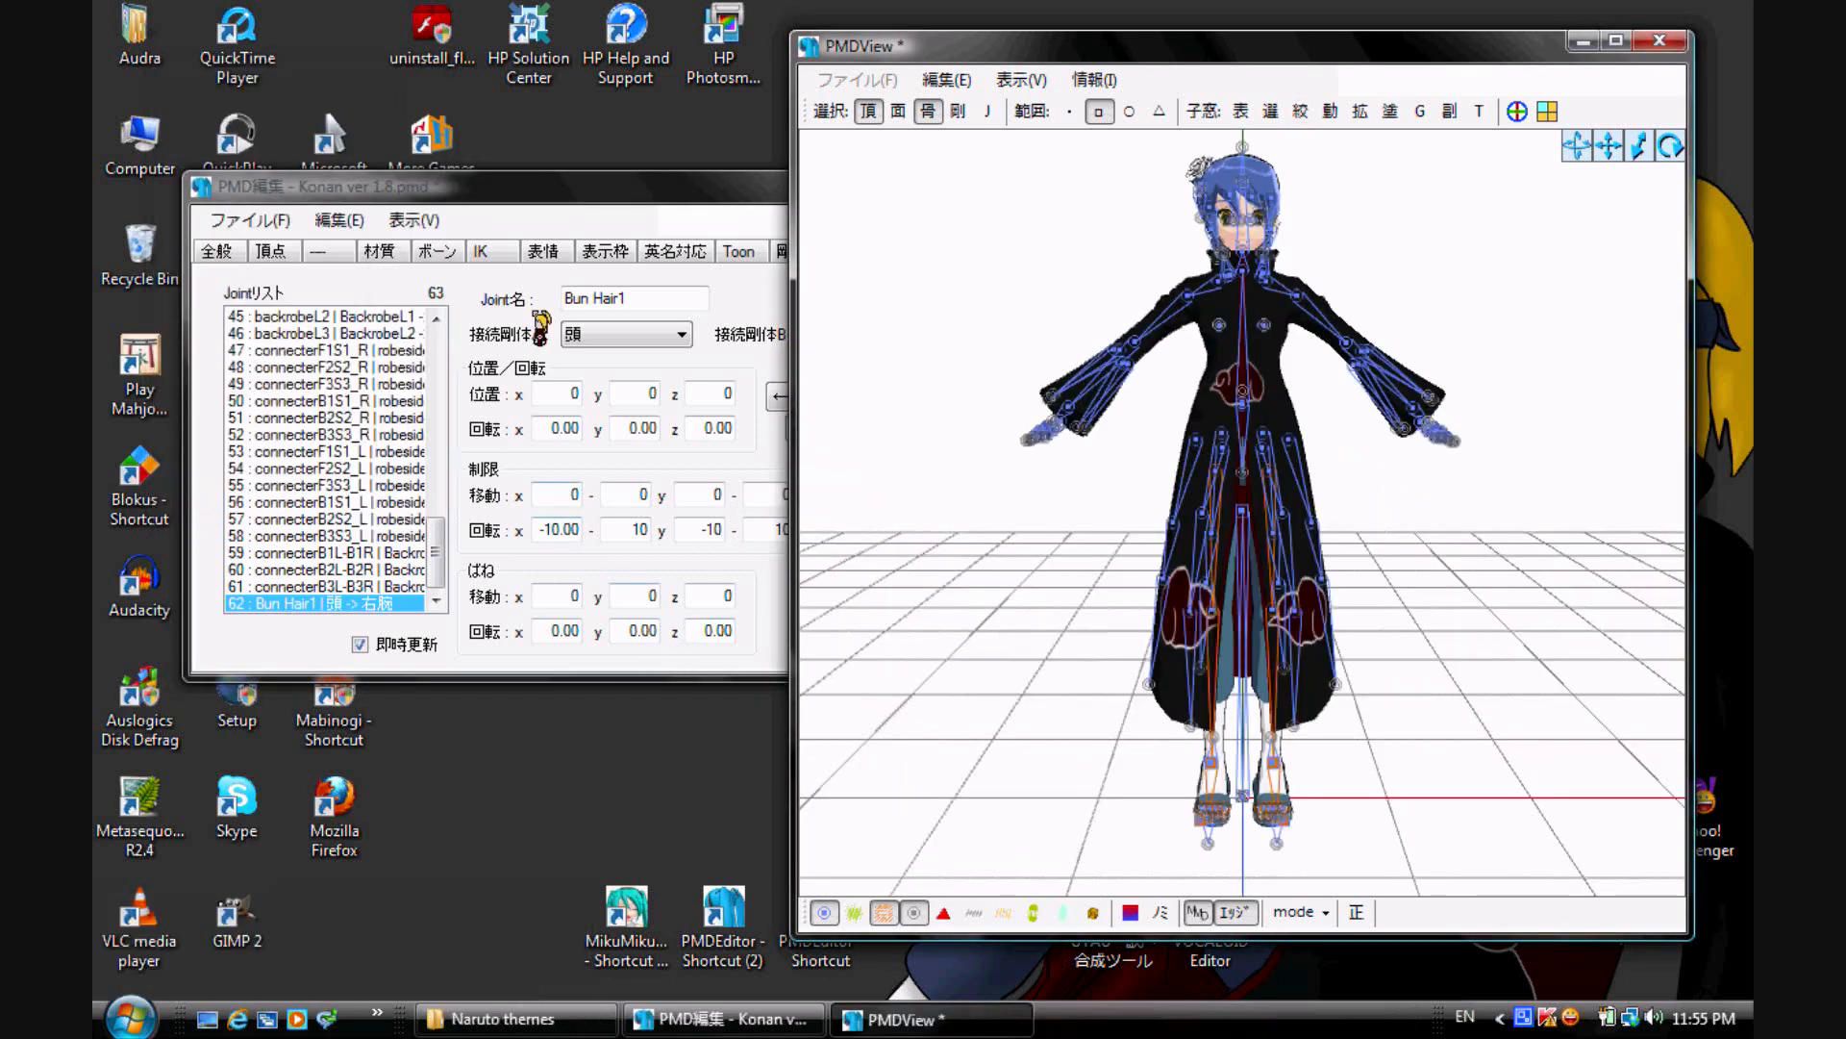
click(958, 111)
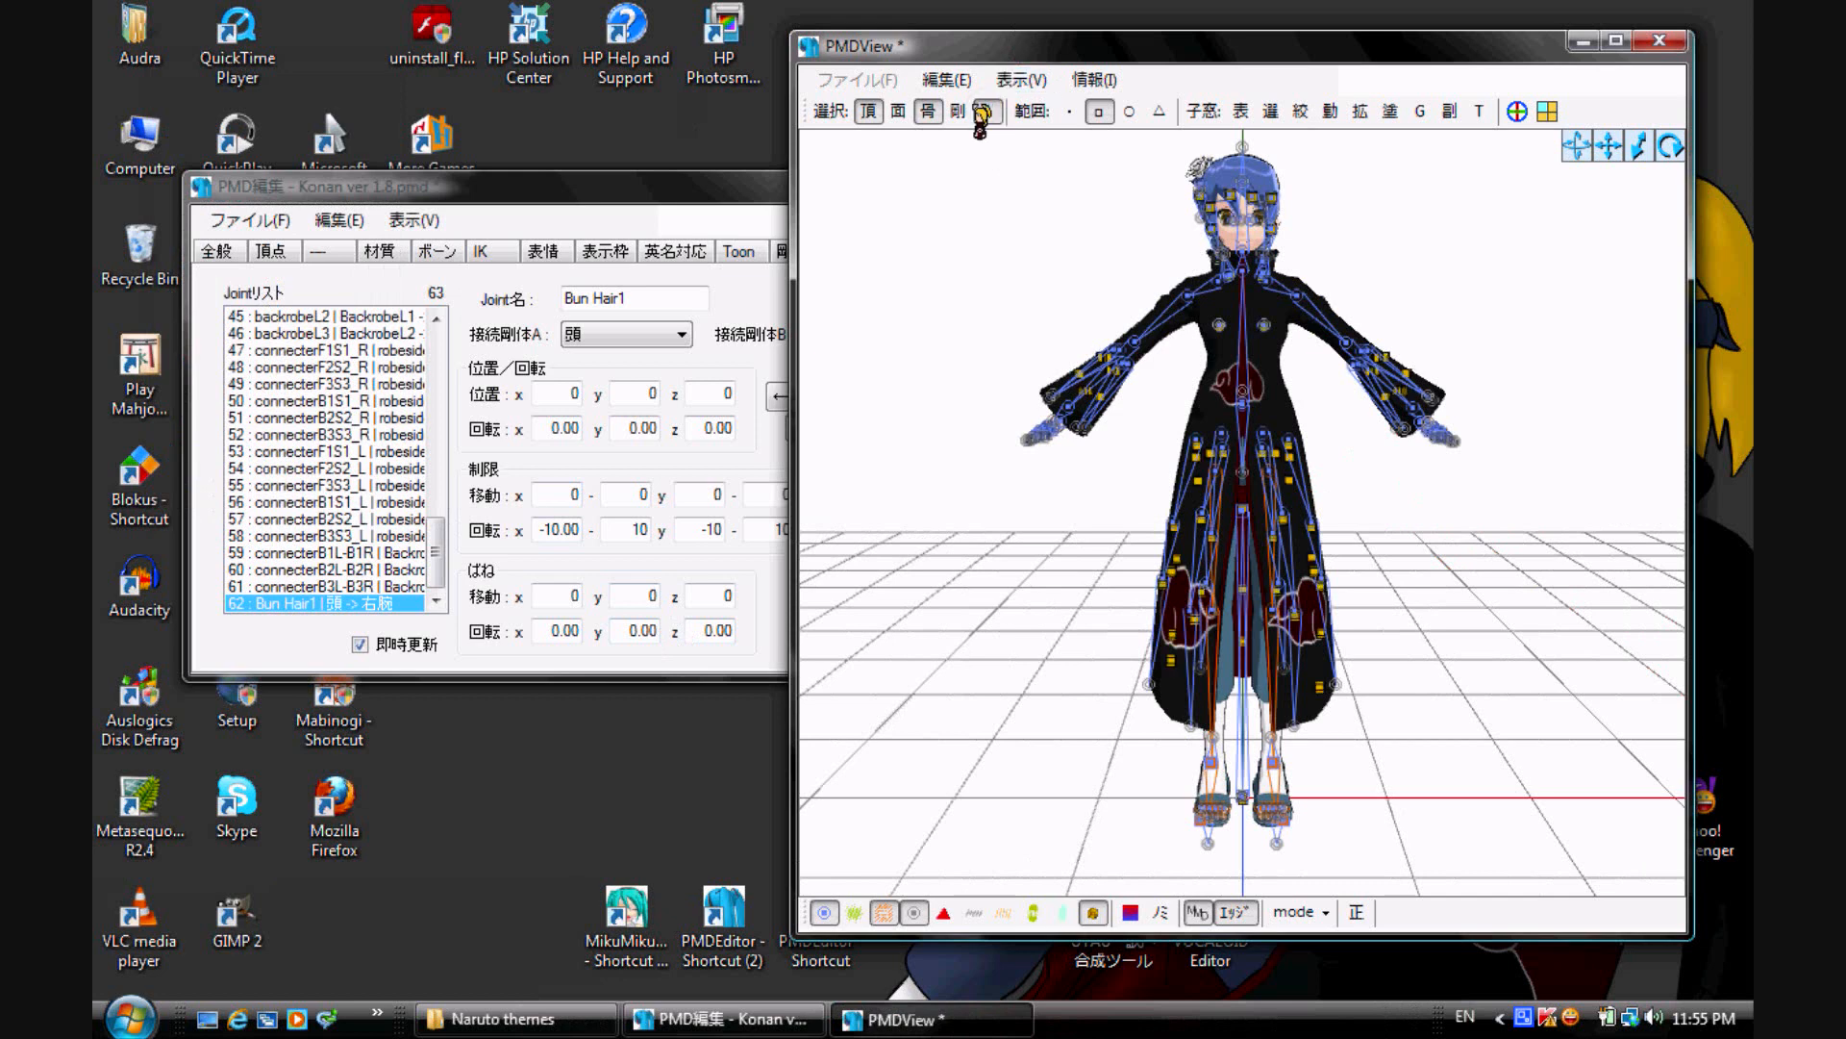
click(989, 112)
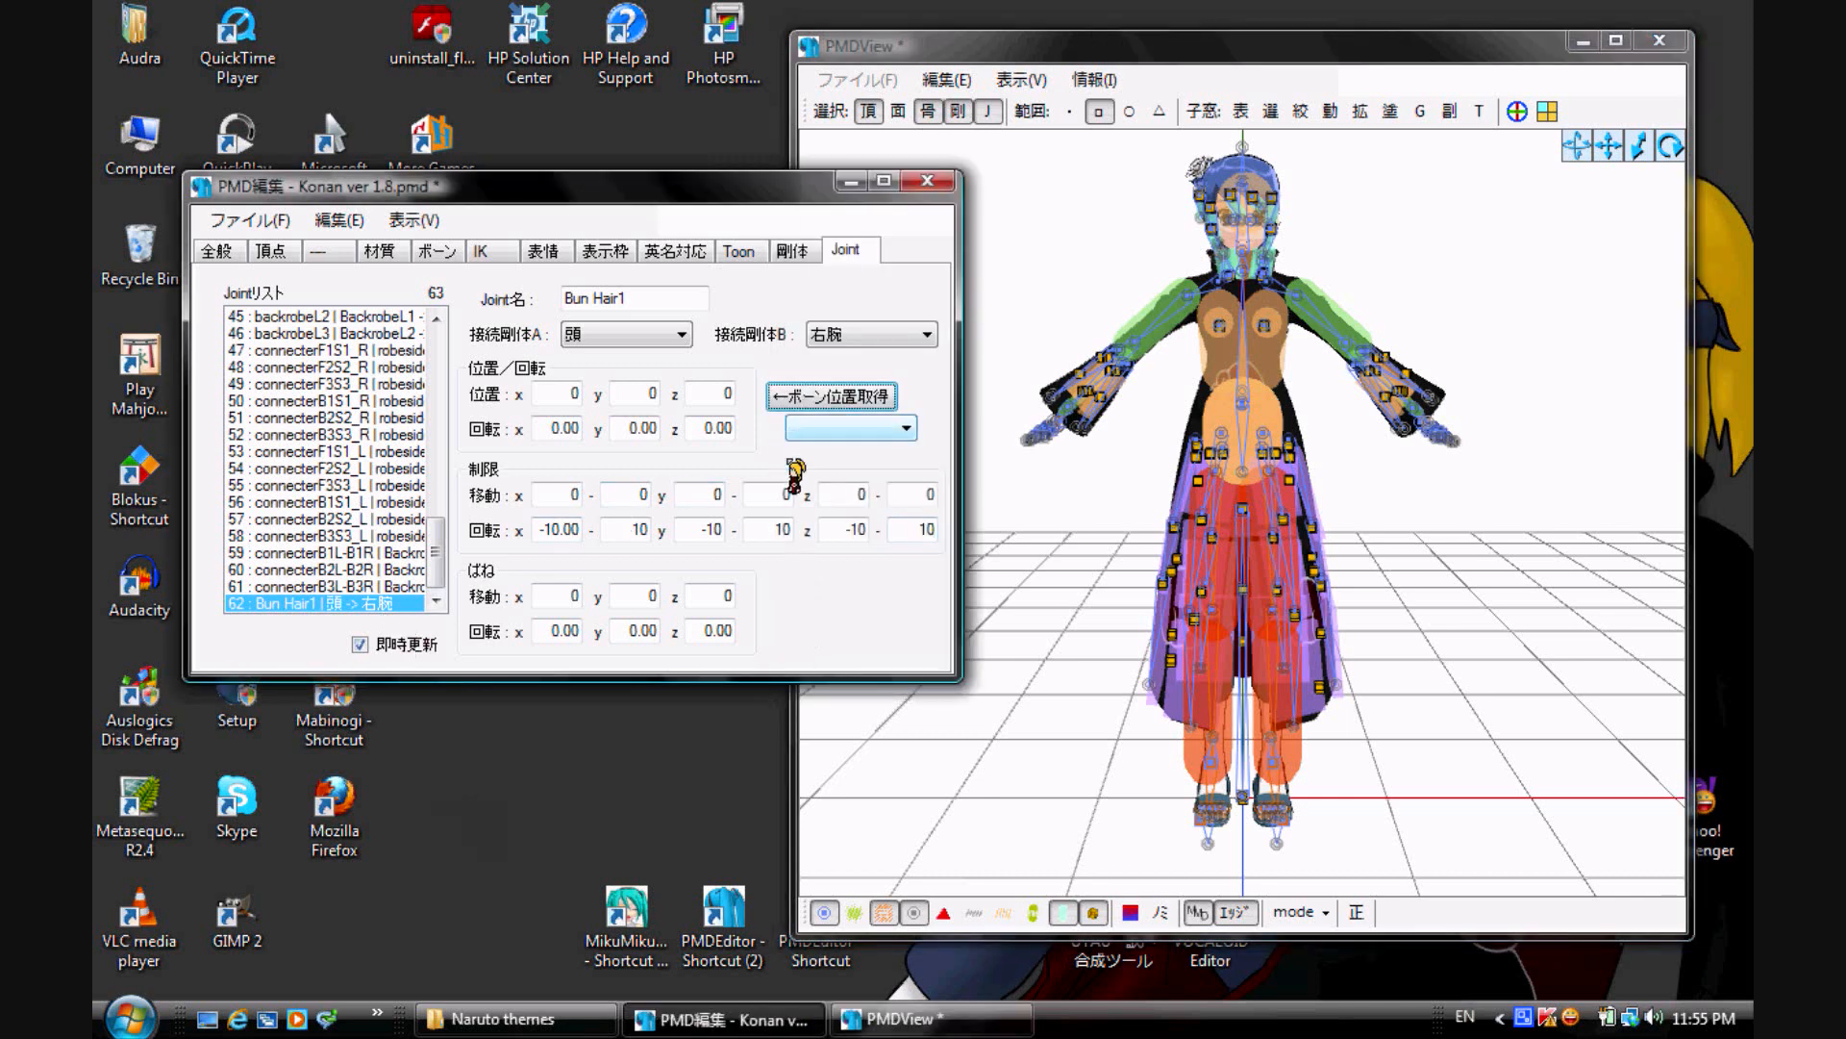
Step: Copy the Bun Hair1 bone's position (-1.30, 20.43, 0.37) into the joint
click(904, 427)
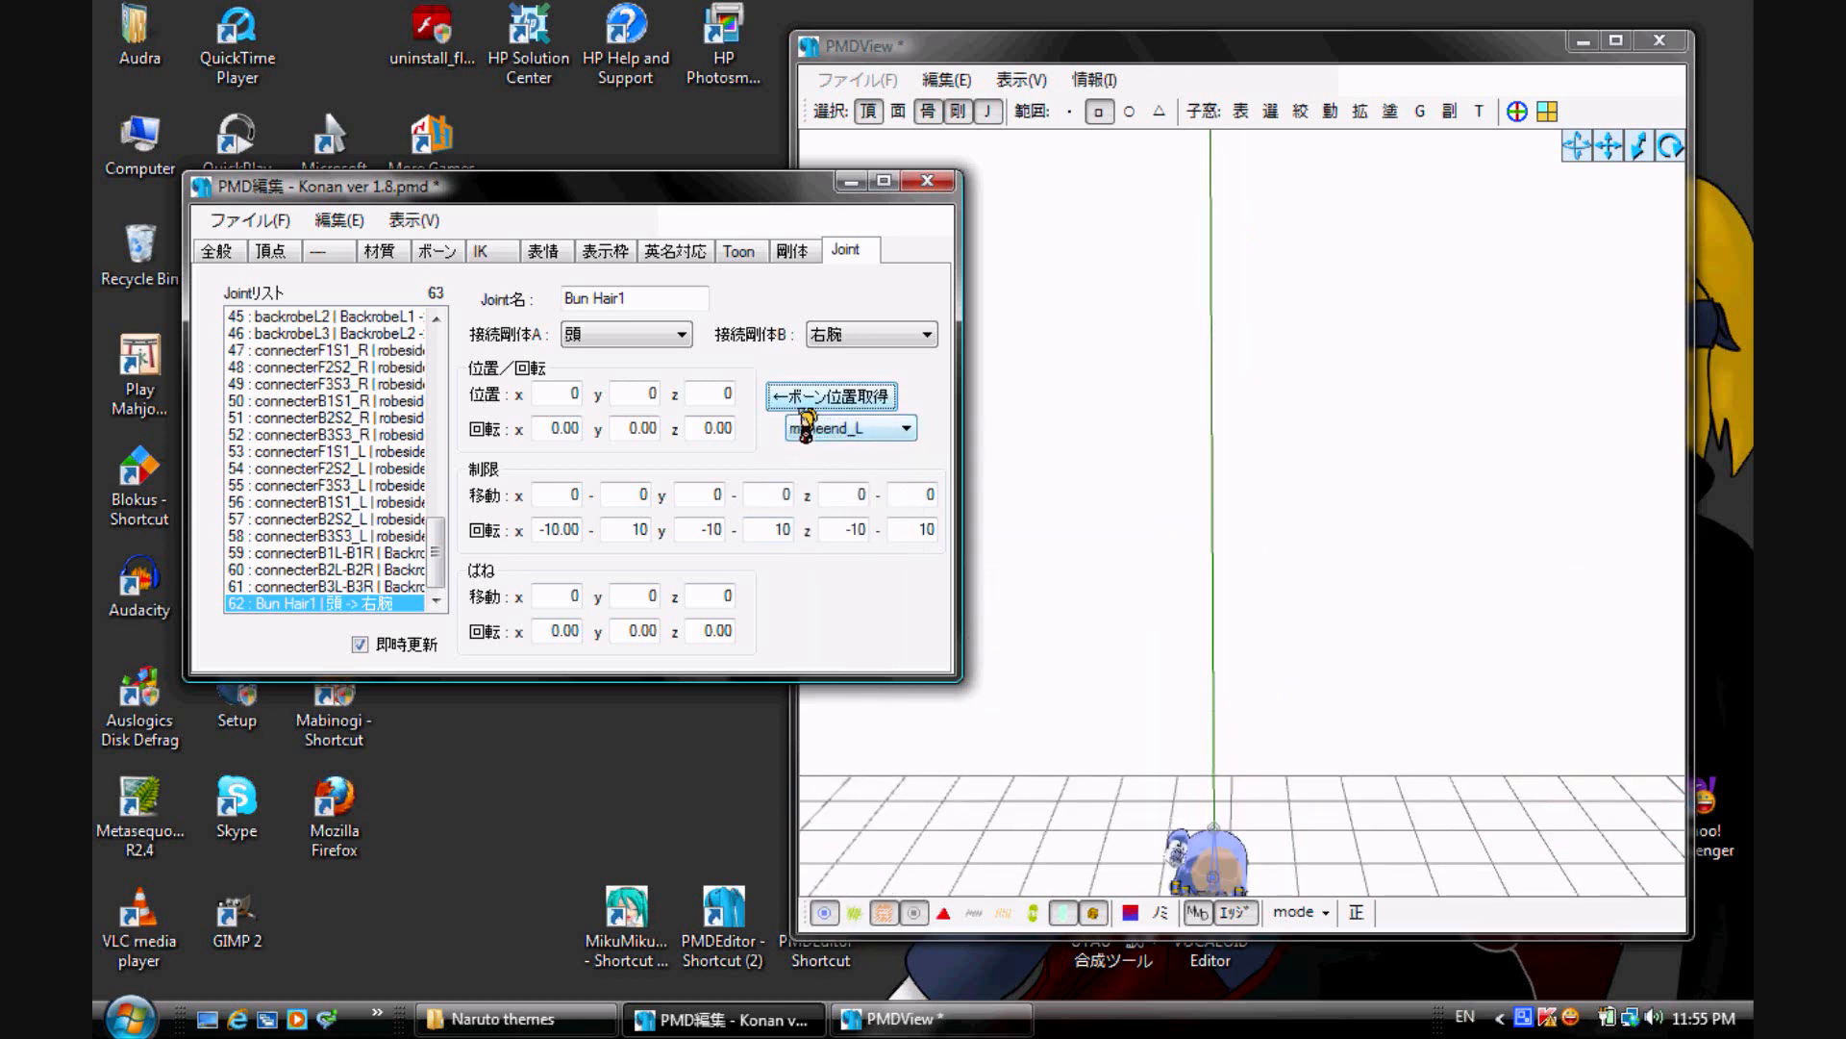
click(830, 395)
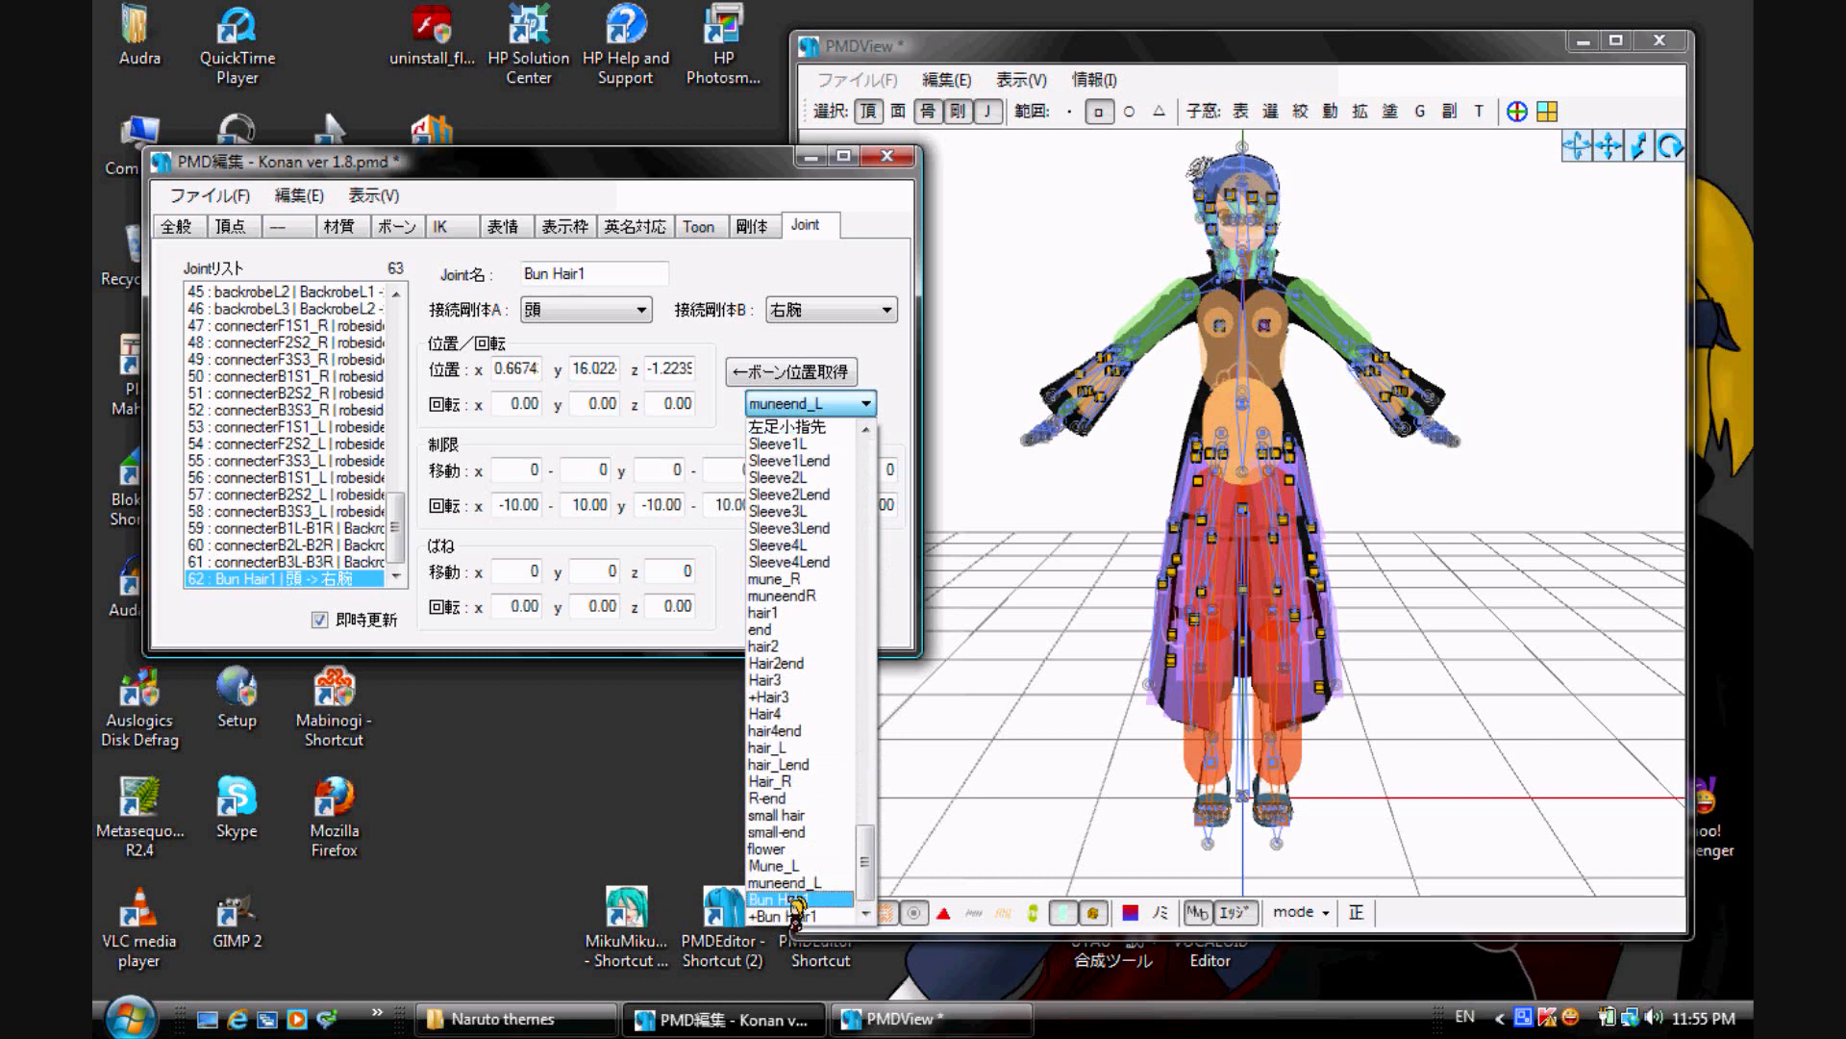
click(783, 915)
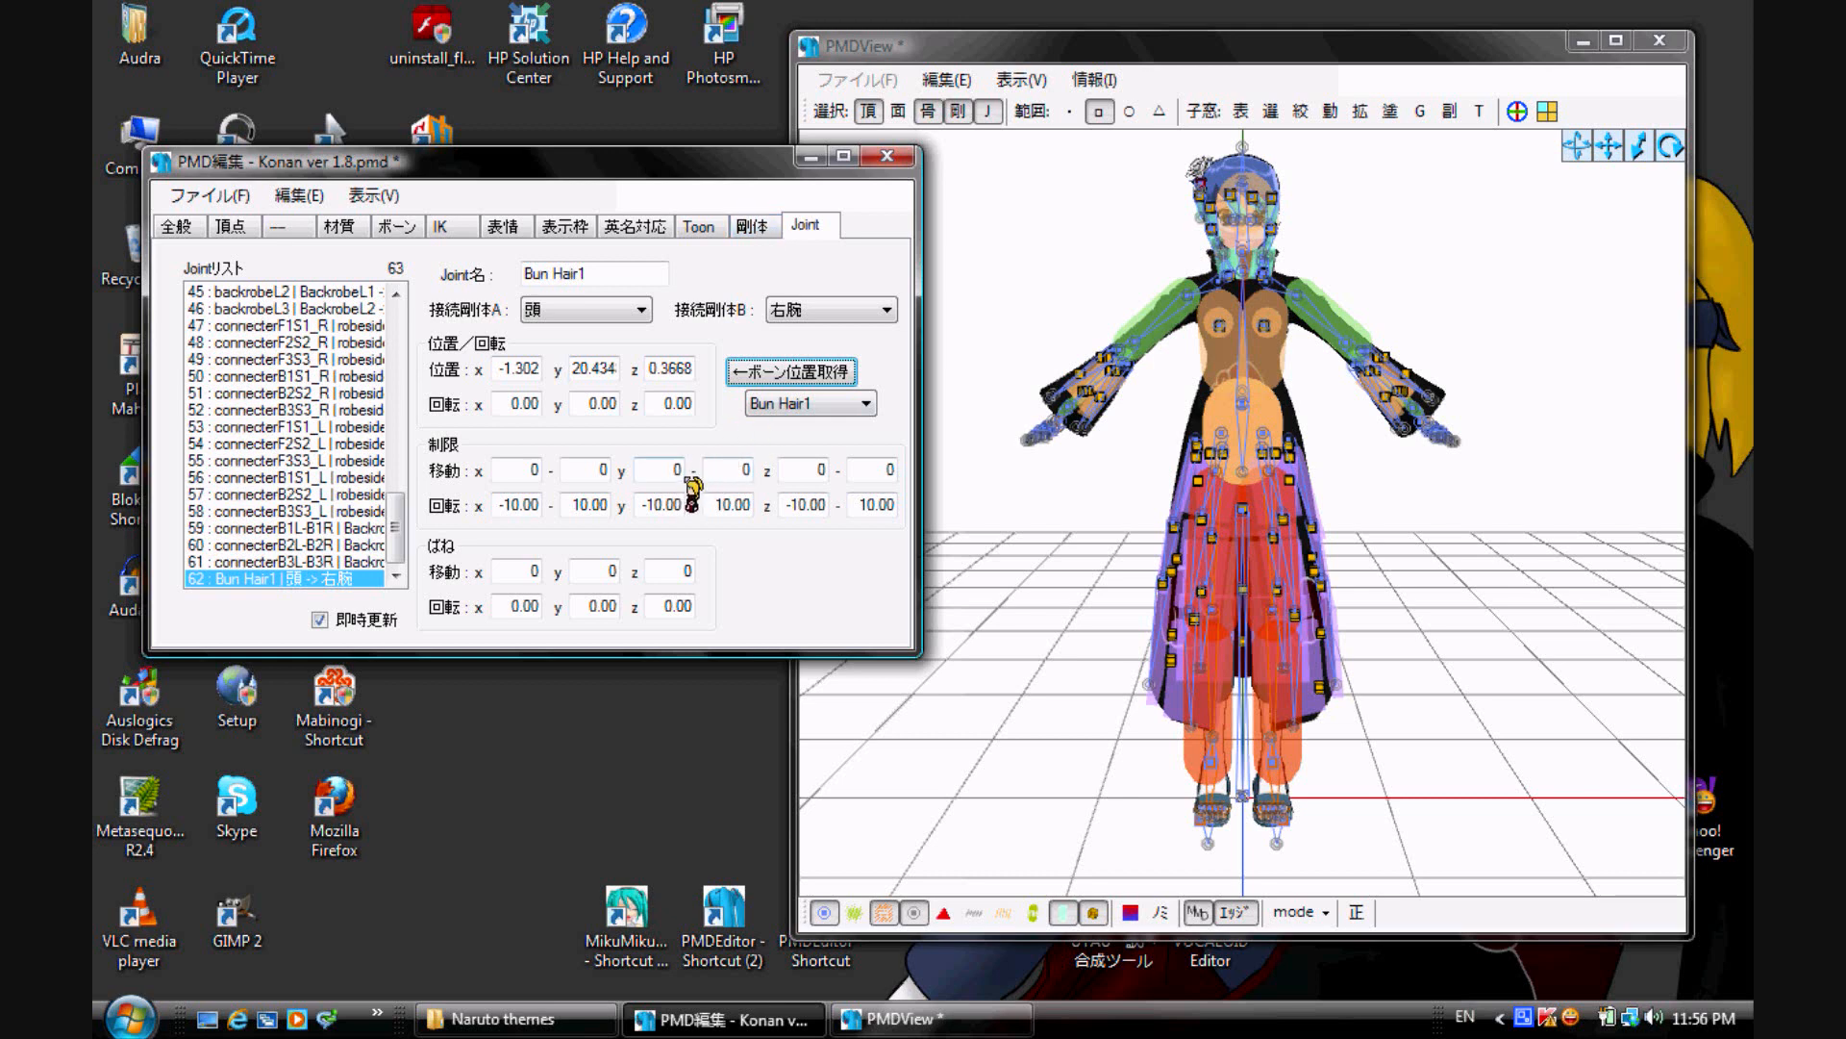
mouse_move(694, 483)
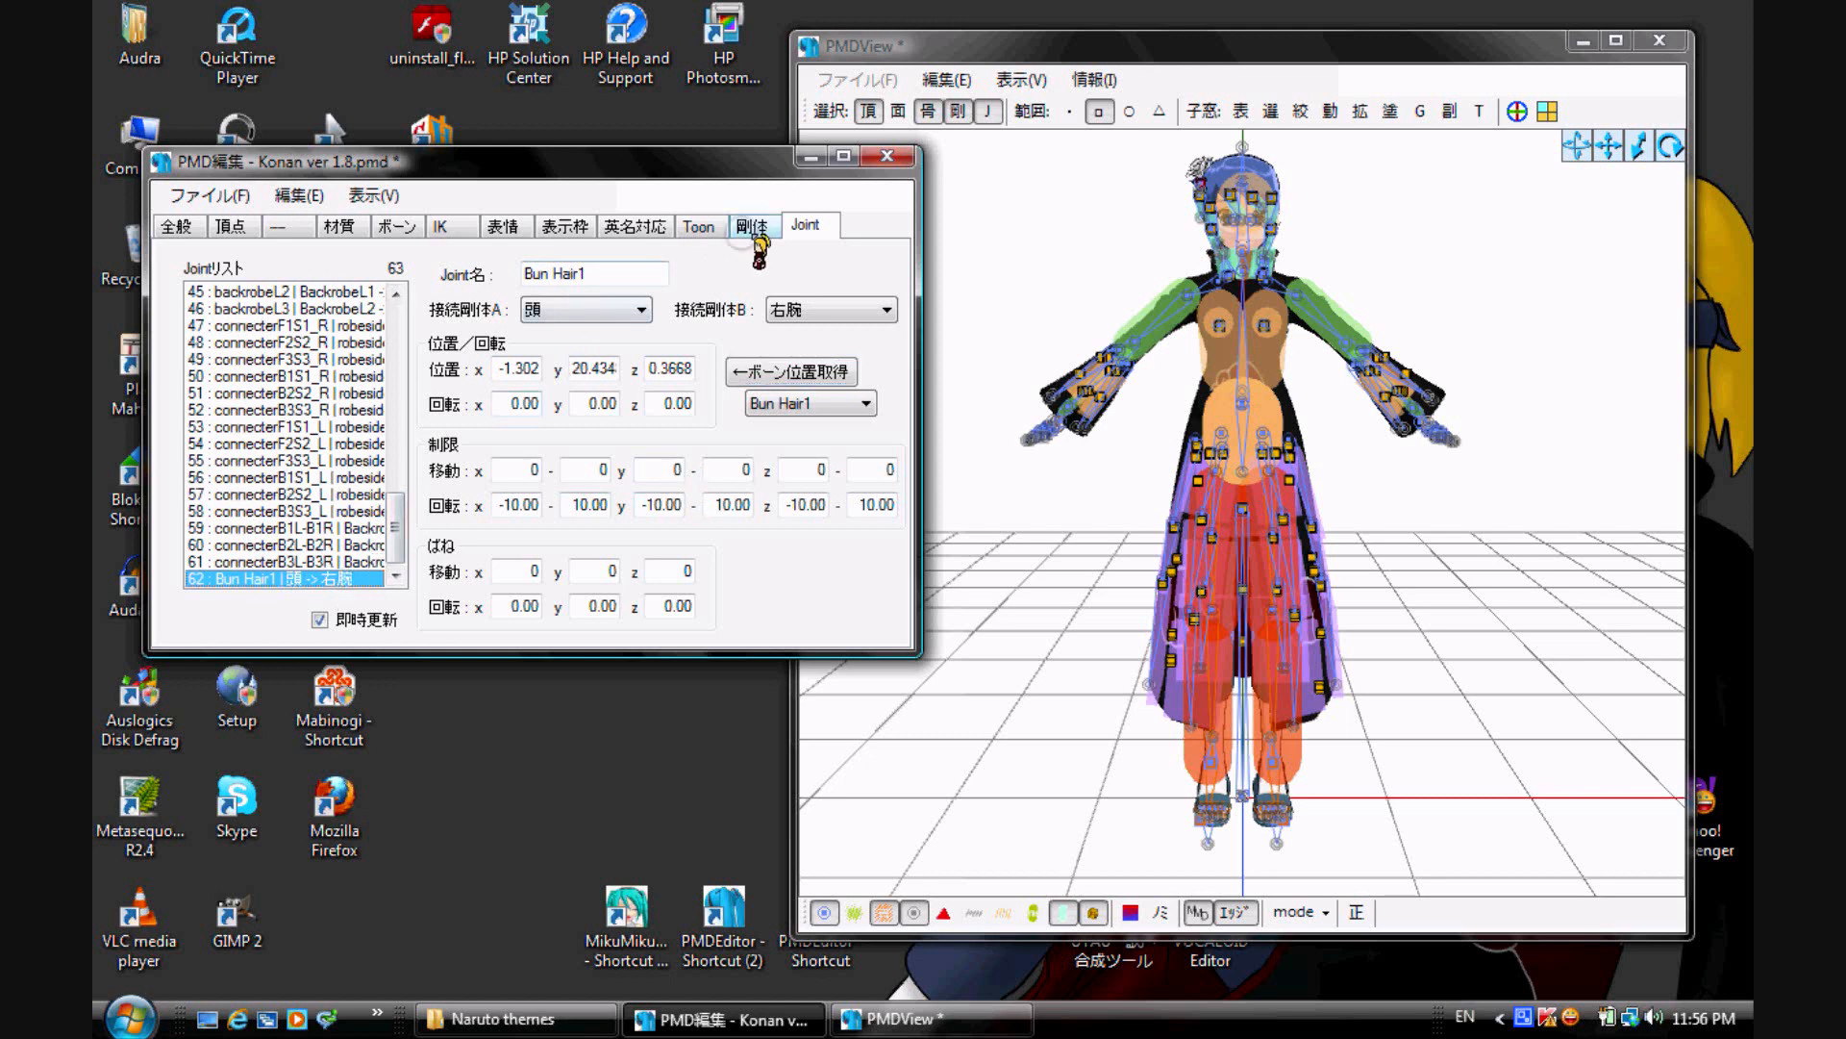
Step: Tie rigid body 57 to the Bun Hair1 bone, name it Bun Hair1, and make it a capsule
click(754, 226)
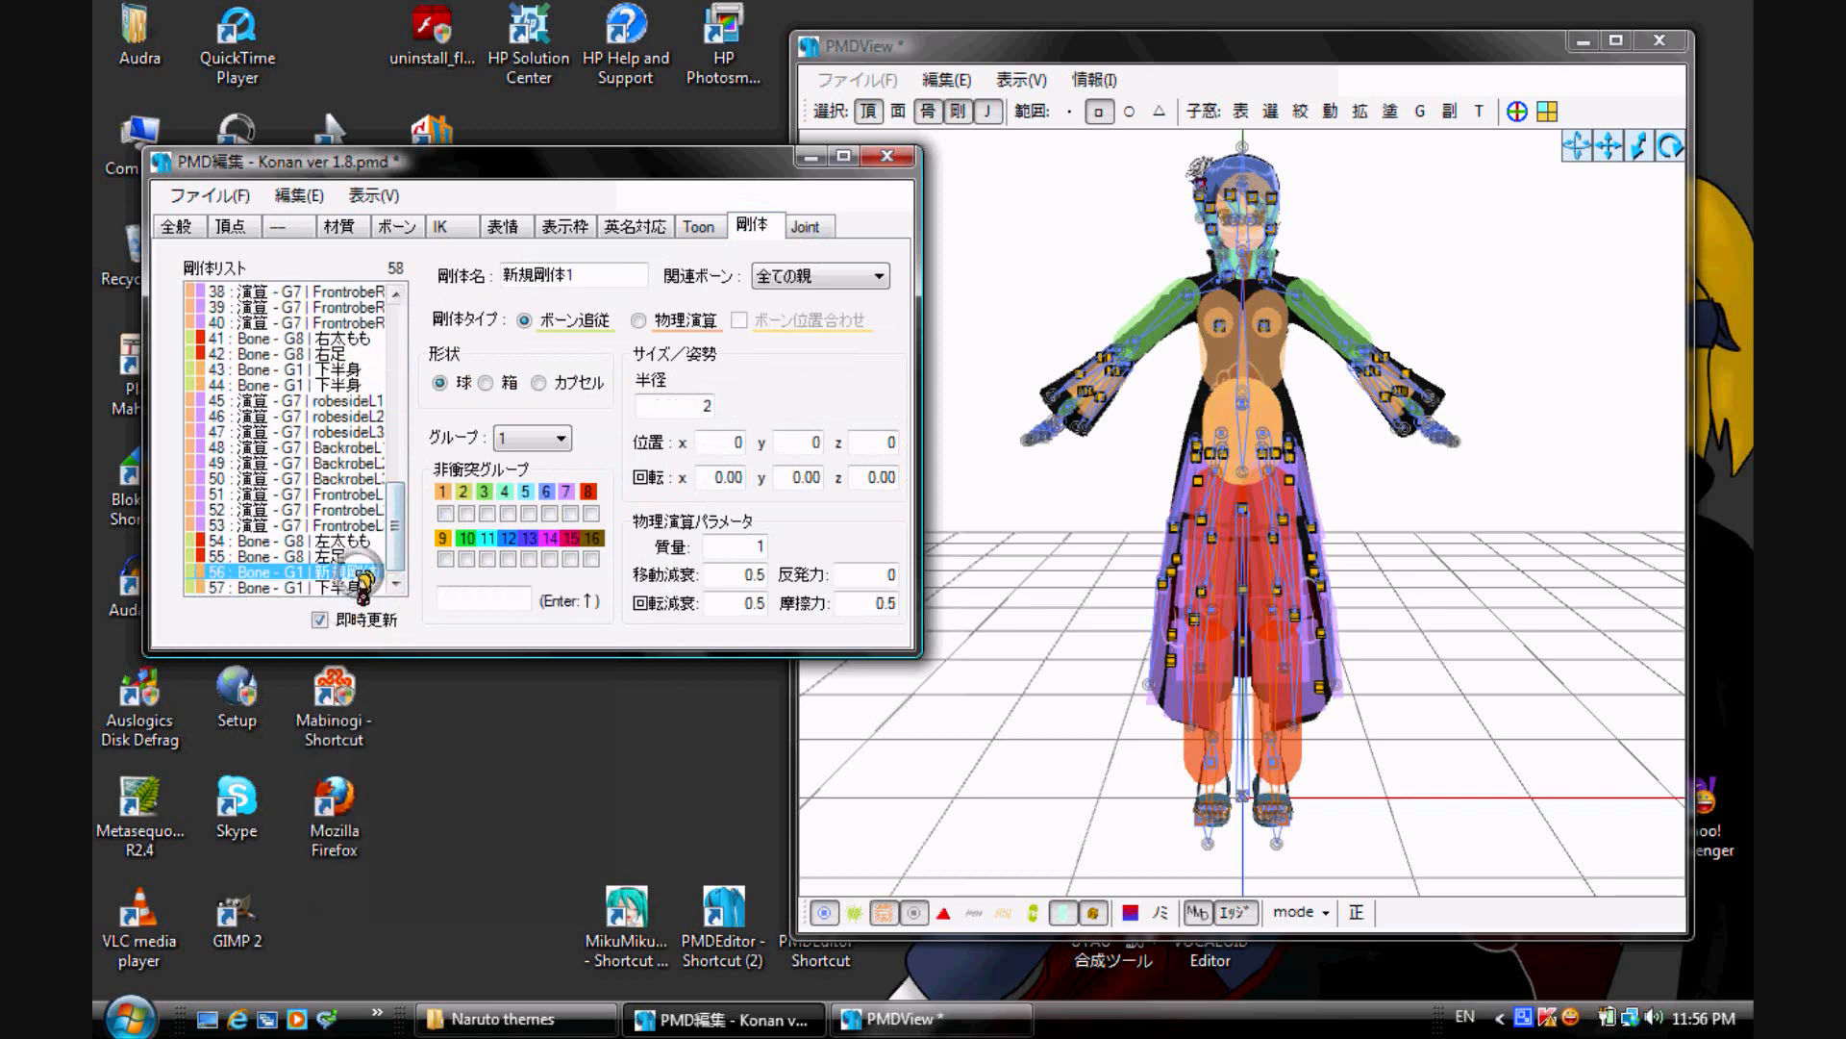
click(289, 572)
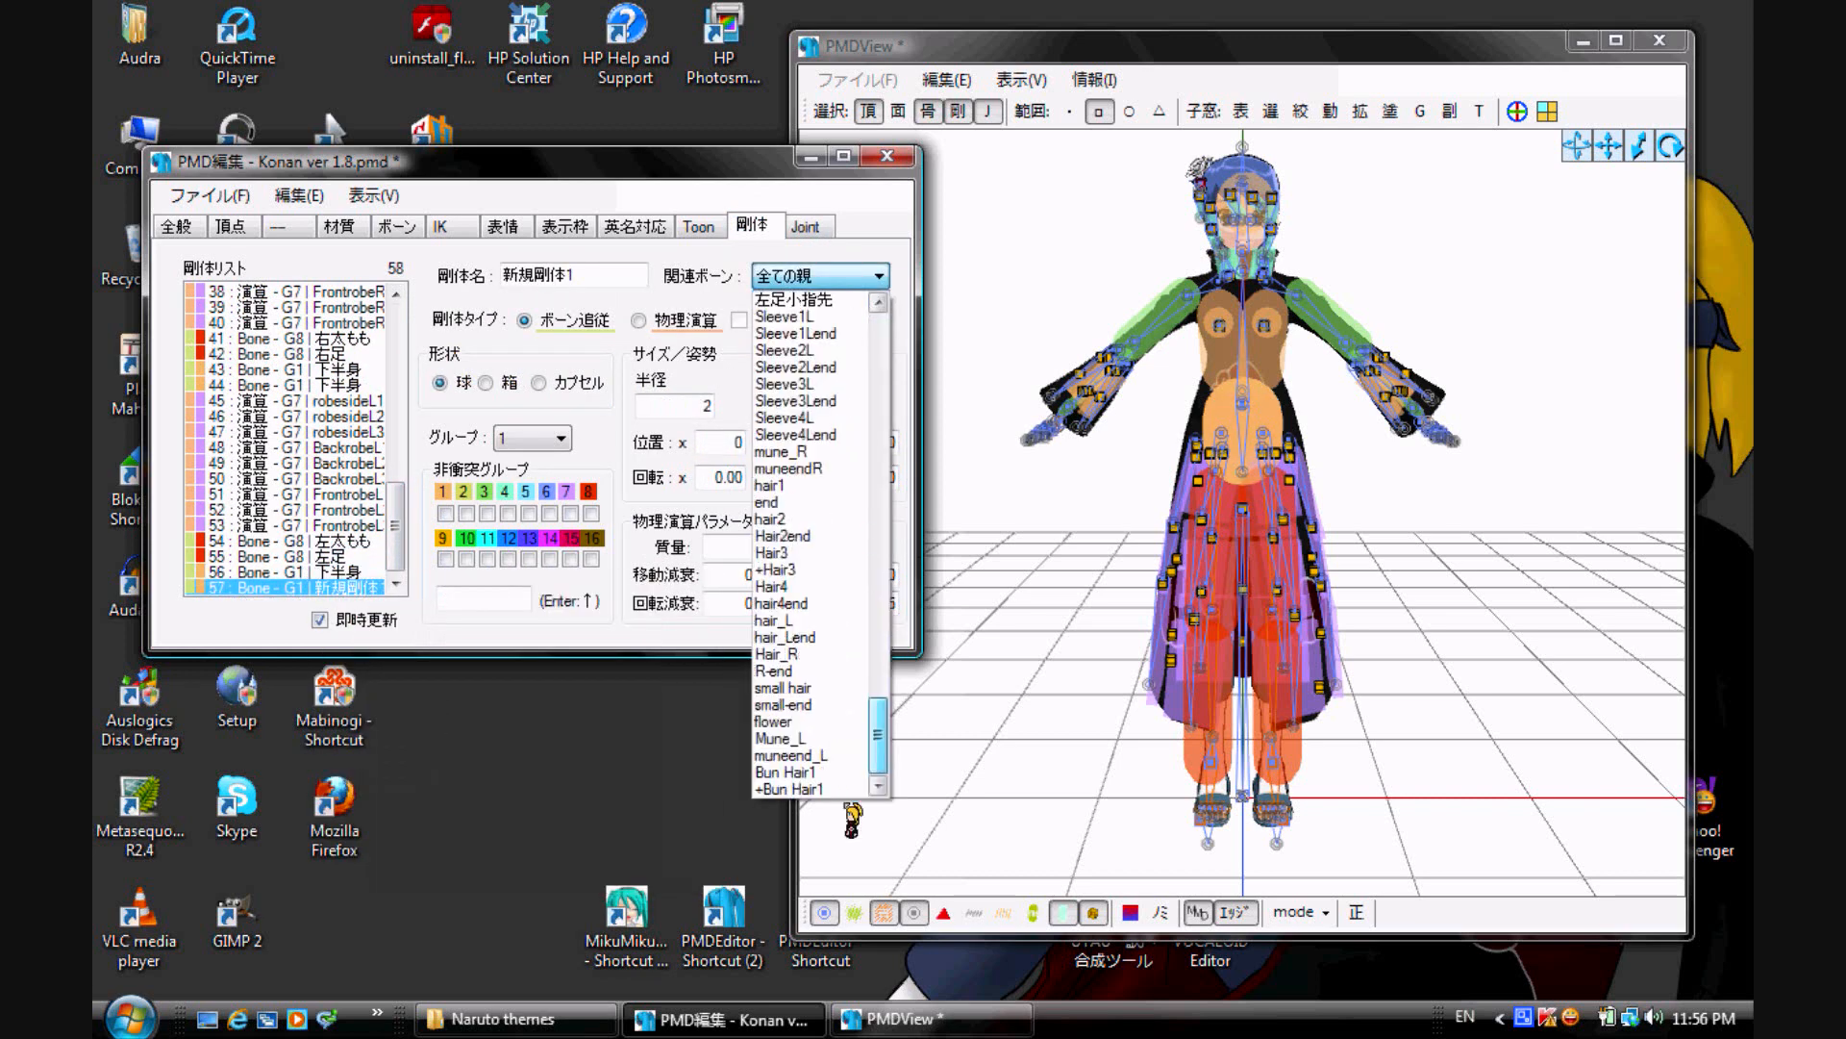
click(787, 771)
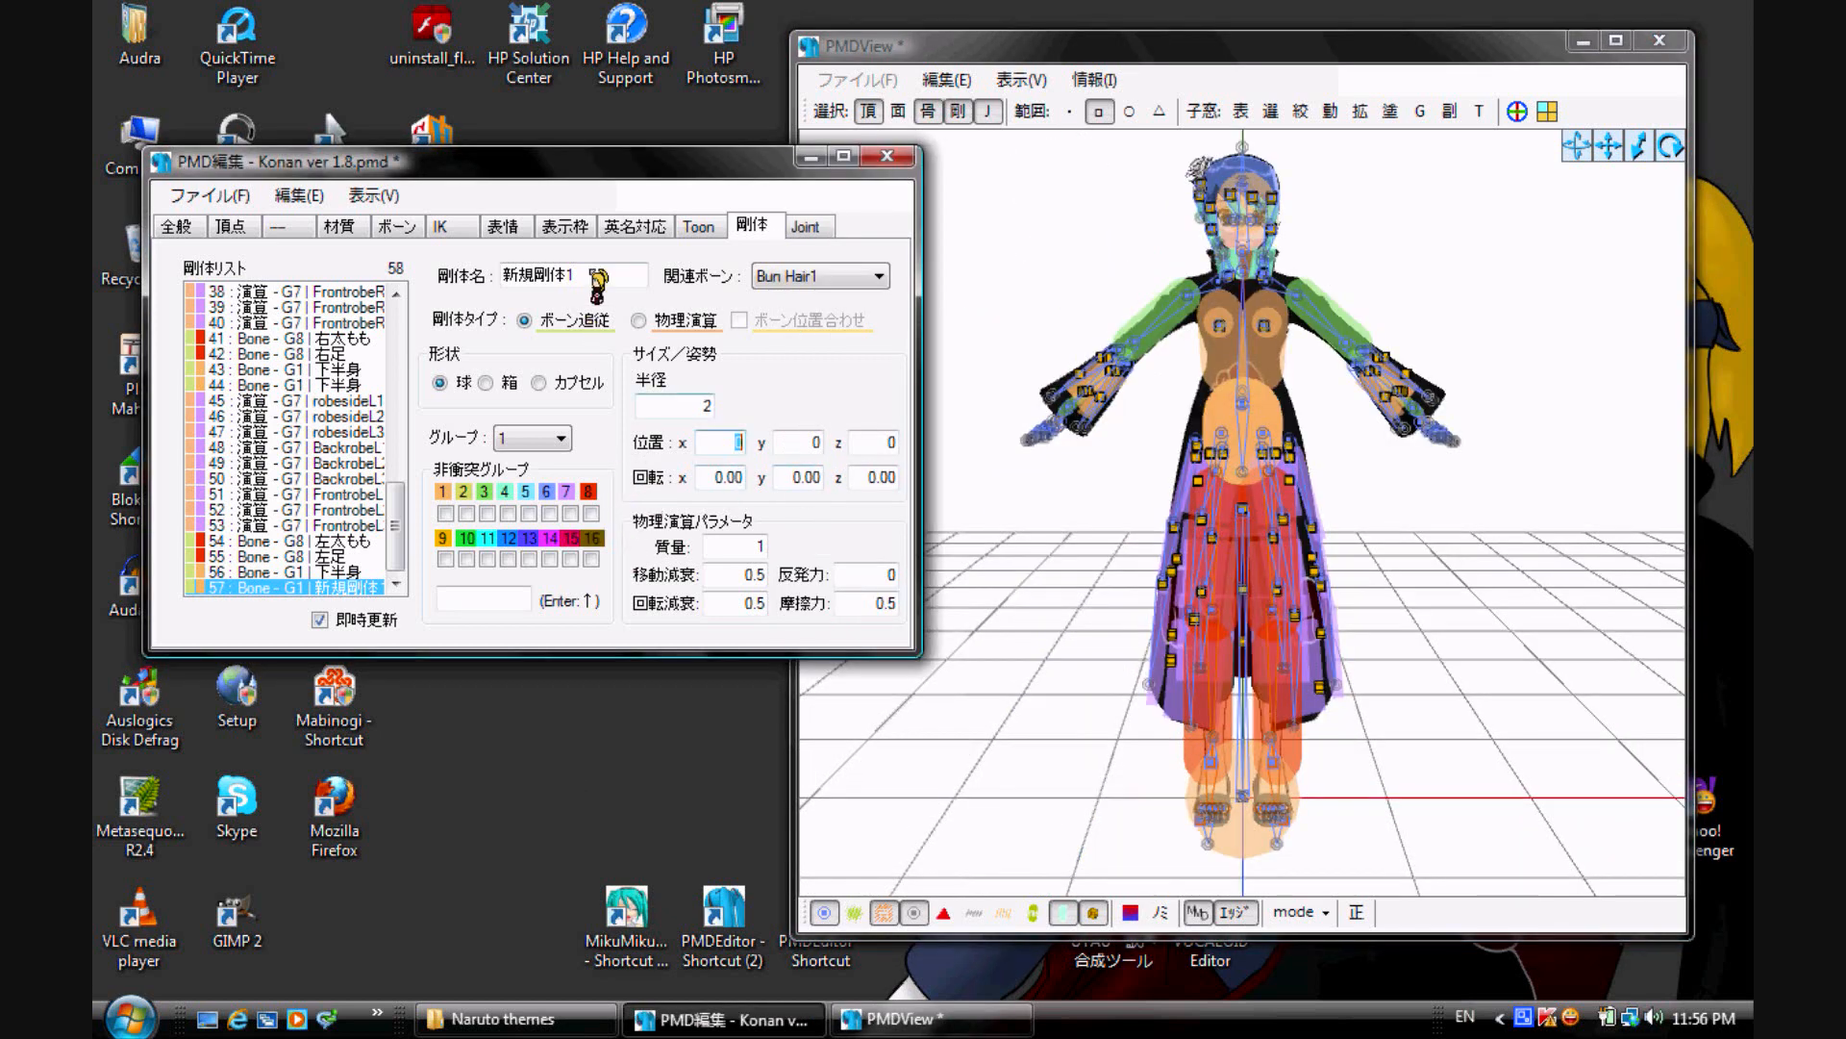
click(639, 320)
text(Bun Hair1)
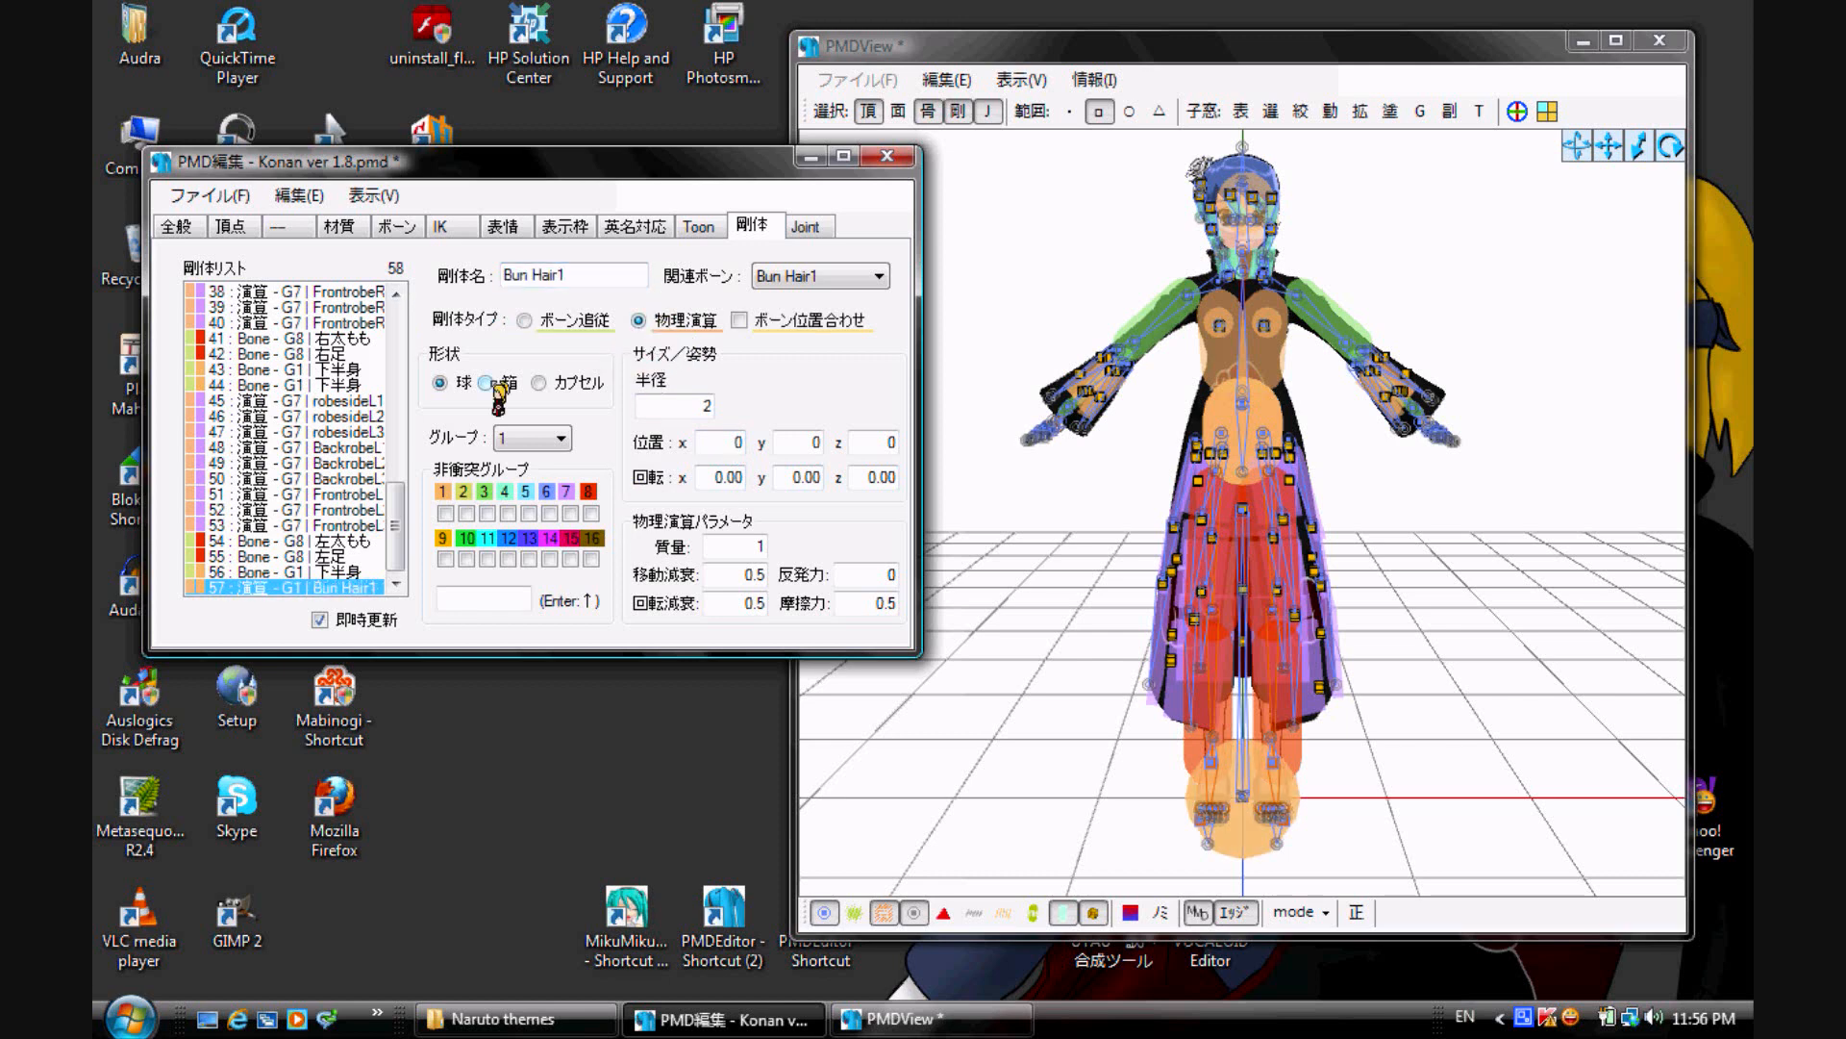
click(520, 383)
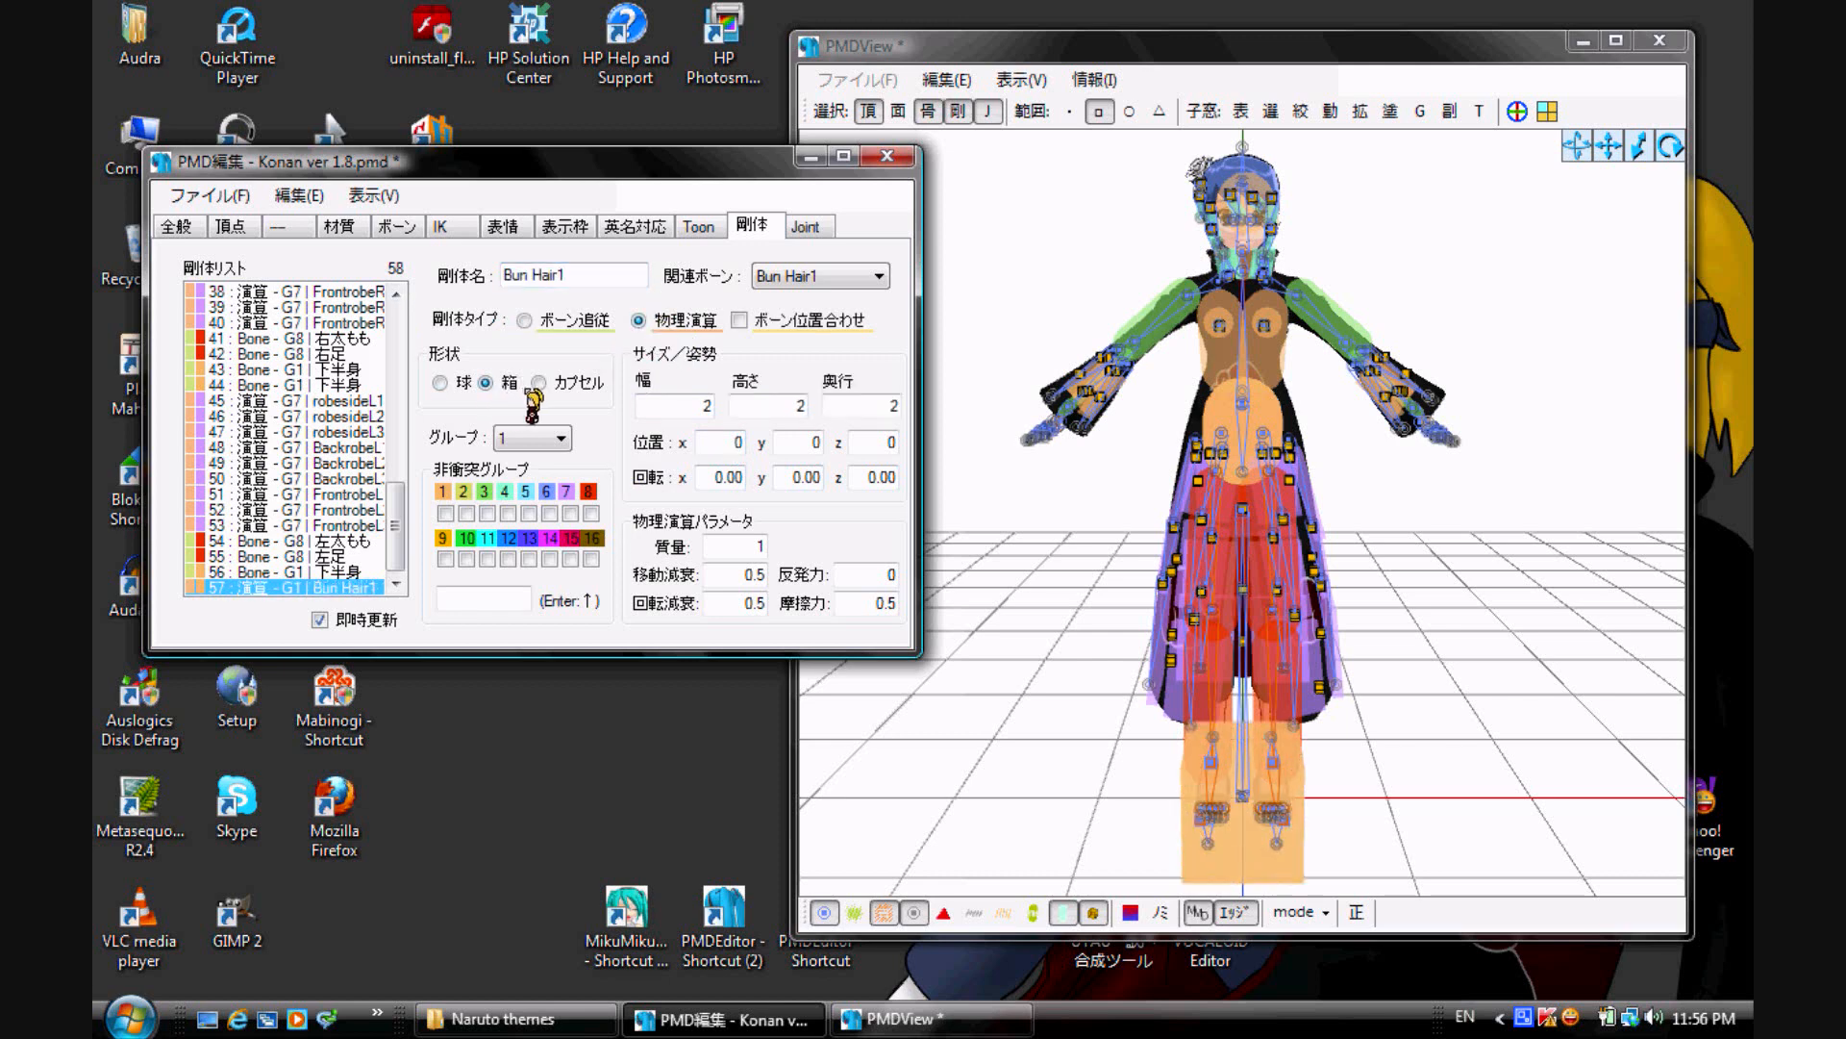
click(542, 383)
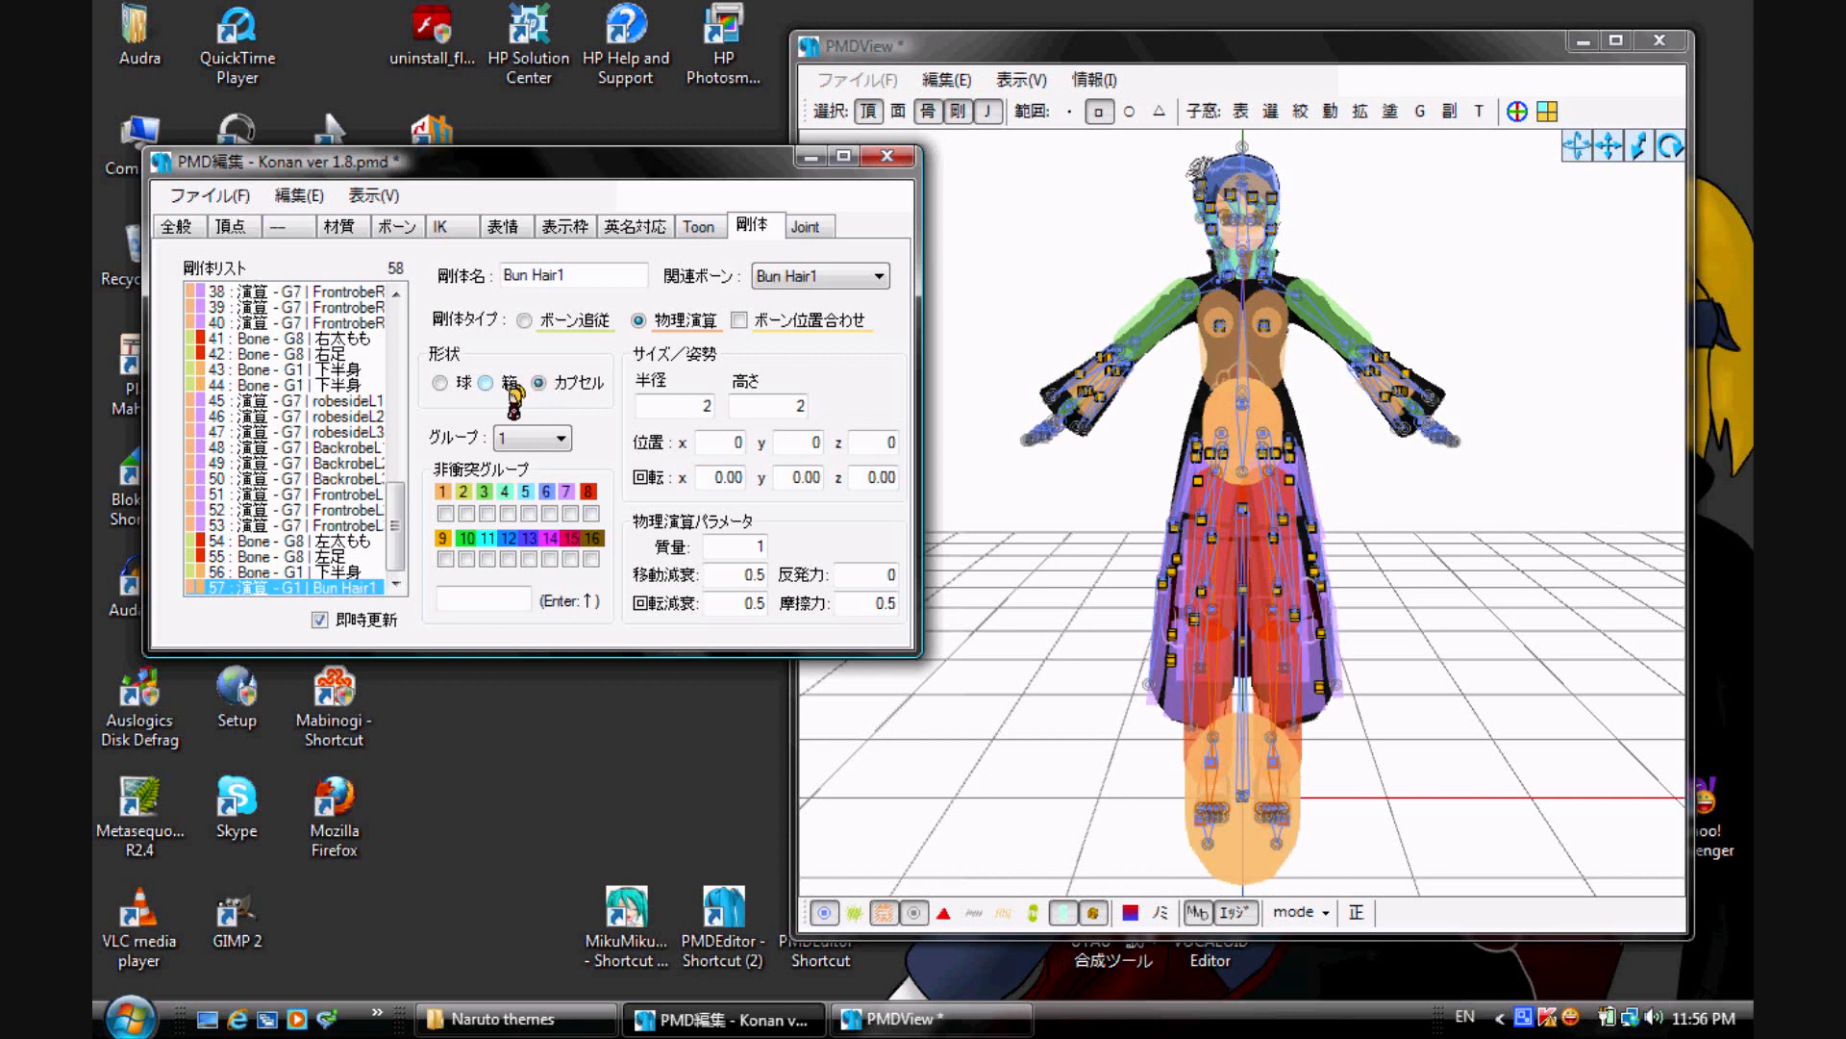
click(455, 384)
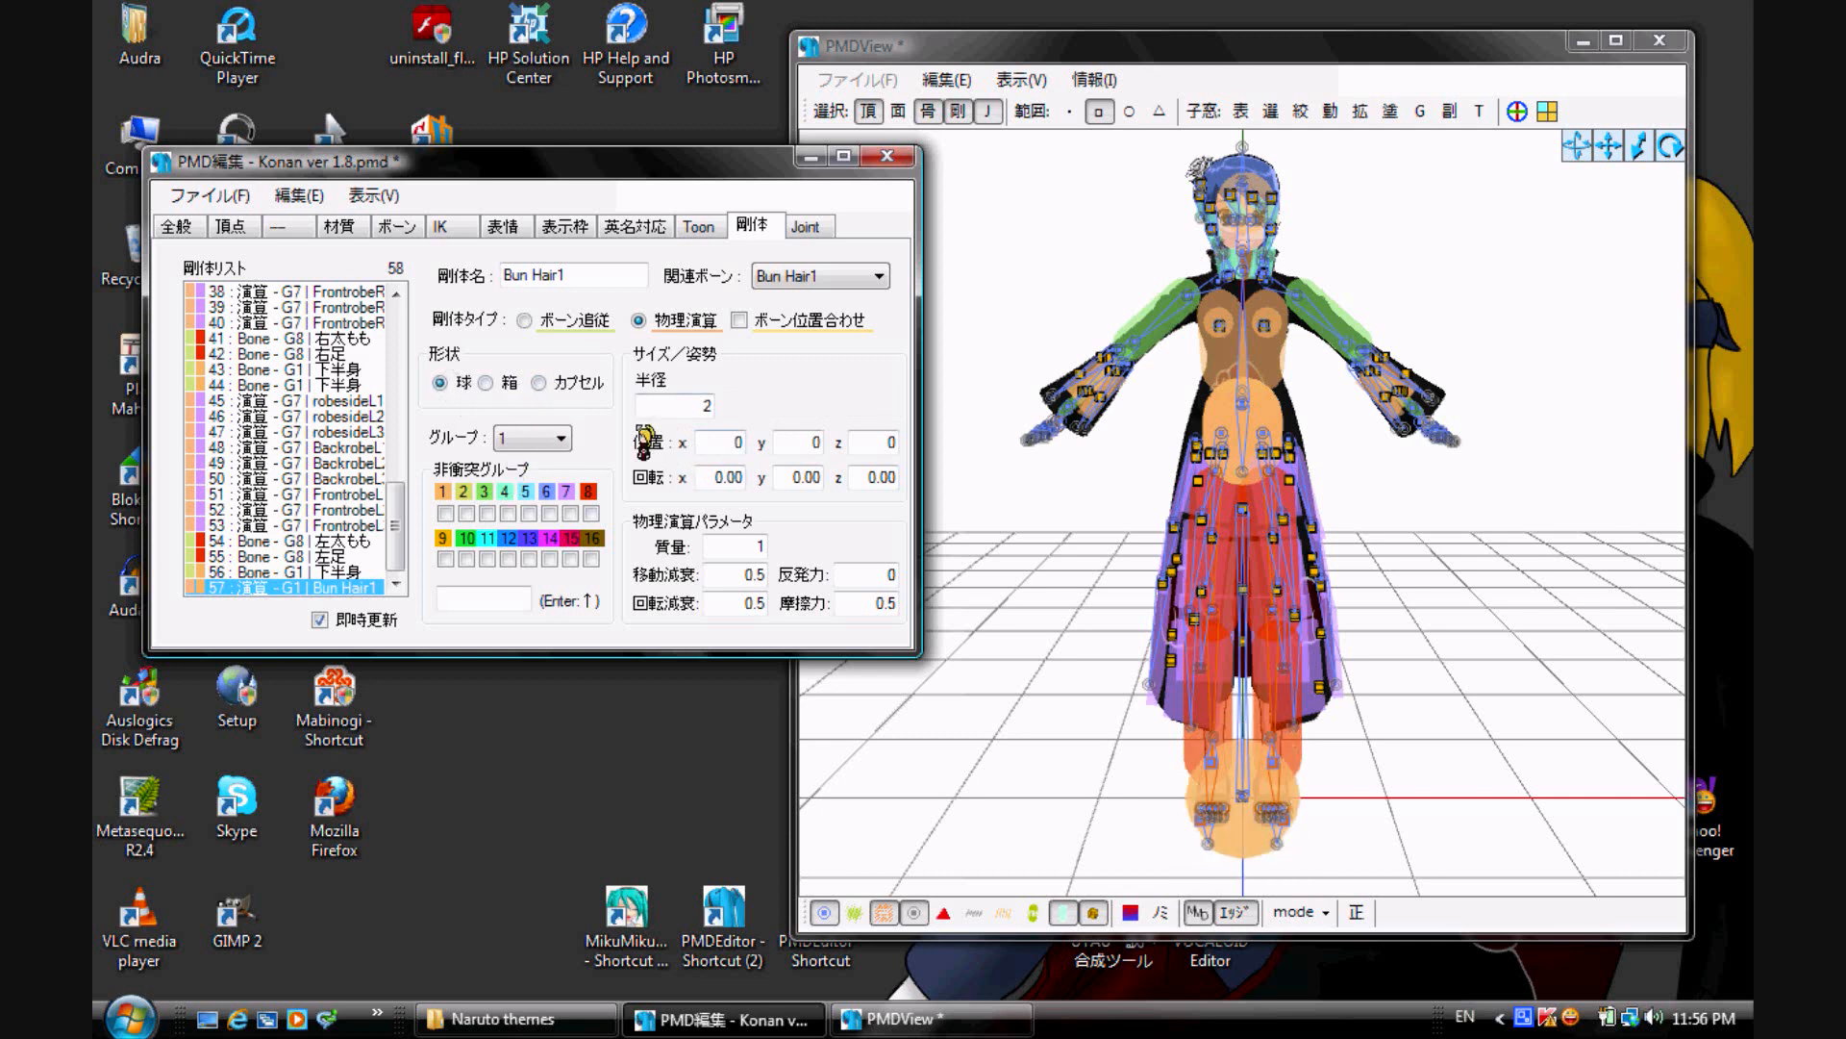
click(545, 382)
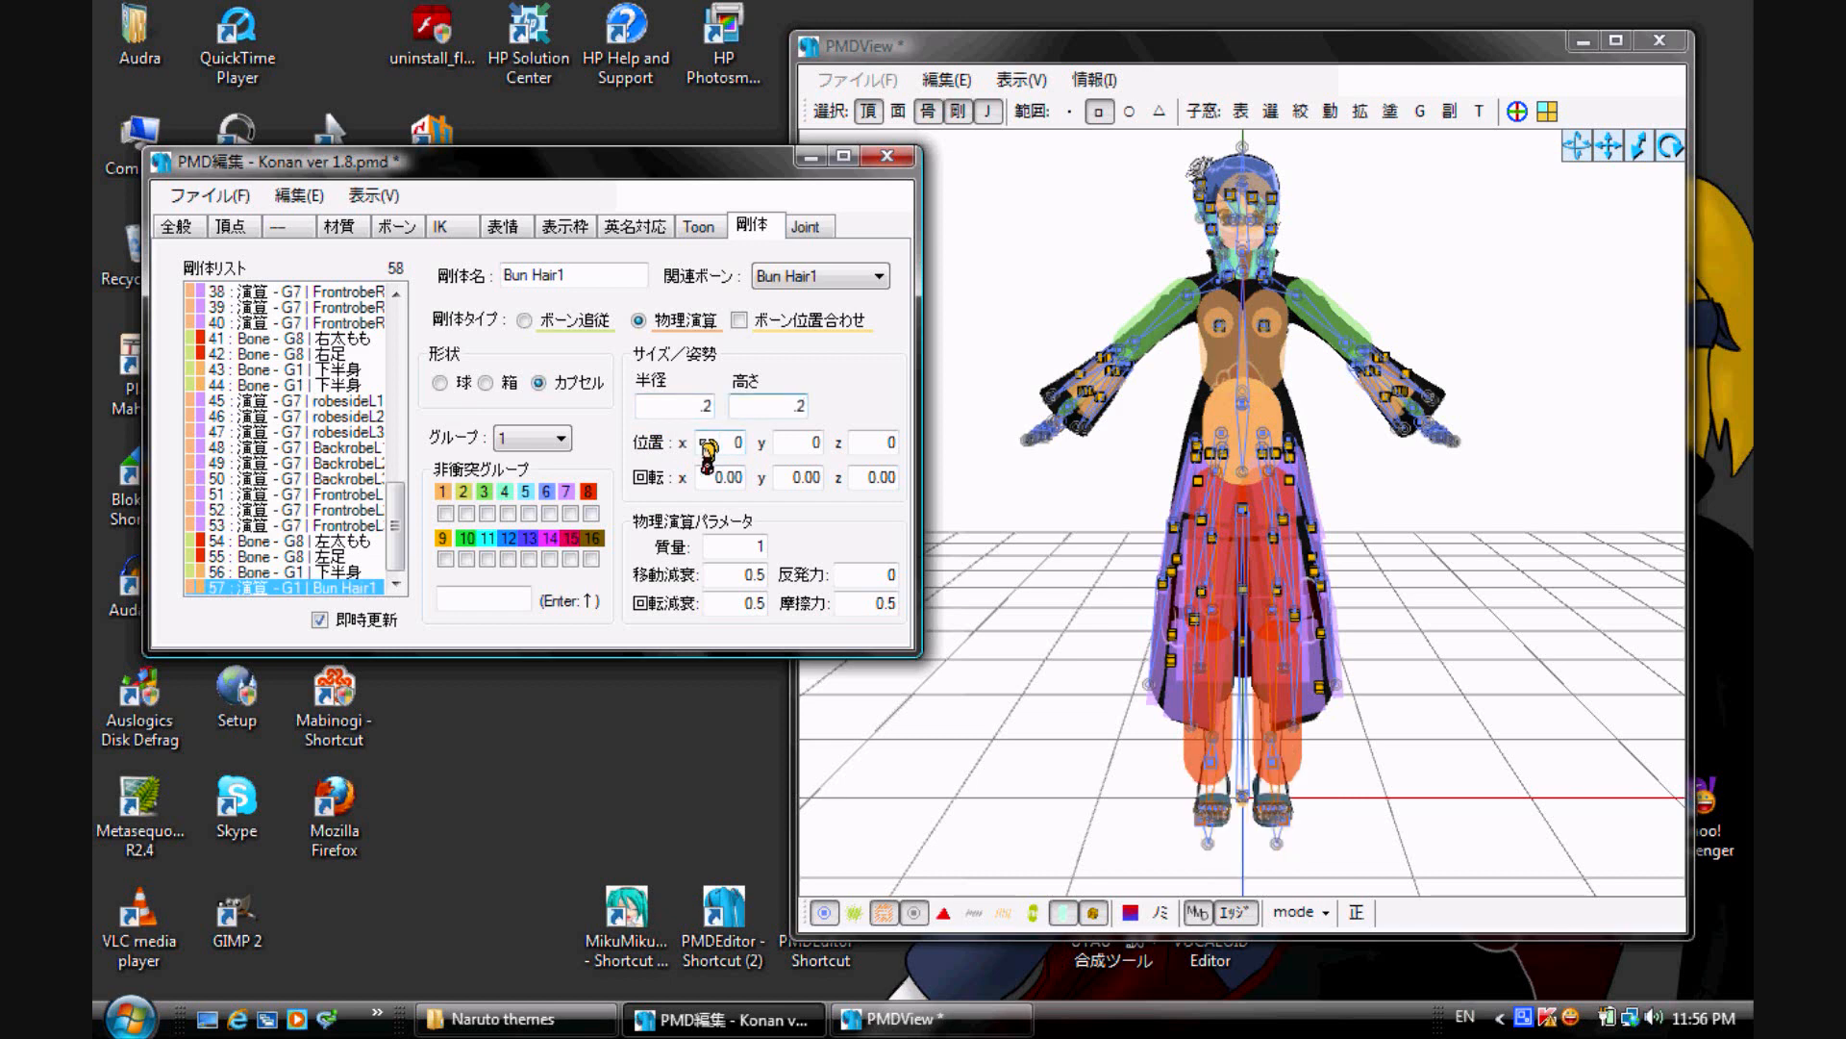
click(796, 443)
text(25)
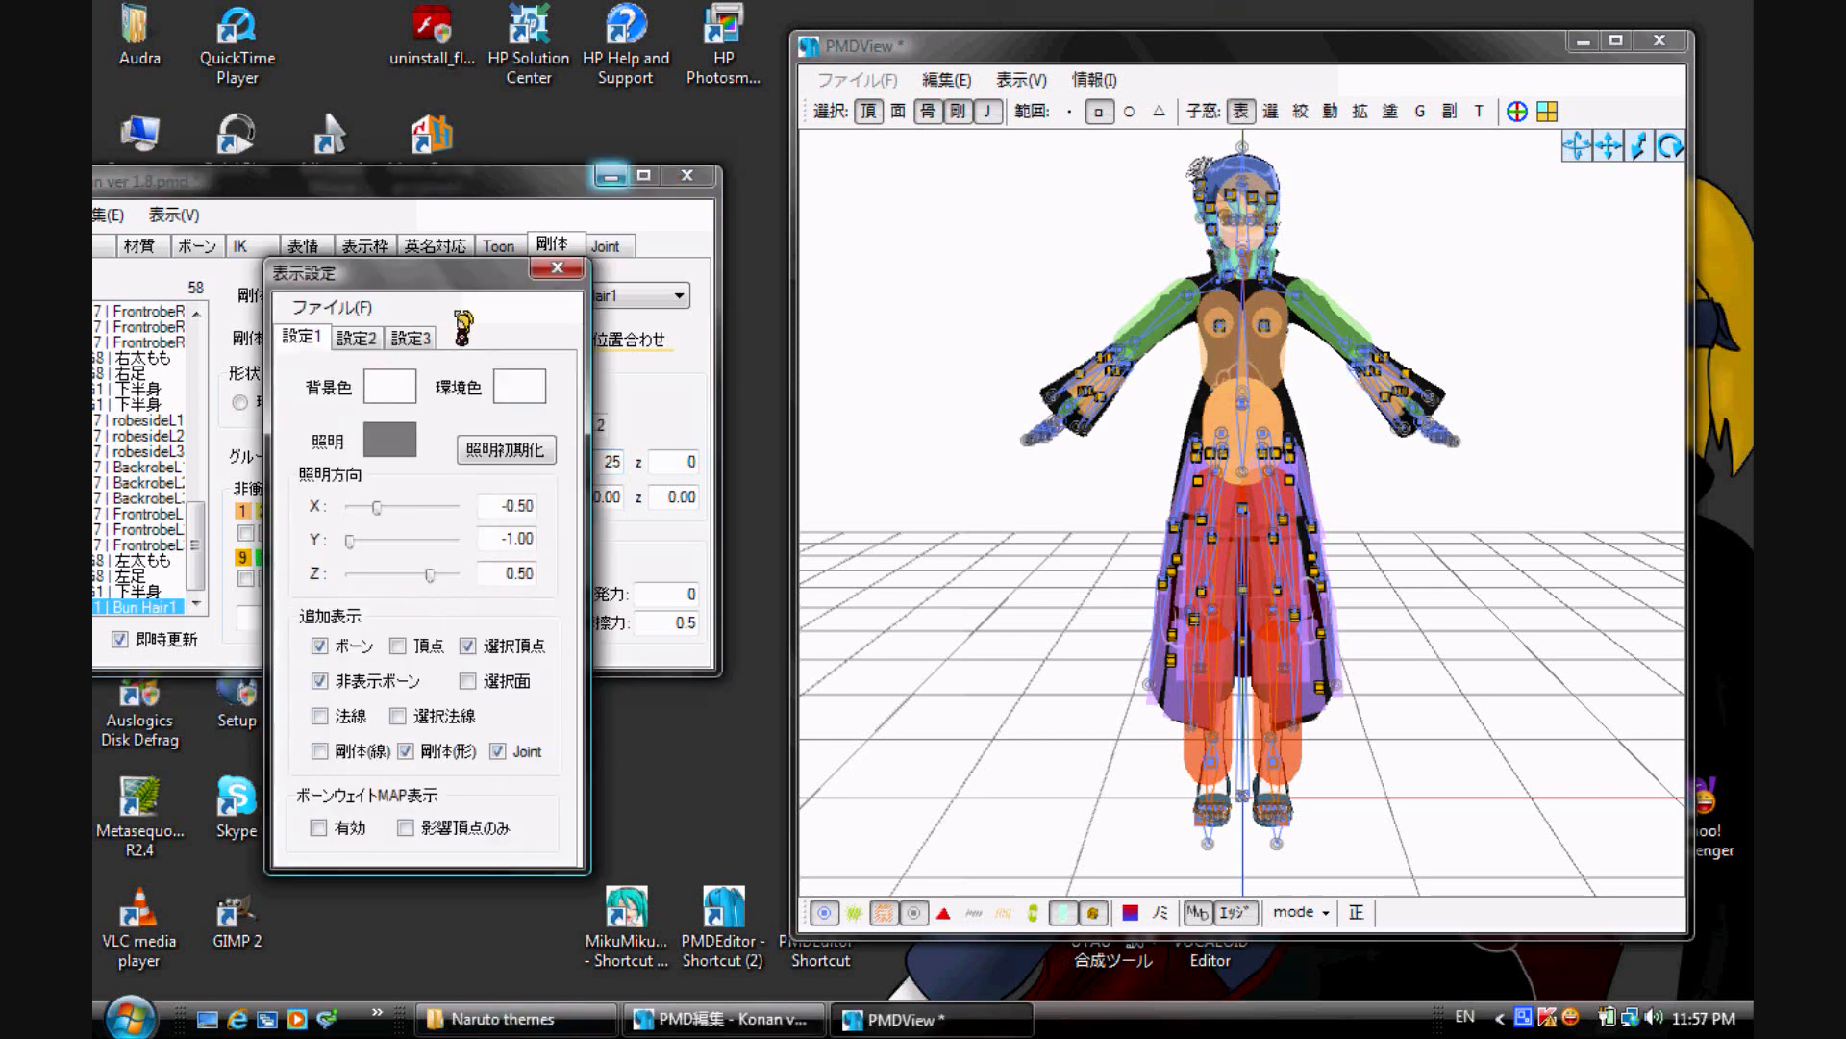
Step: Show rigid bodies as wireframes and select the capsule's y position value for editing
click(319, 750)
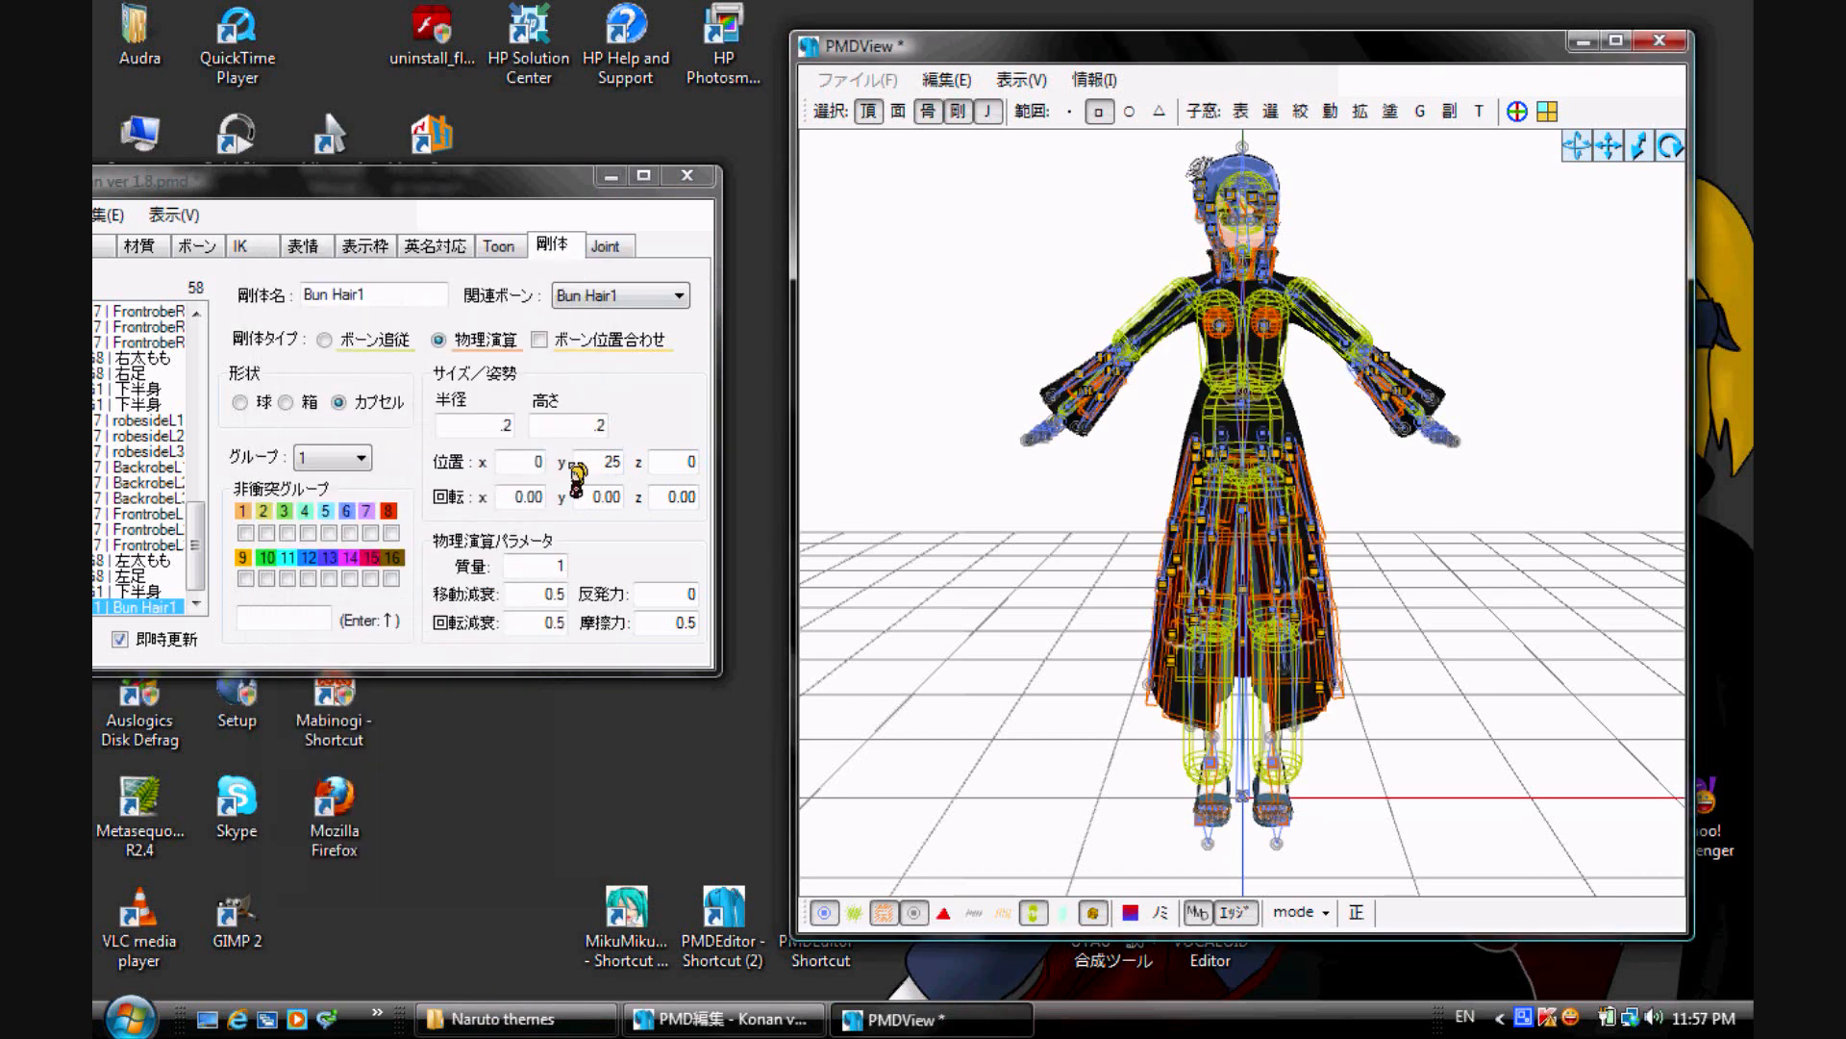
triple_click(612, 461)
text(20.3)
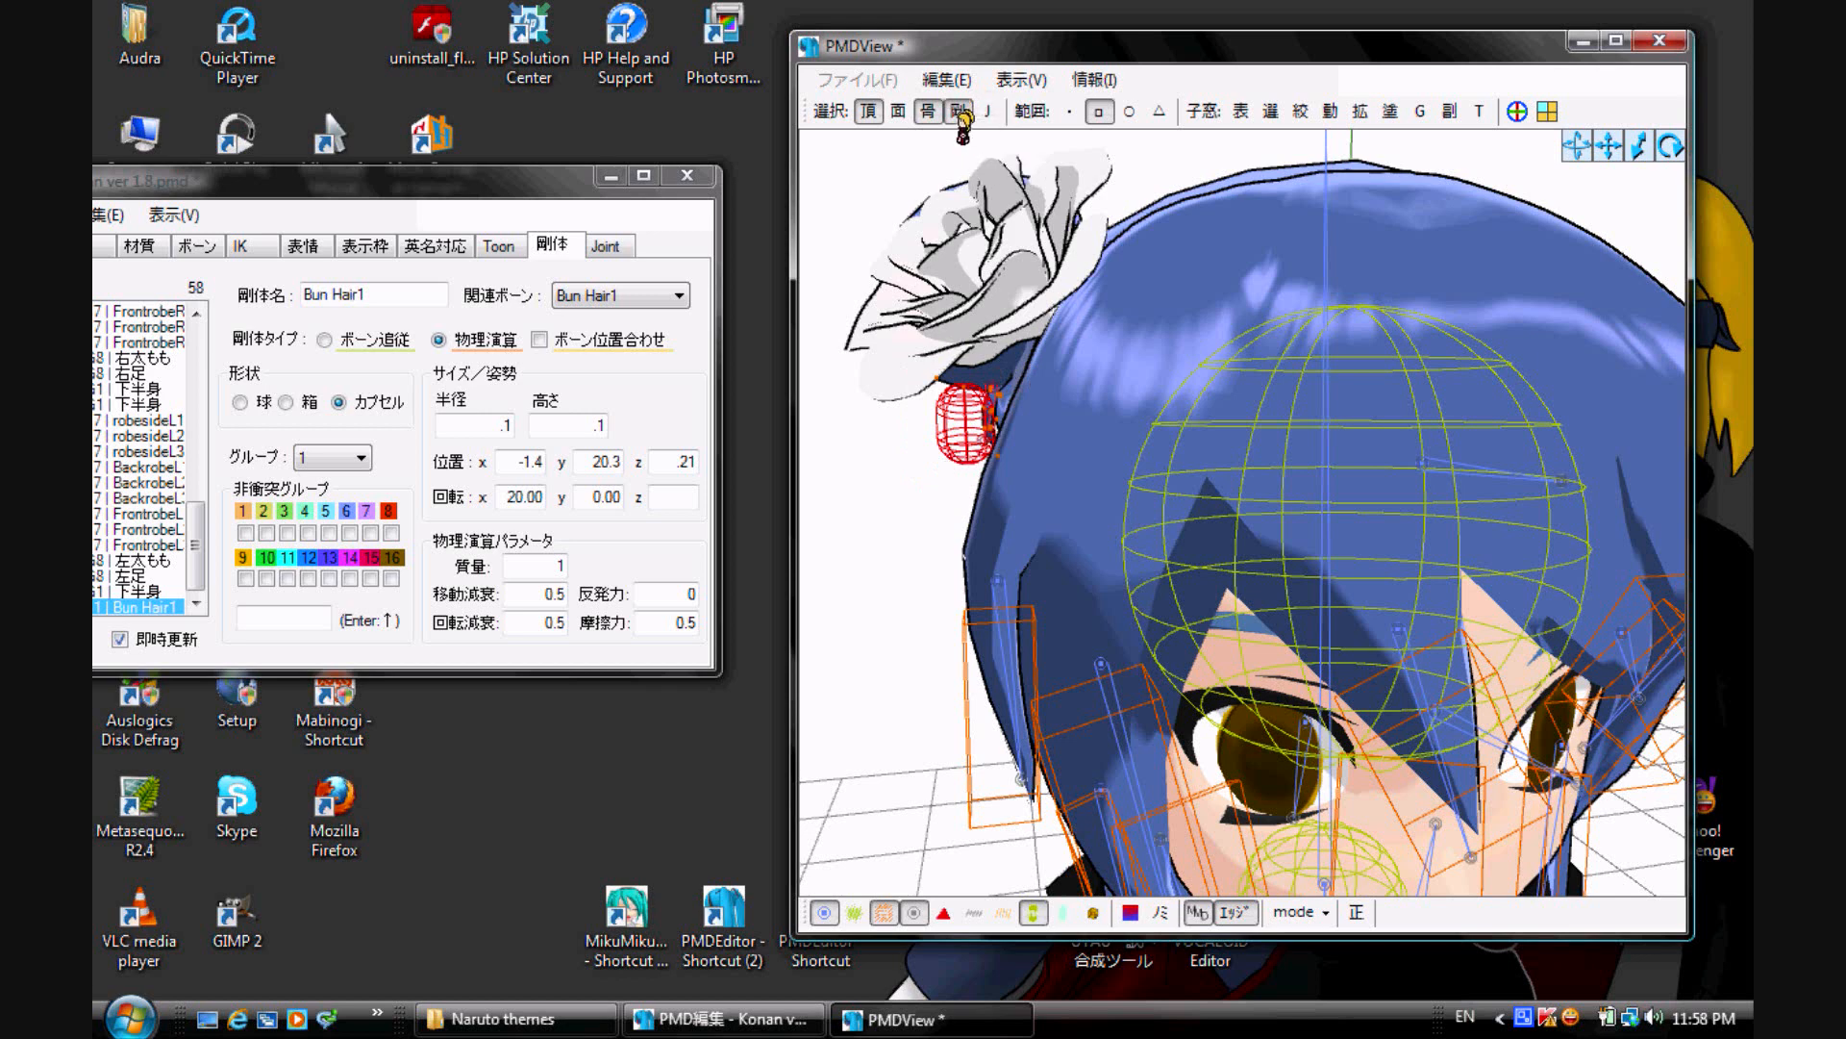
Step: Tilt the Bun Hair1 rigid body slightly around Z and add joint Bun Hair1 on 頭
click(959, 110)
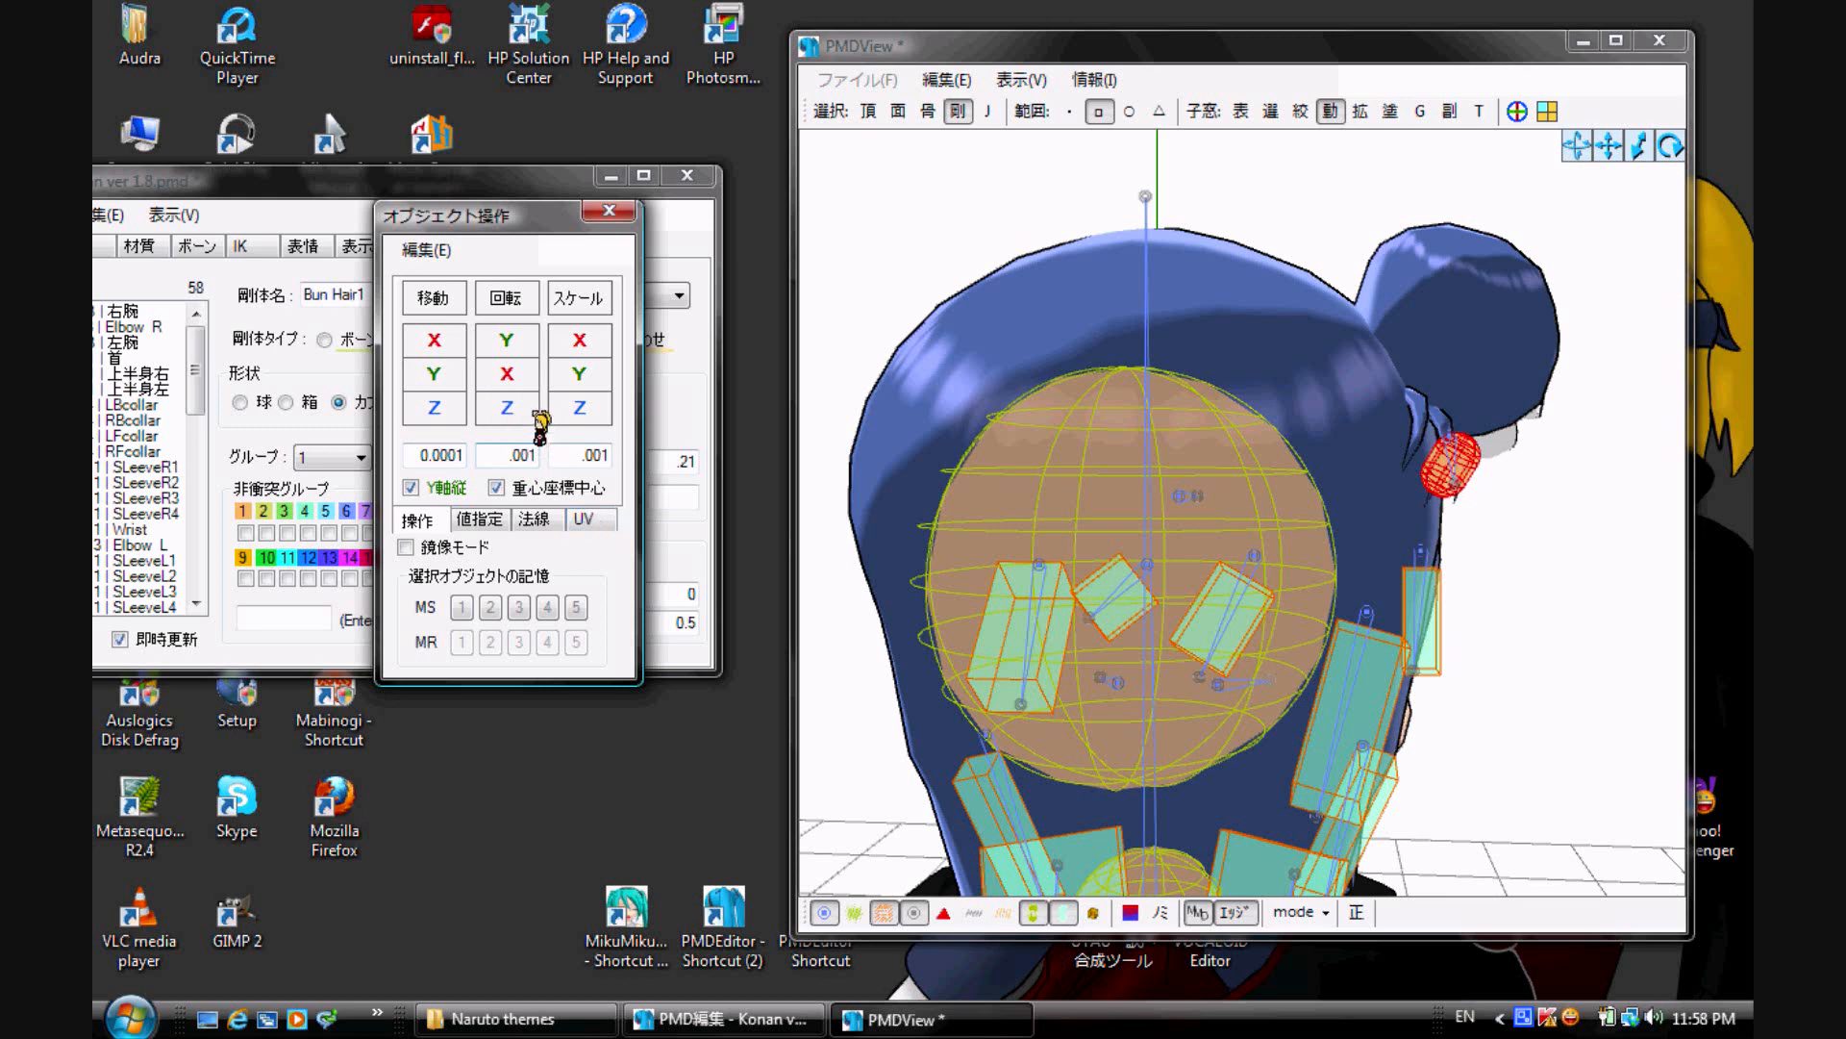
click(507, 408)
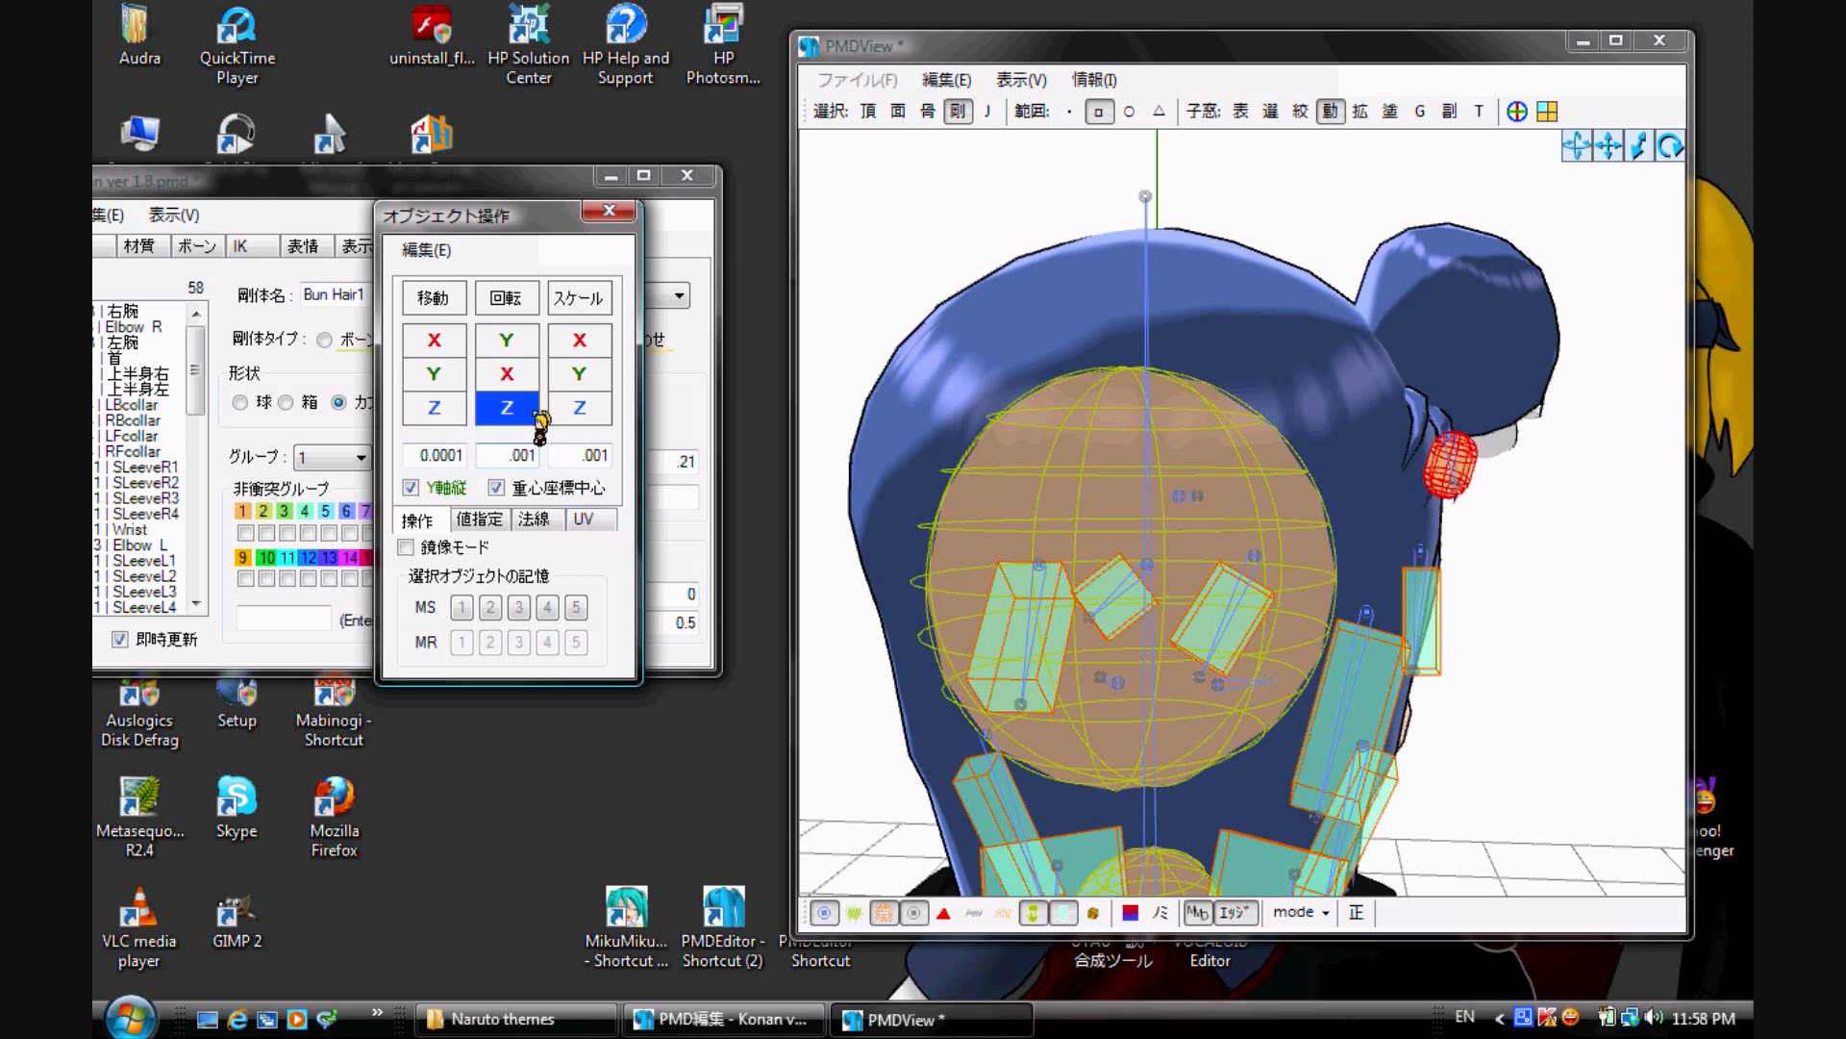
click(434, 407)
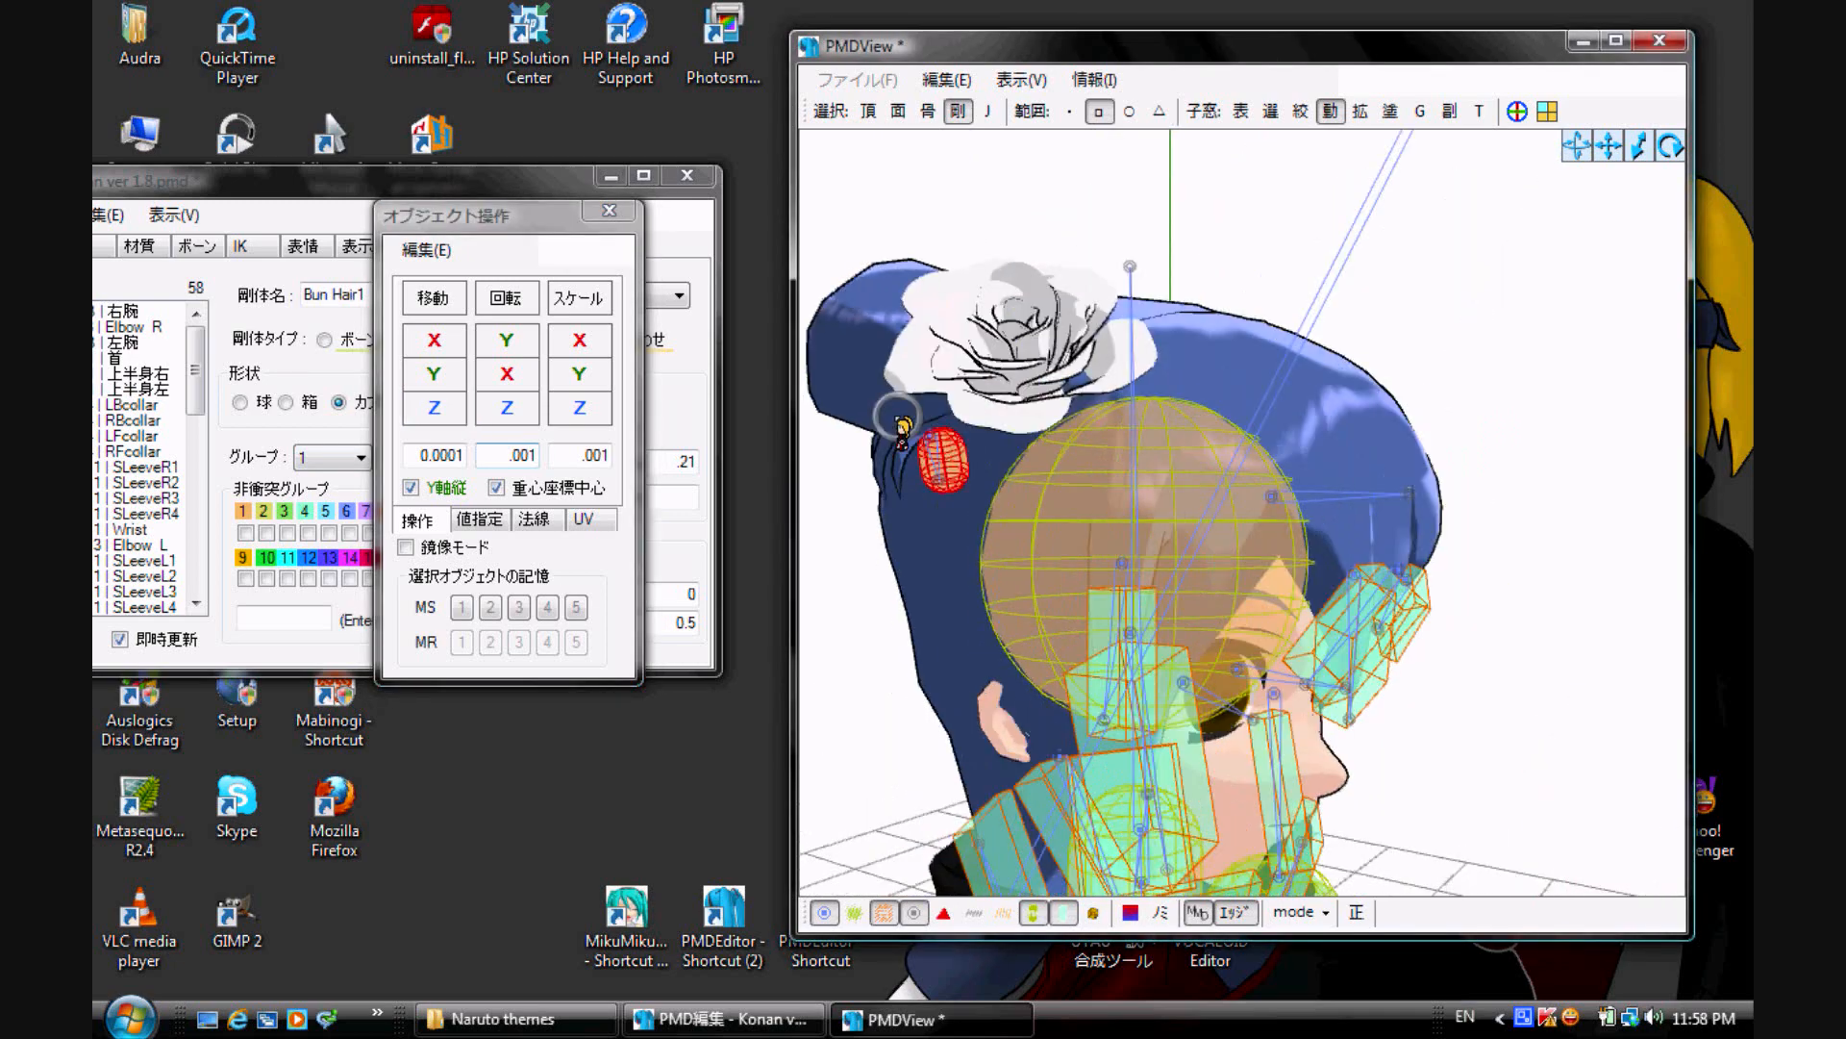
click(434, 408)
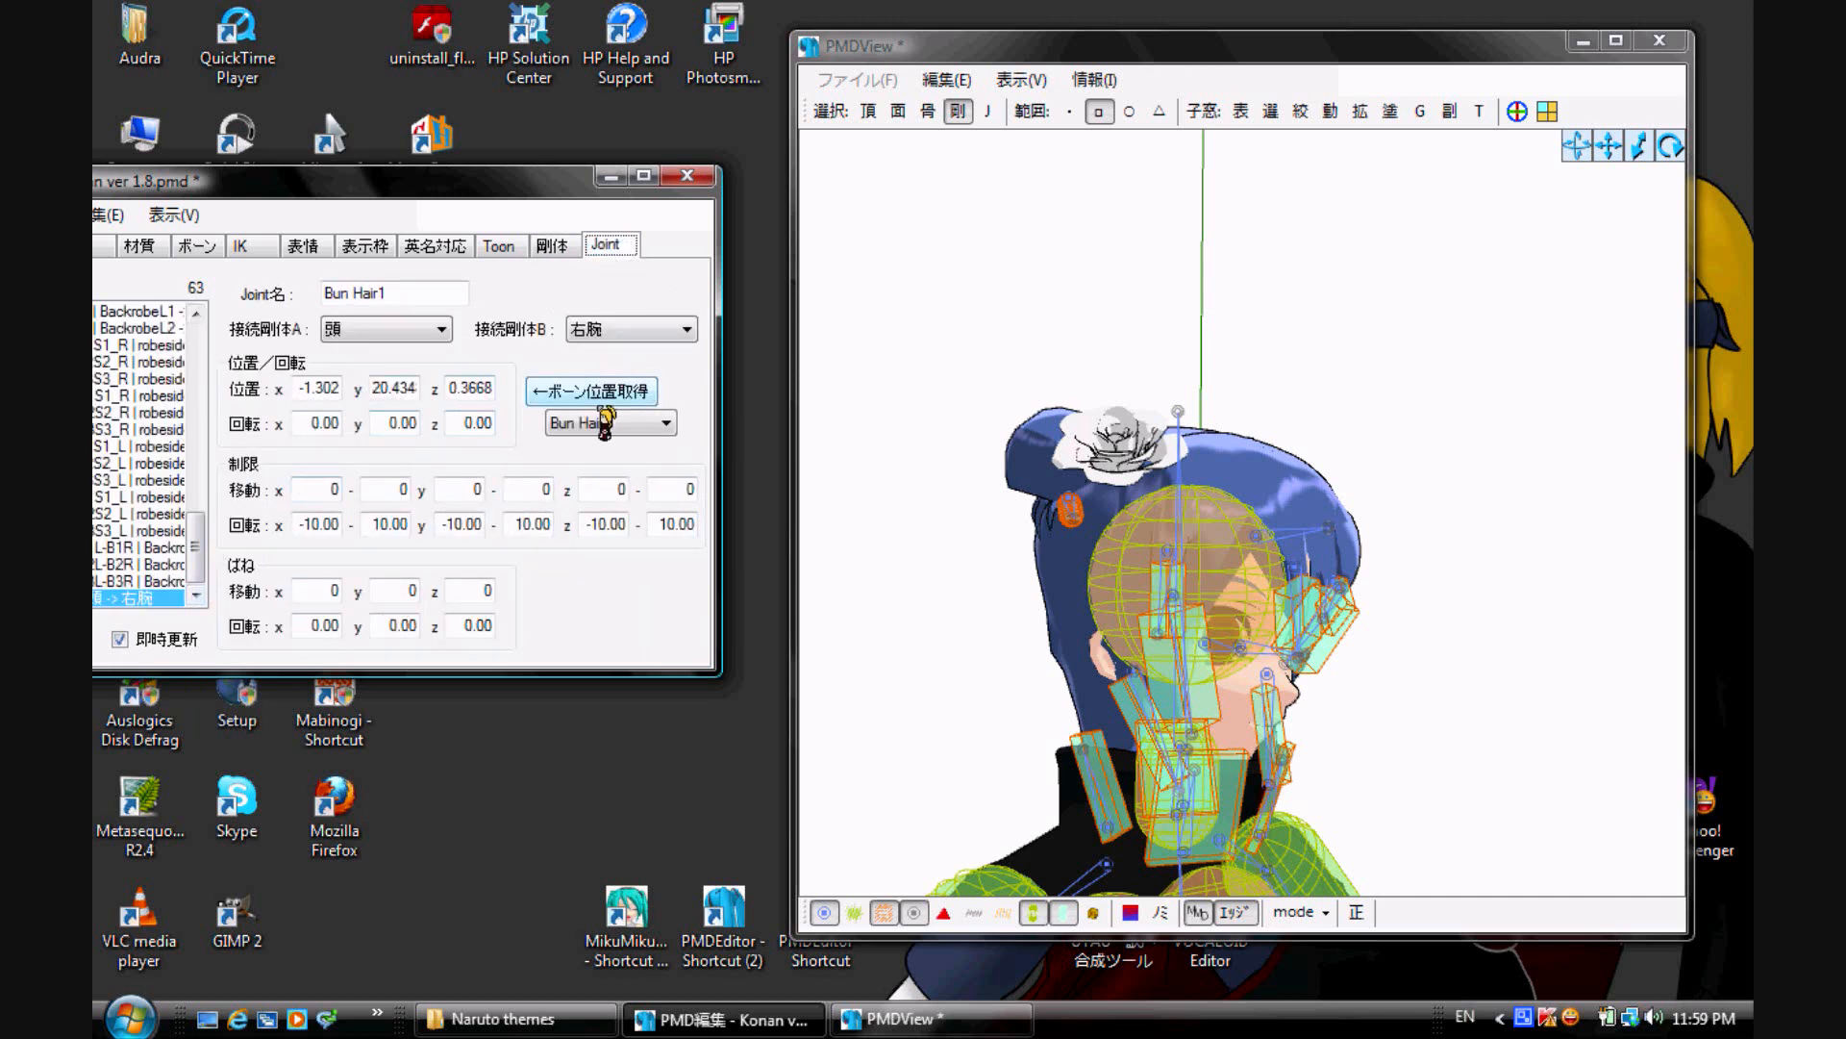
Step: Set the Bun Hair1 joint's body B to Bun Hair1, then reselect that rigid body
click(681, 329)
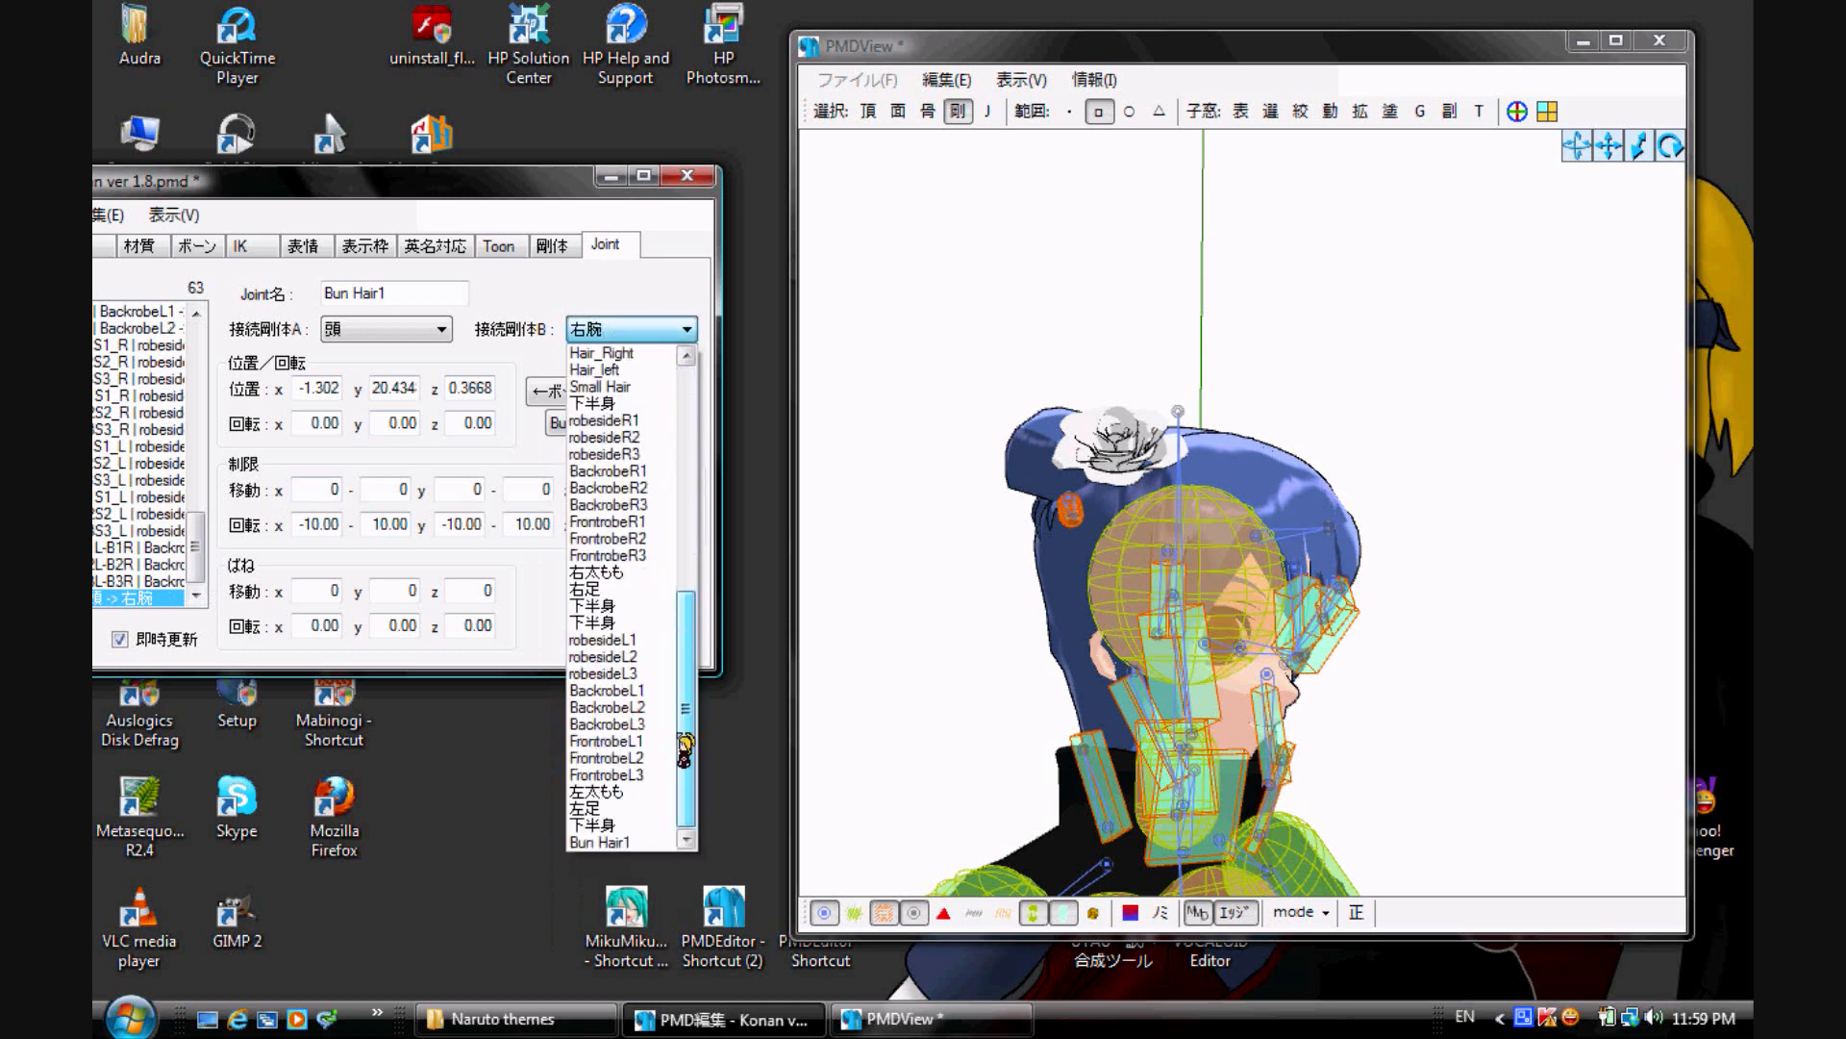
click(636, 839)
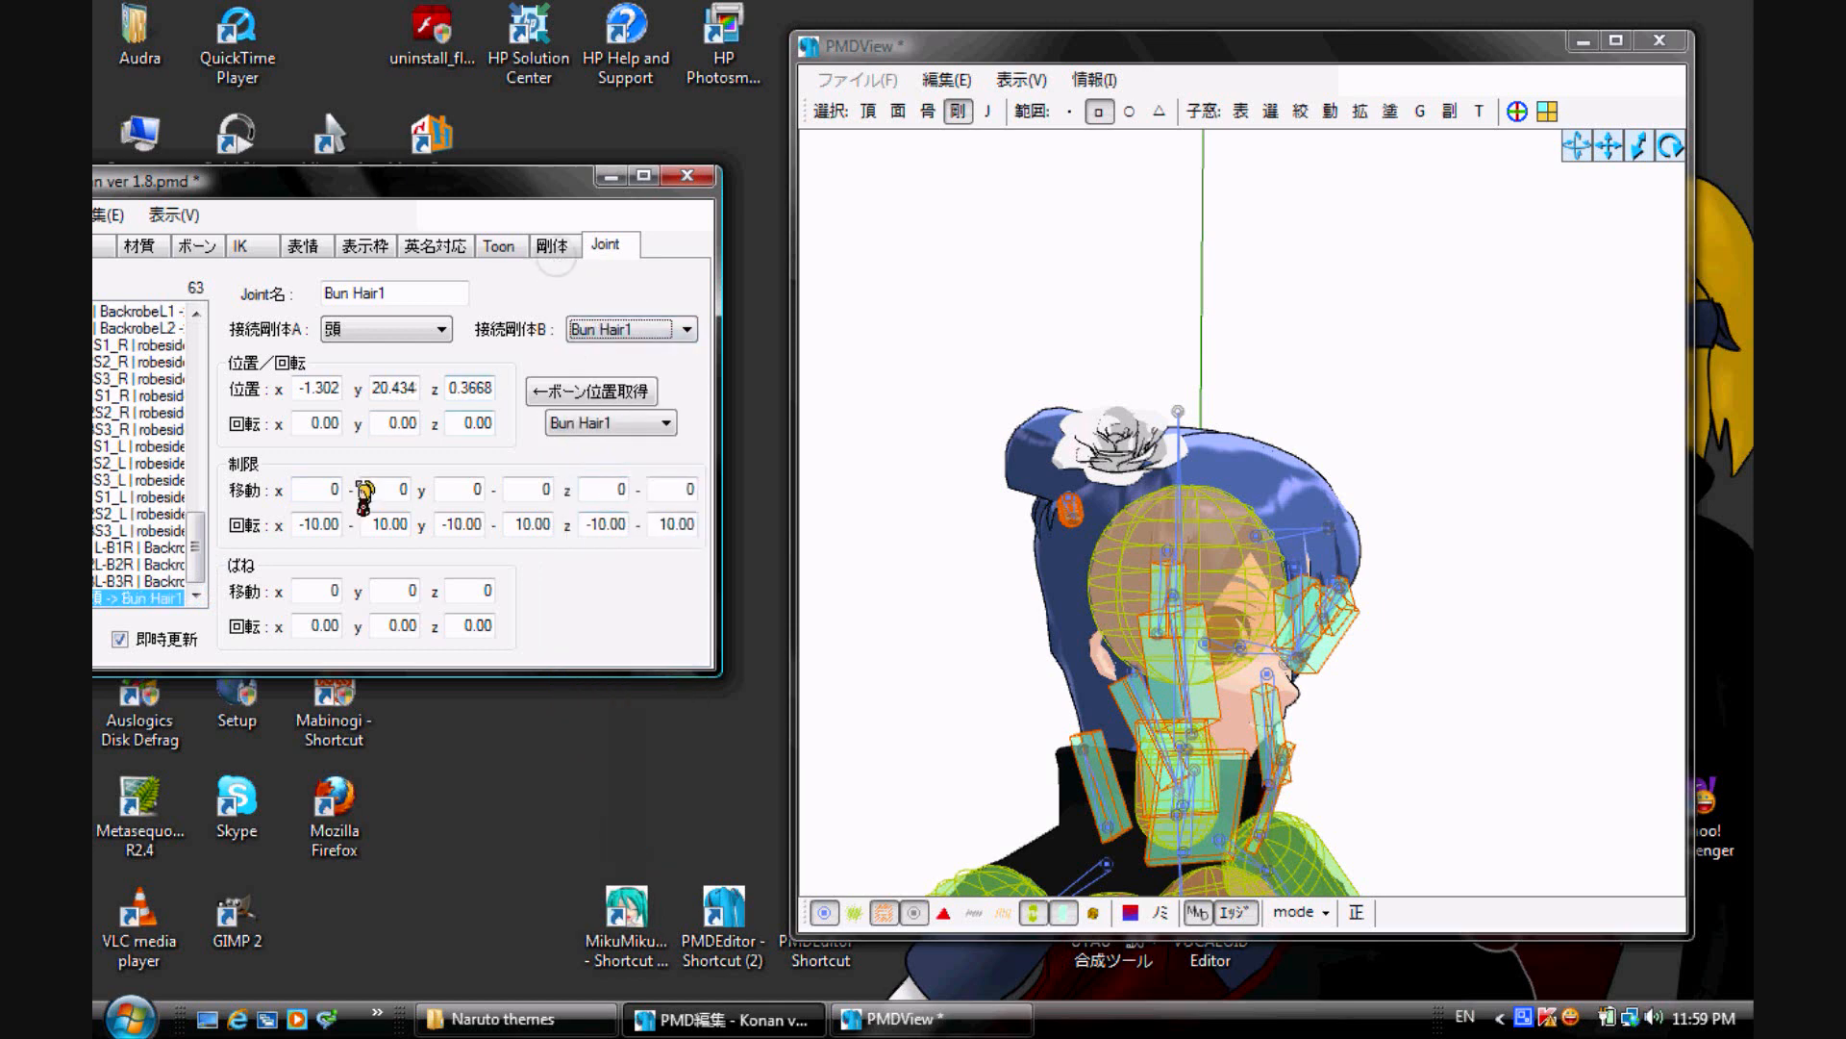
click(551, 245)
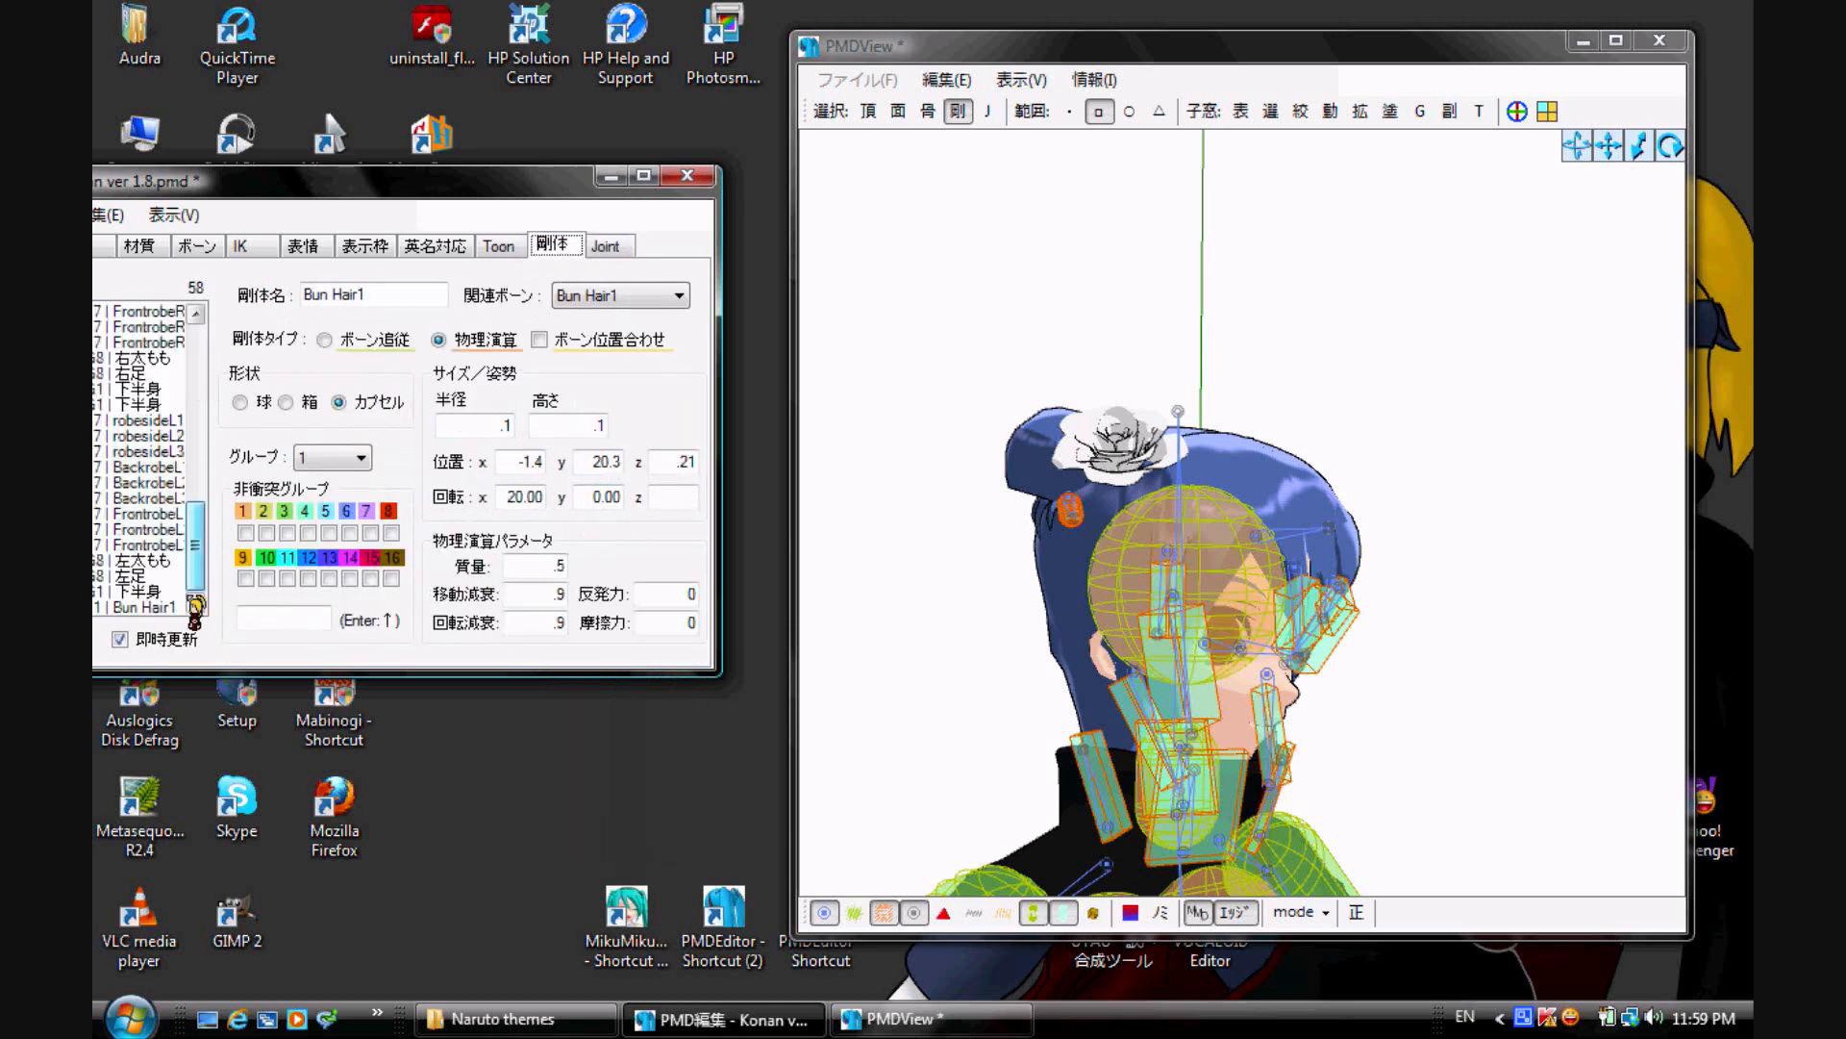
click(151, 607)
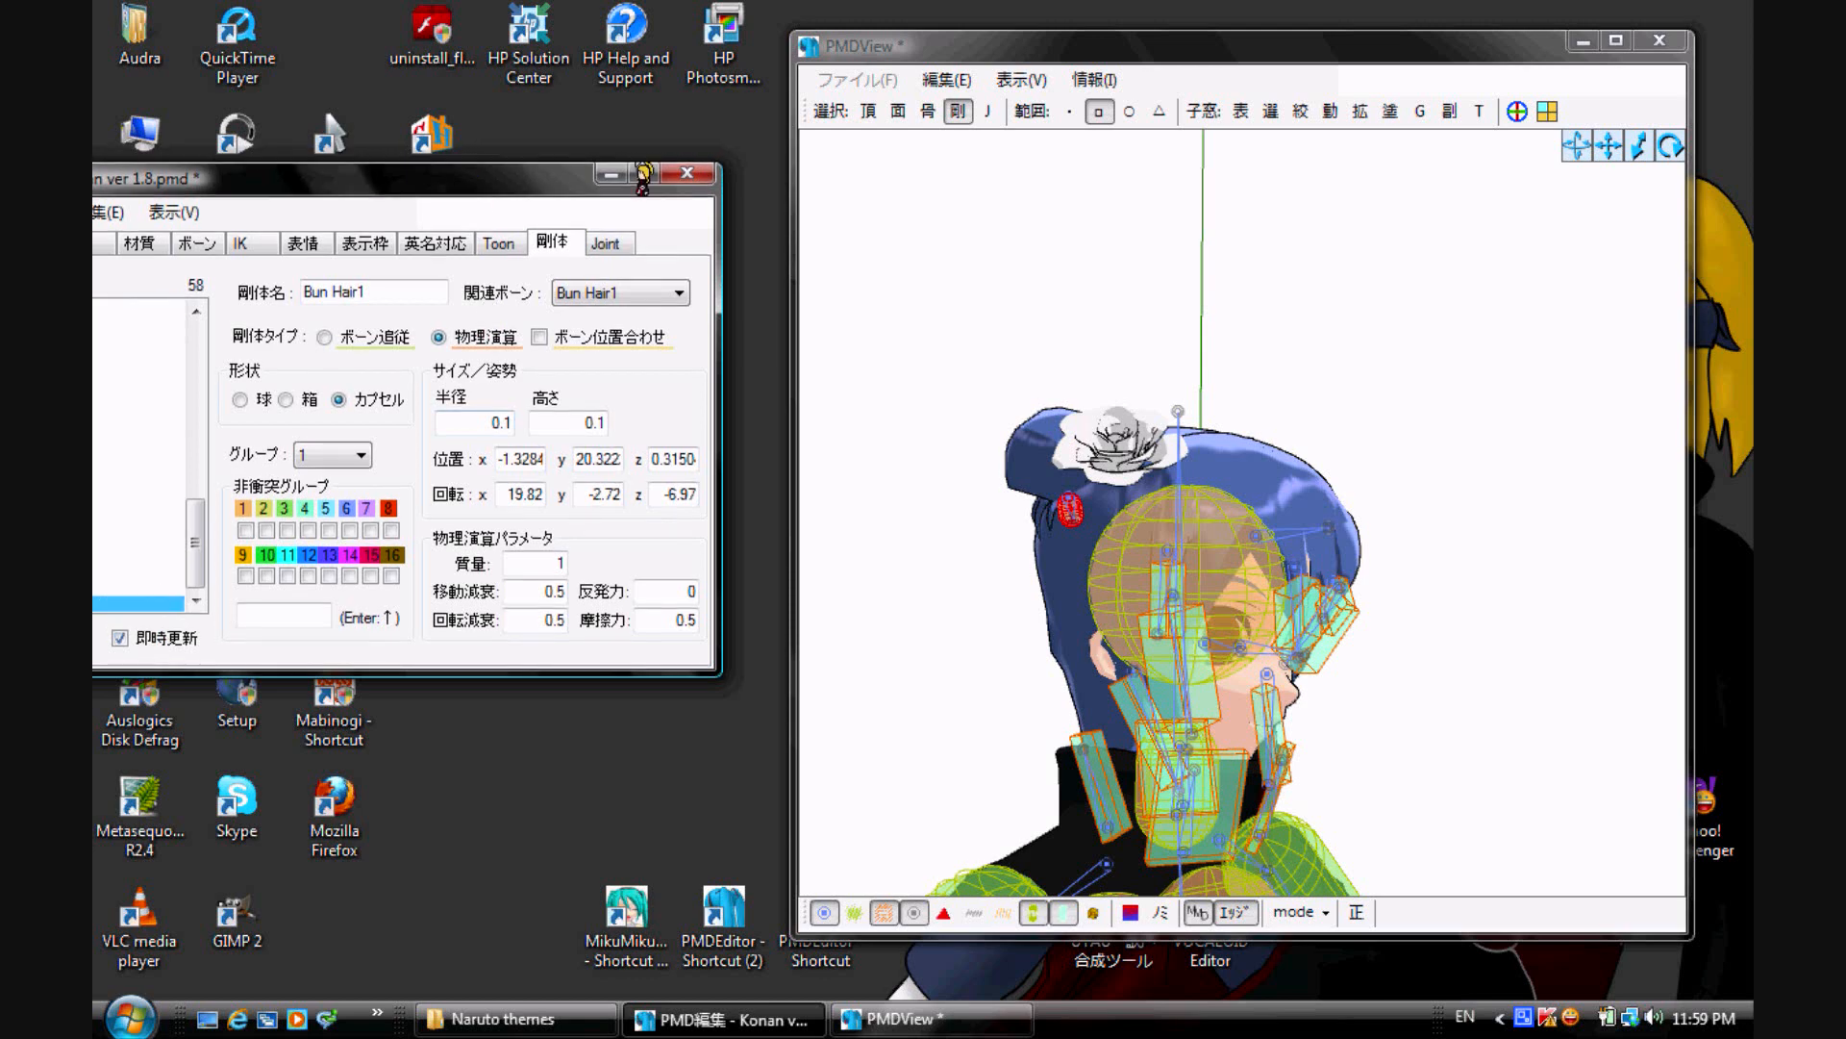
Step: Save the model as Konan ver 1.8.pmd
click(183, 208)
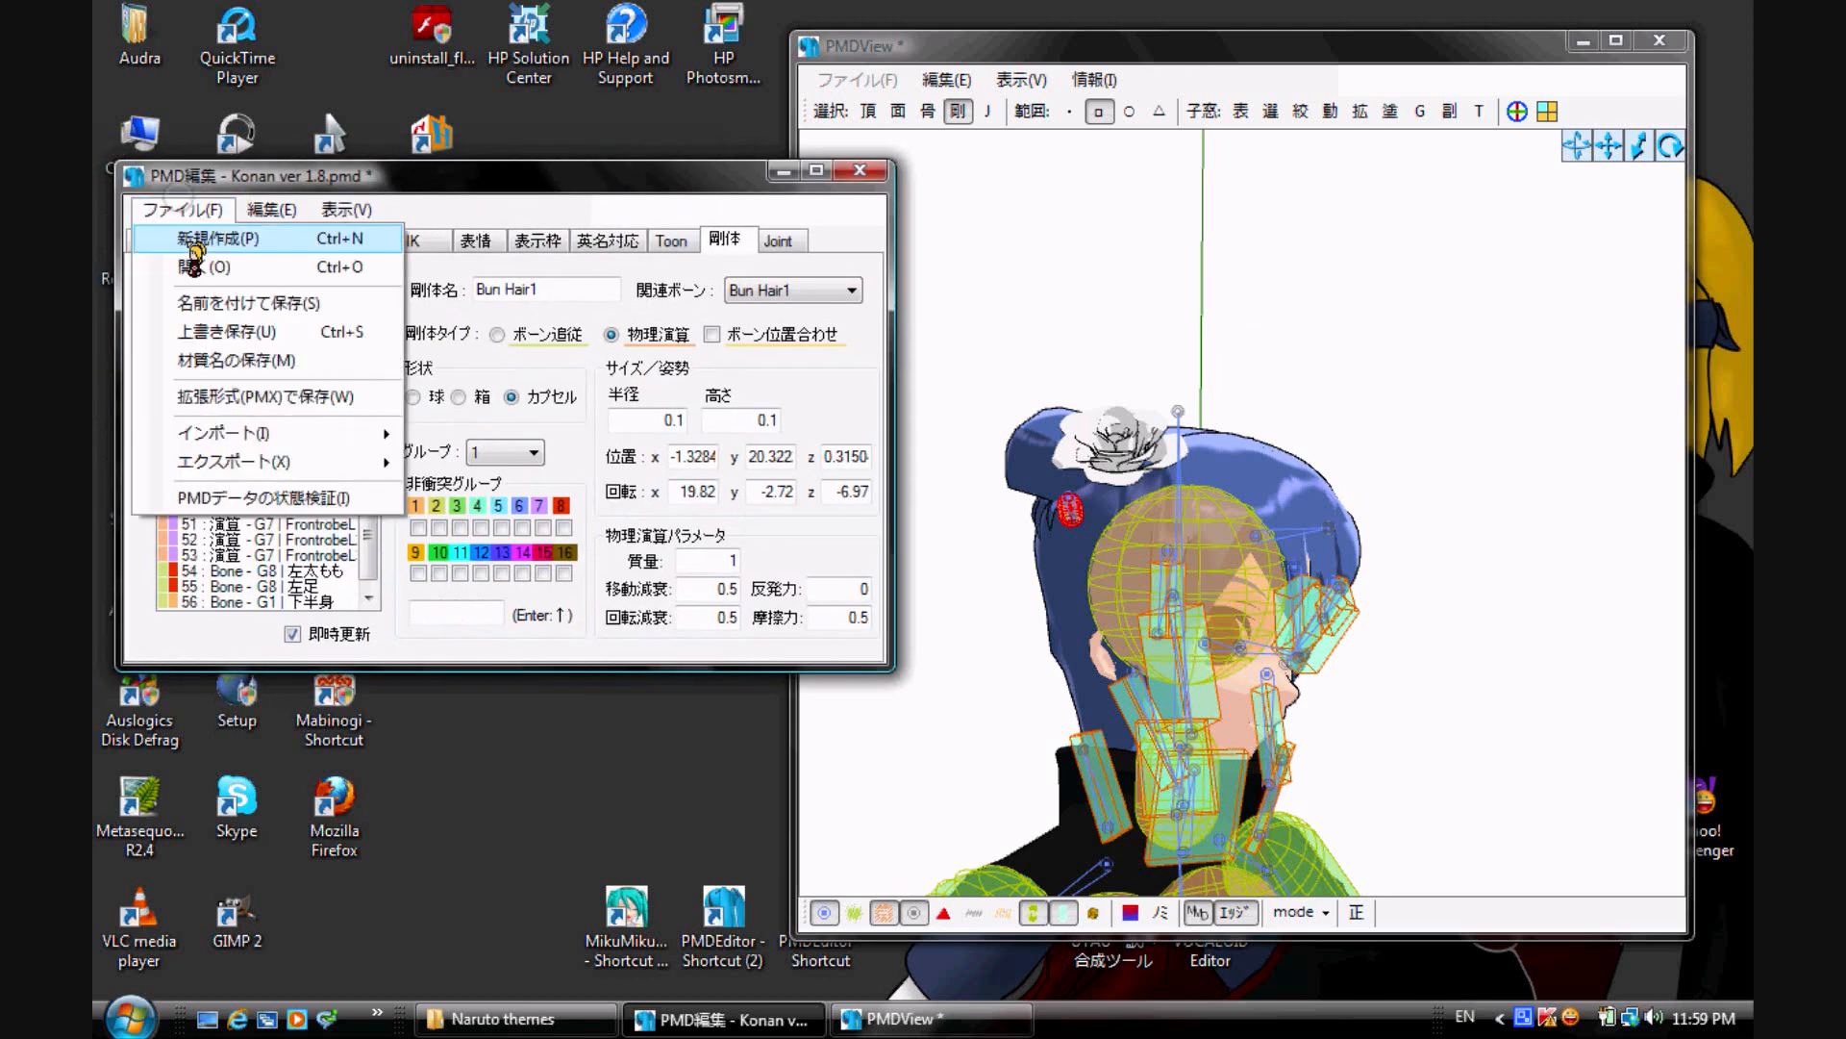
click(245, 303)
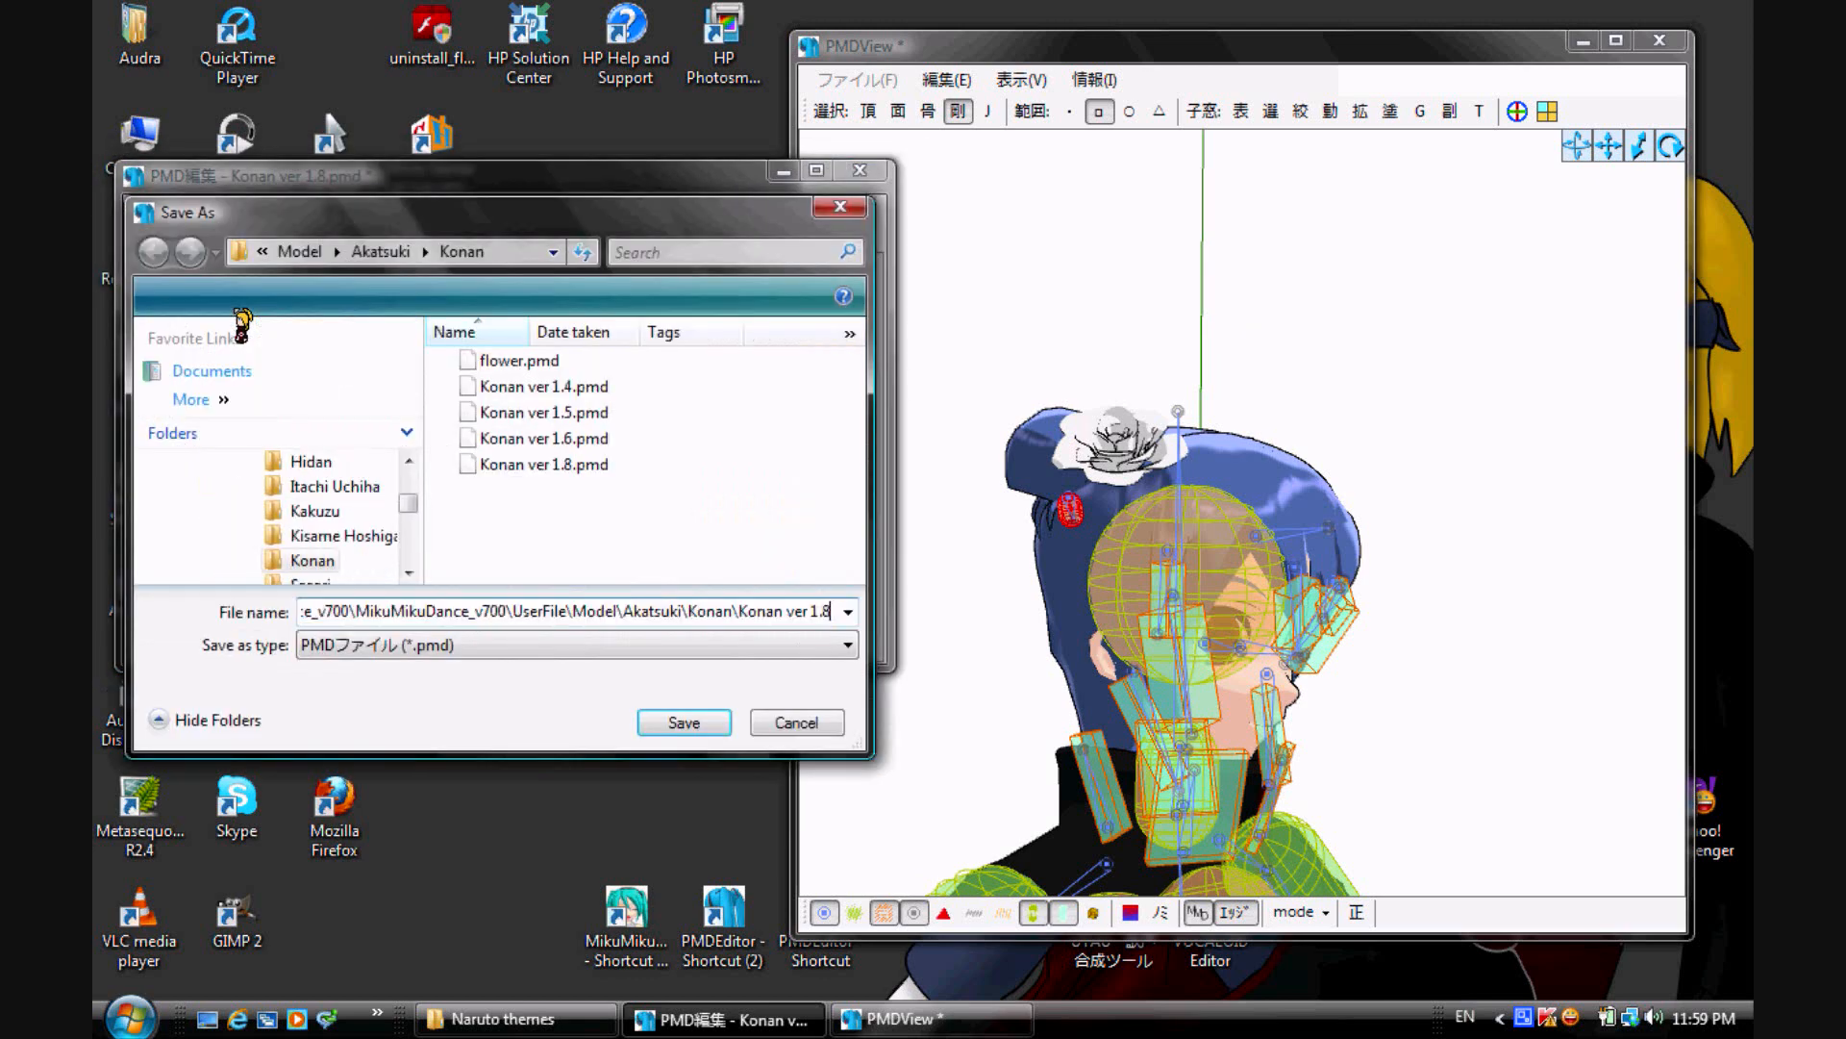
click(683, 722)
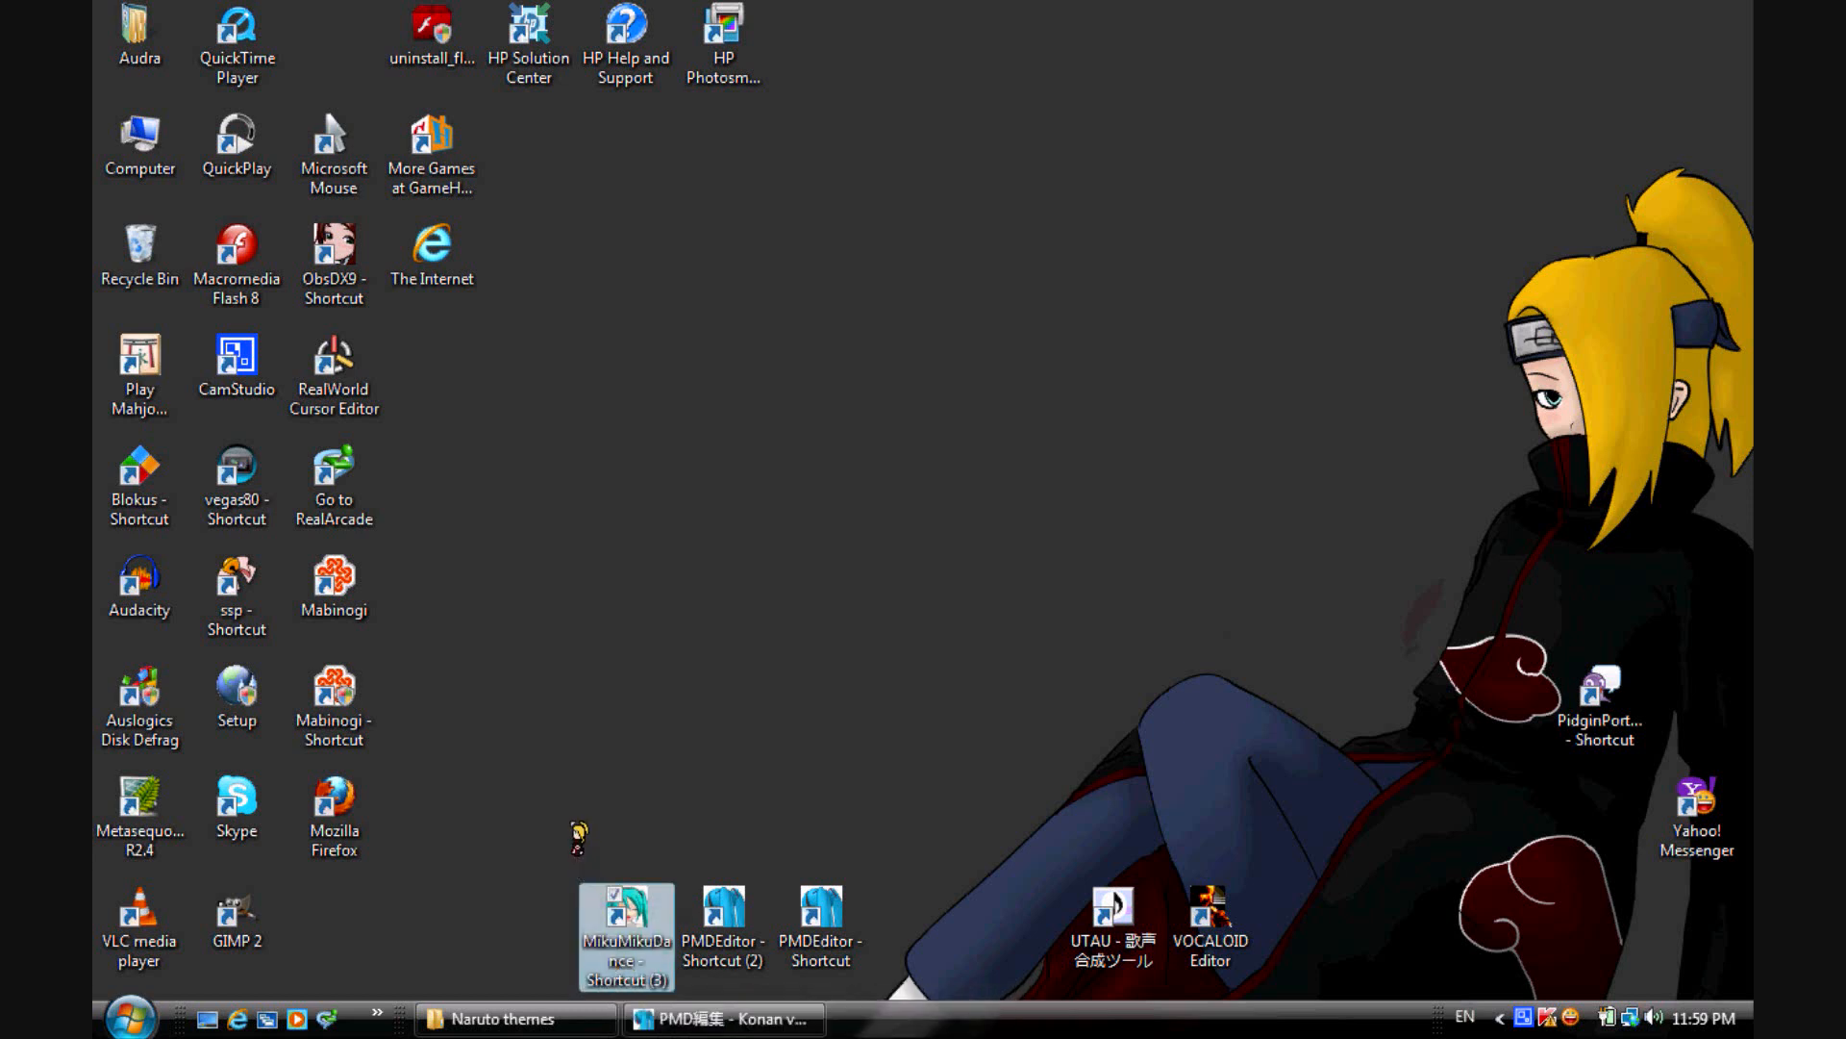
Step: Load the Konan model into MikuMikuDance, test a neck rotation, then reset the neck bone
double_click(625, 918)
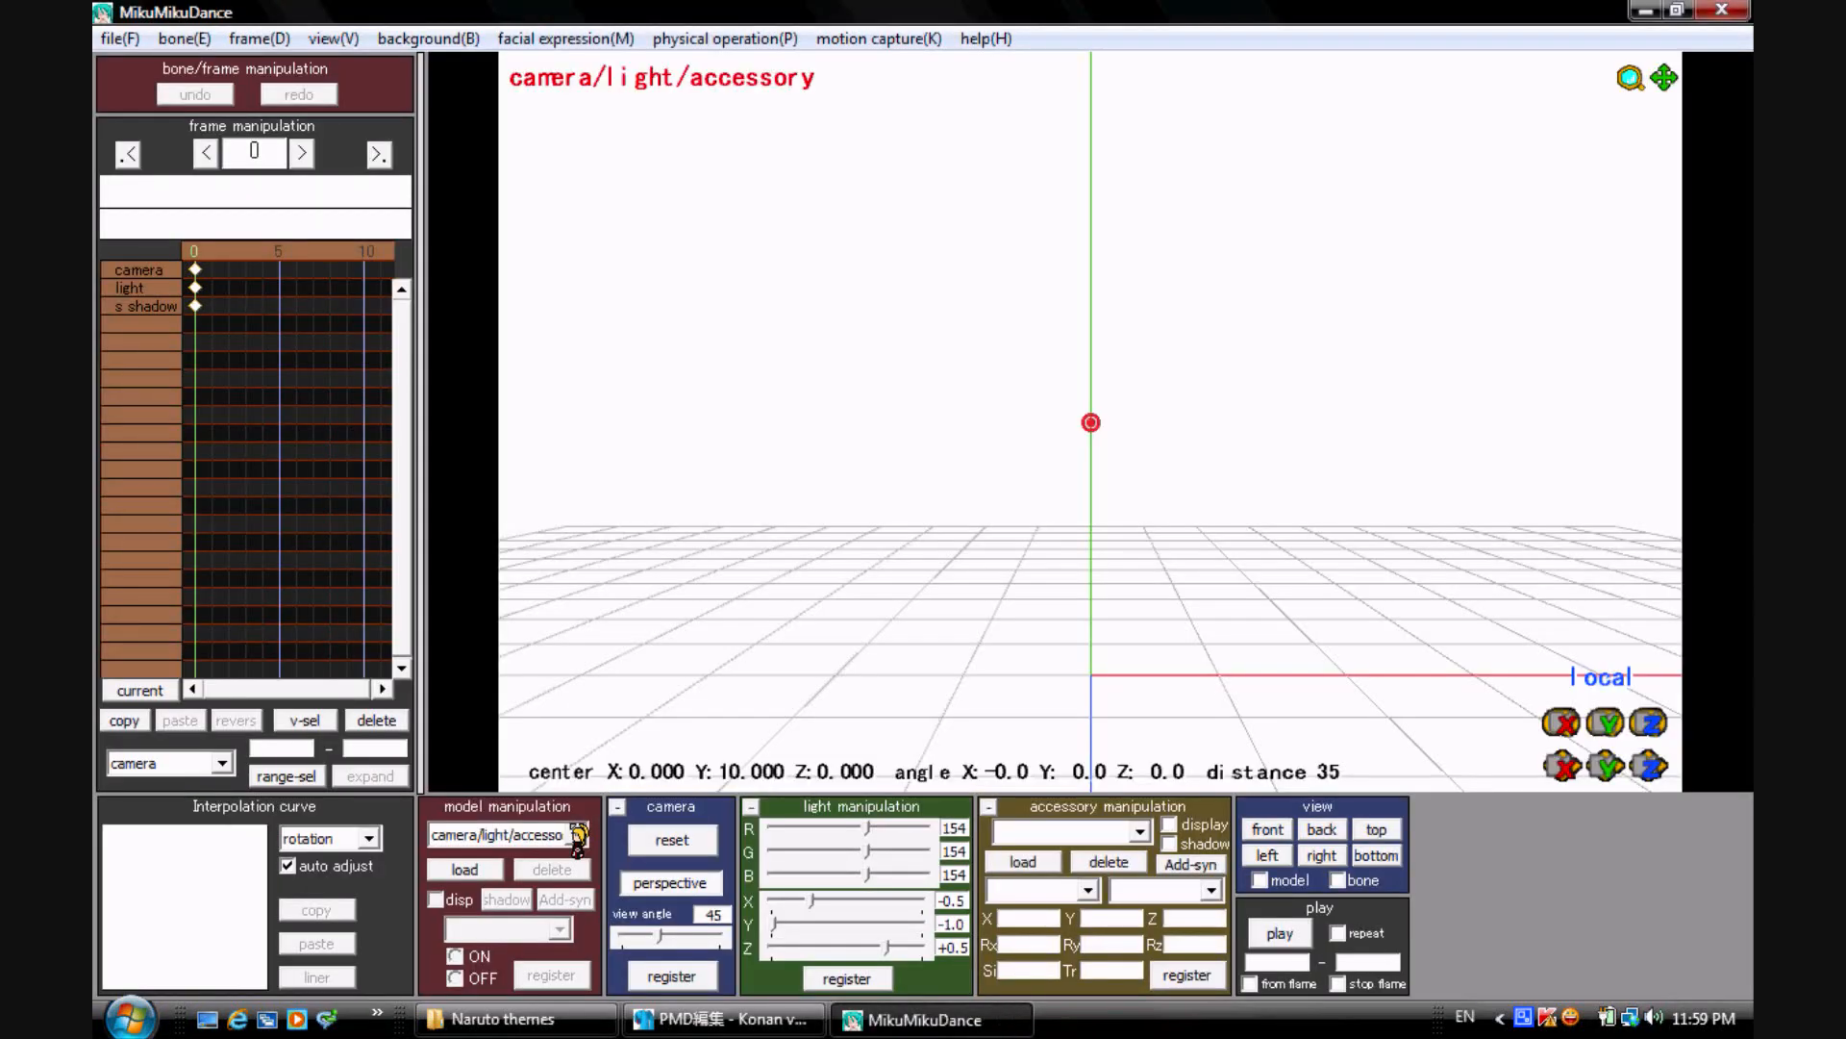
click(463, 868)
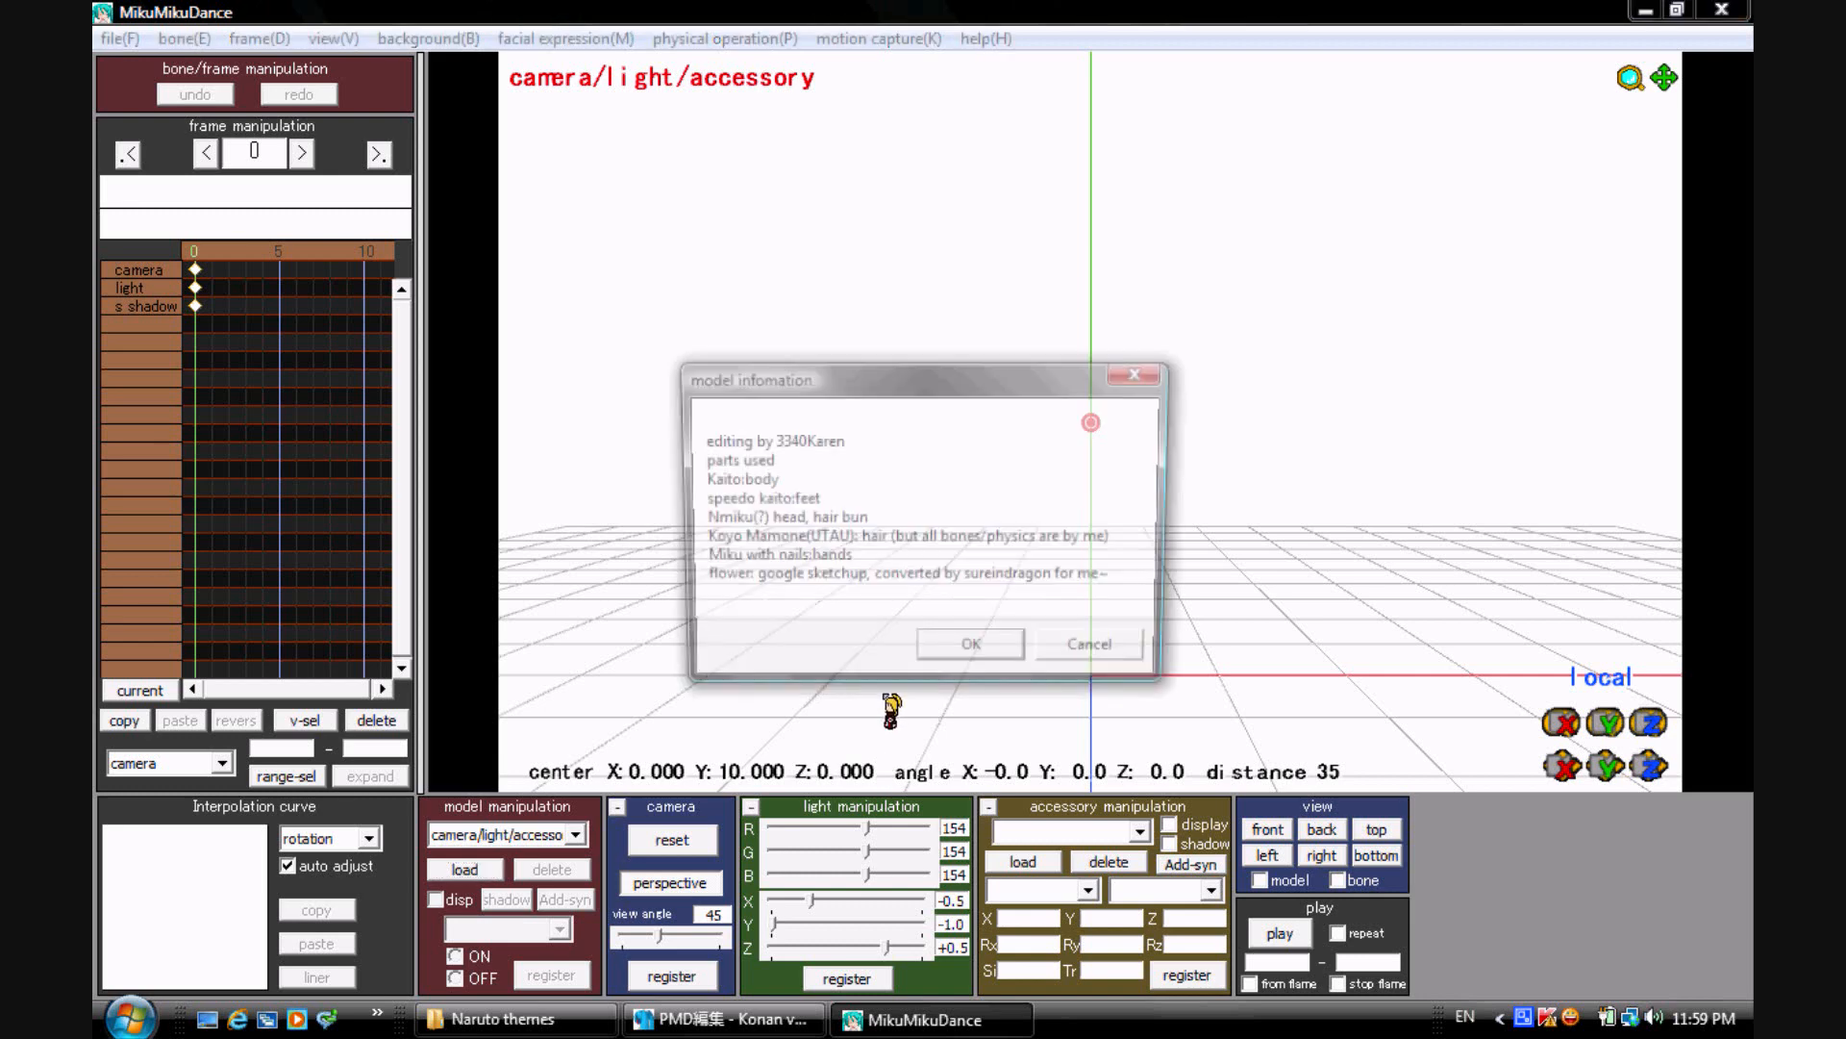
click(968, 643)
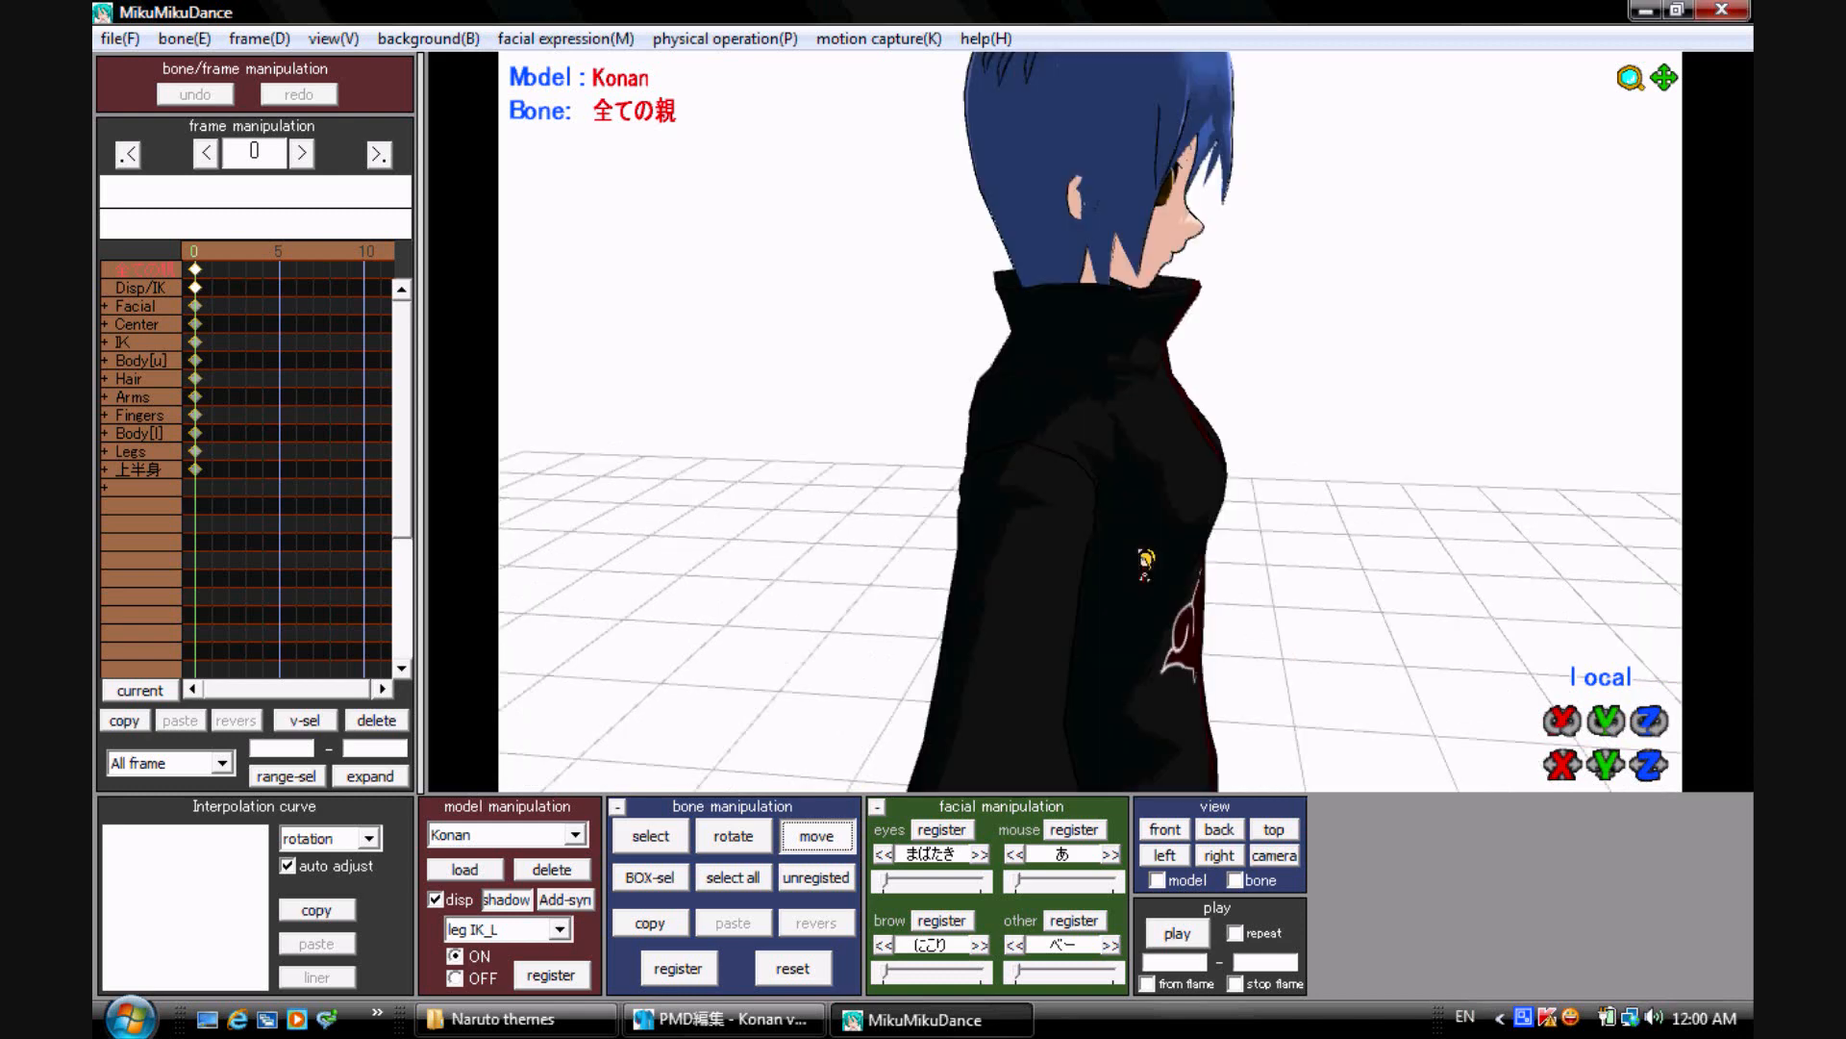
click(649, 836)
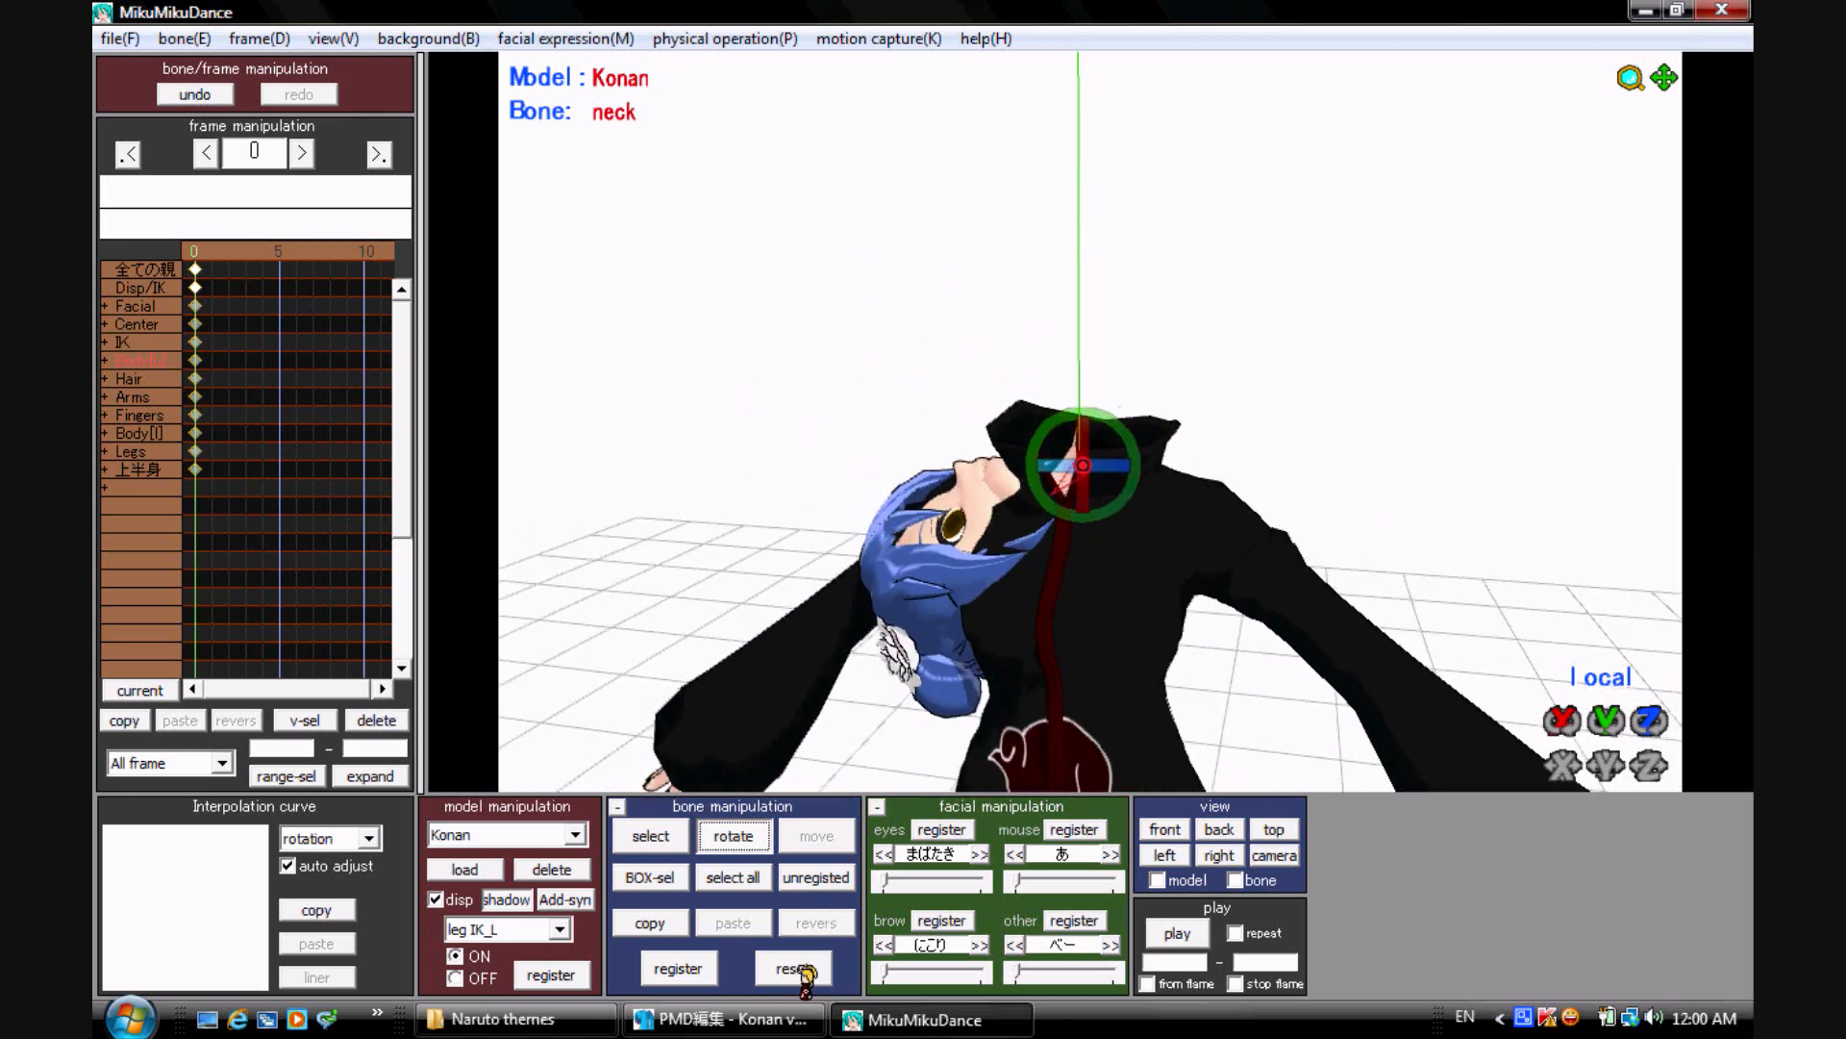
click(792, 967)
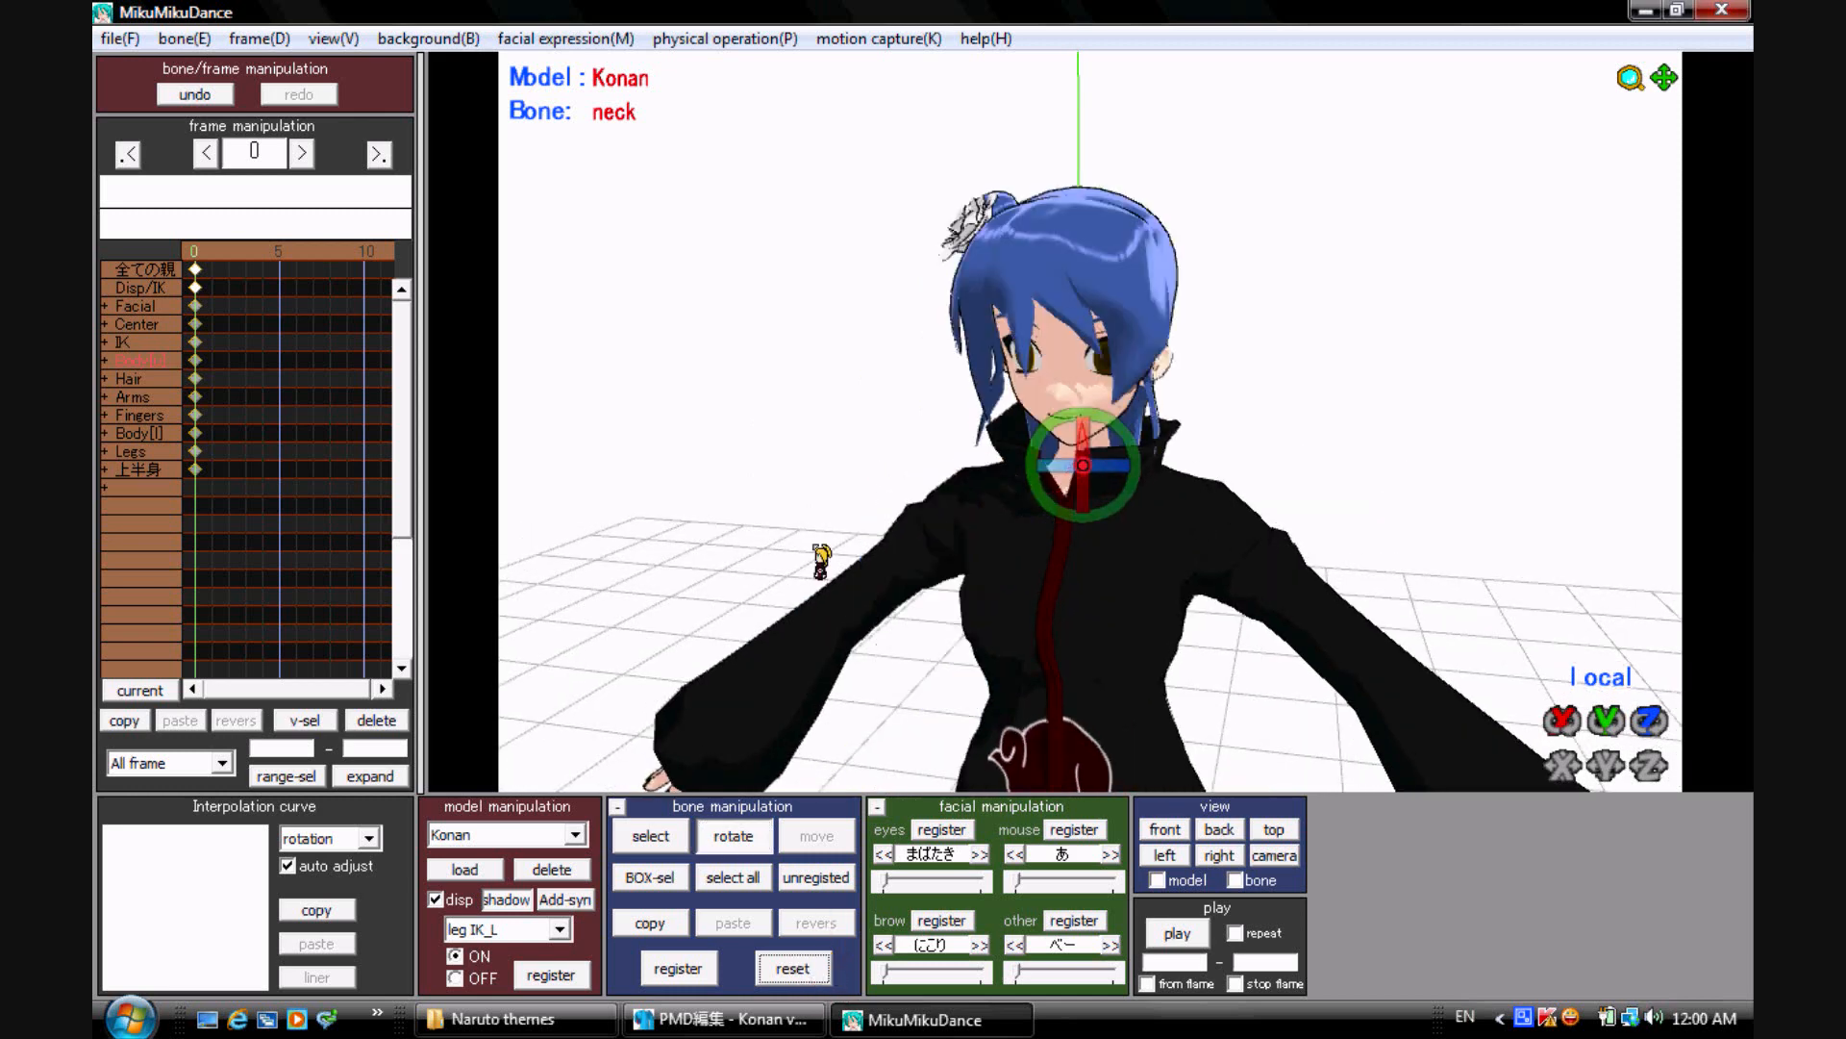